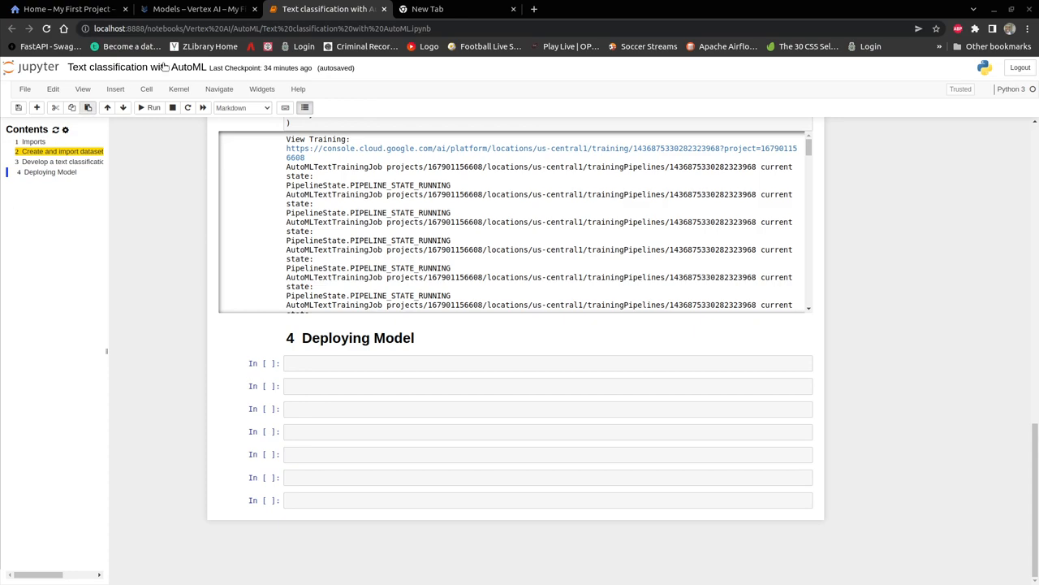
pyautogui.click(195, 9)
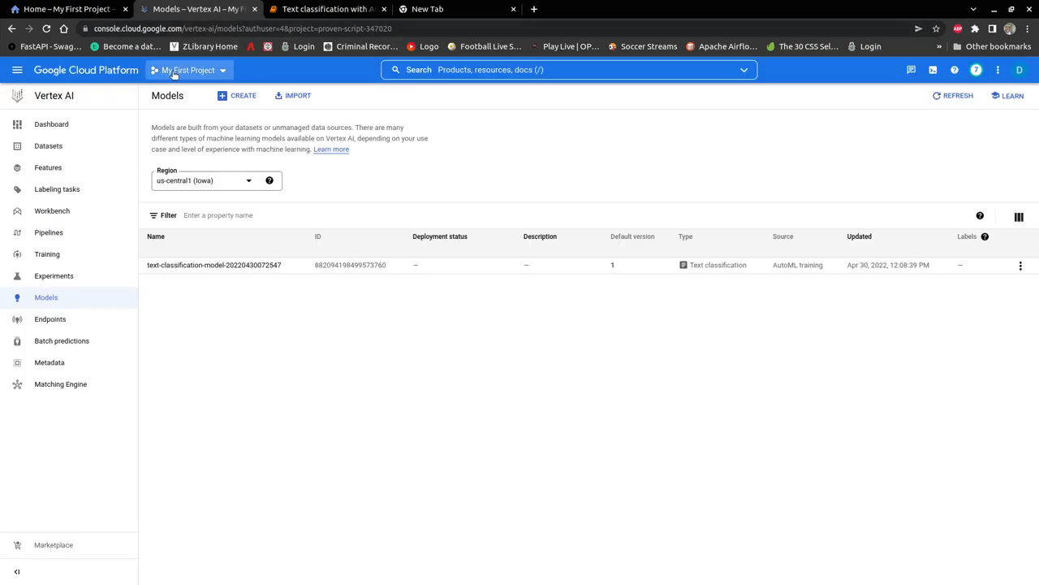
pyautogui.moveTo(203, 160)
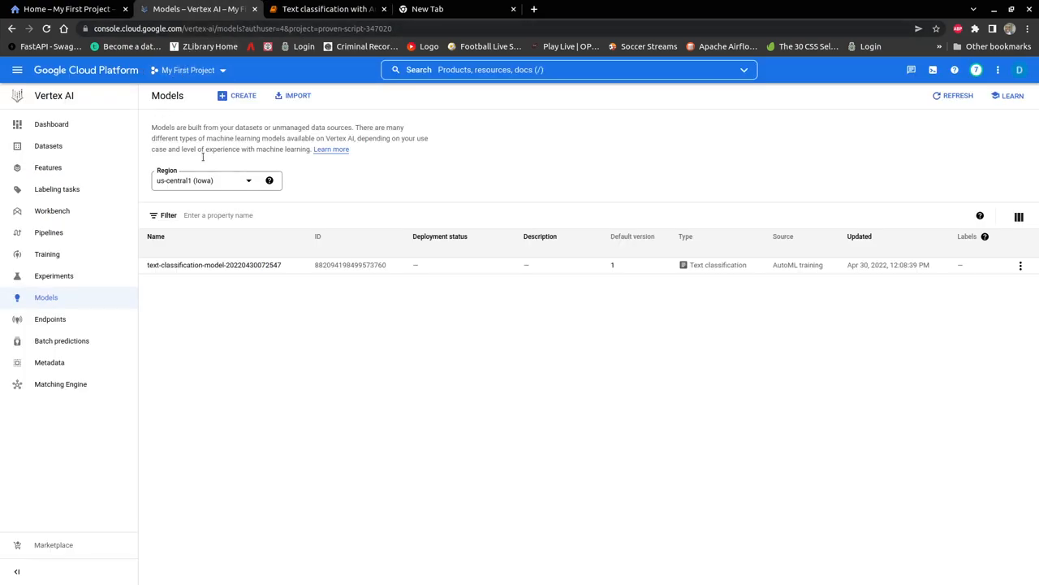
pyautogui.moveTo(249, 275)
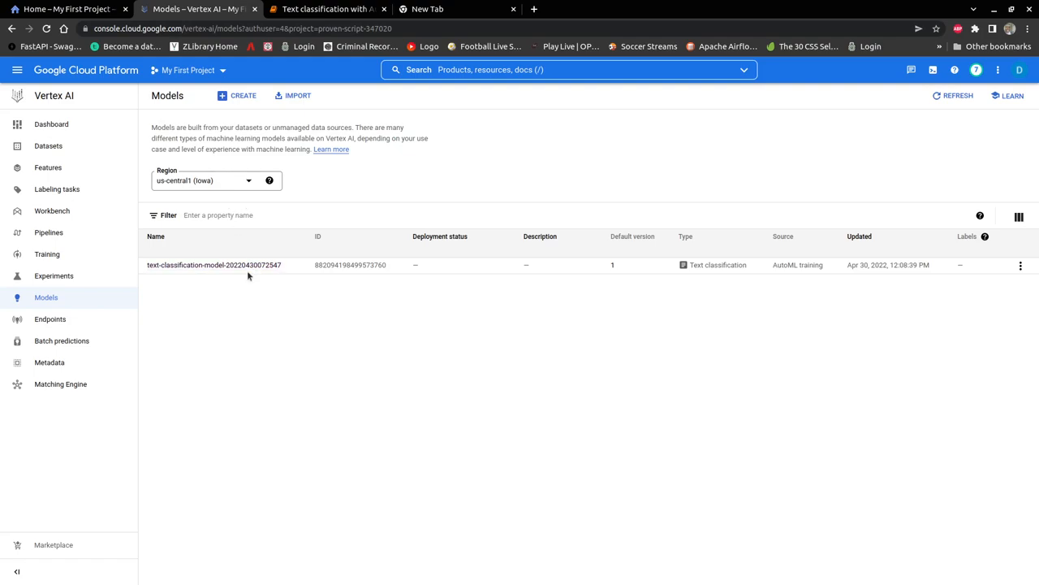
pyautogui.moveTo(251, 264)
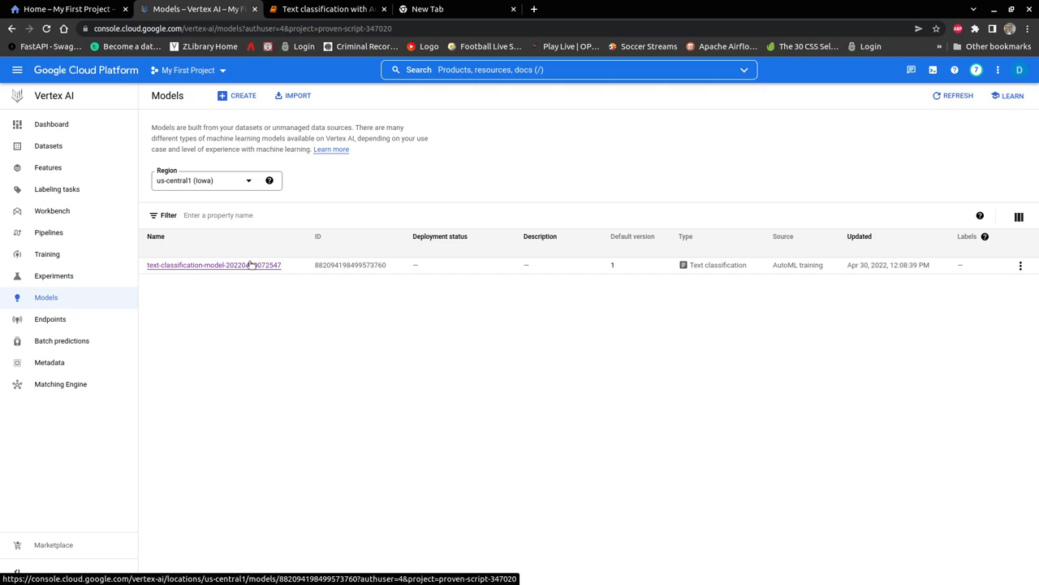
pyautogui.moveTo(252, 264)
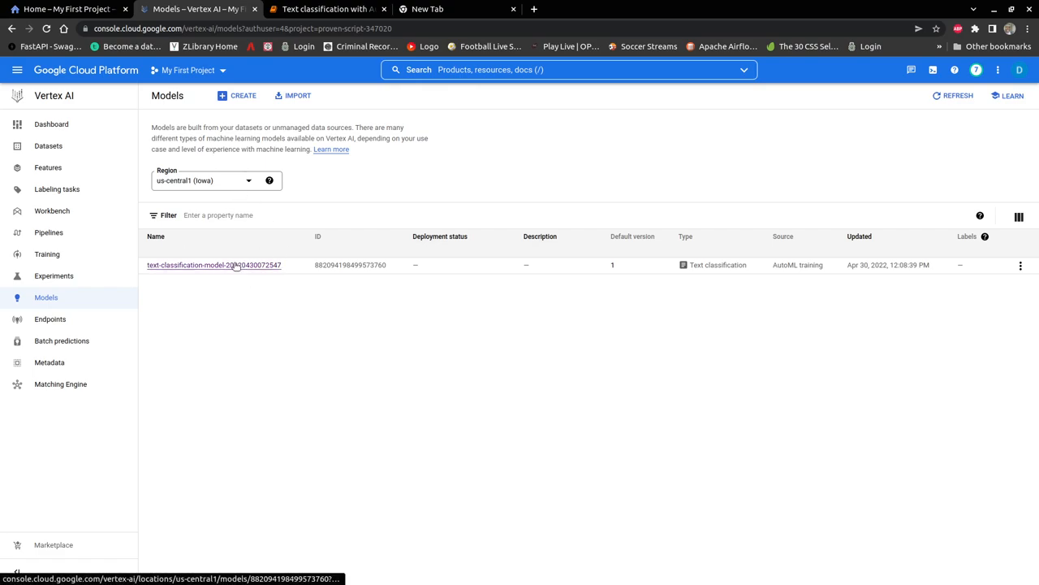
pyautogui.moveTo(217, 265)
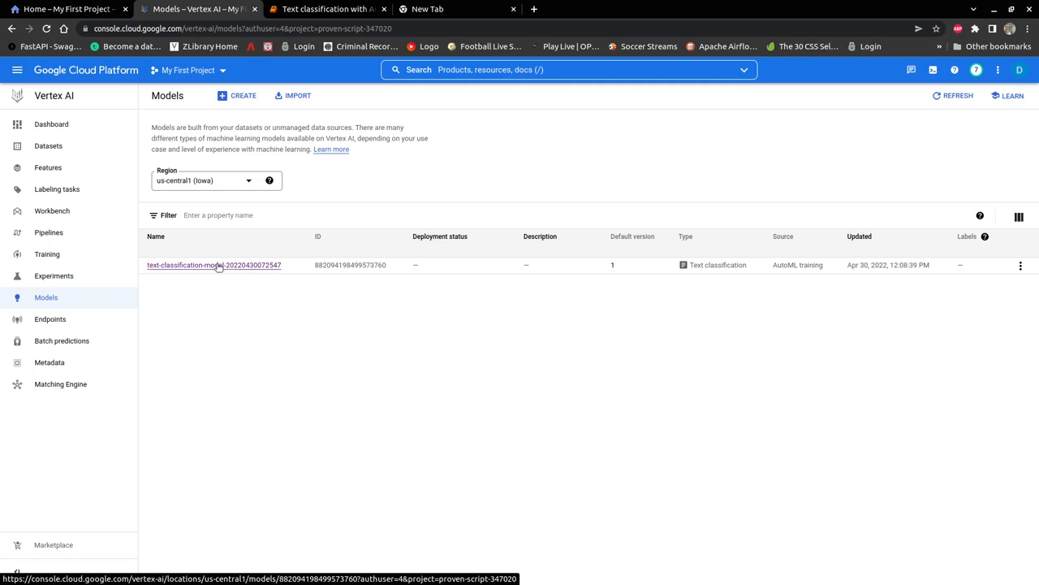
pyautogui.click(214, 265)
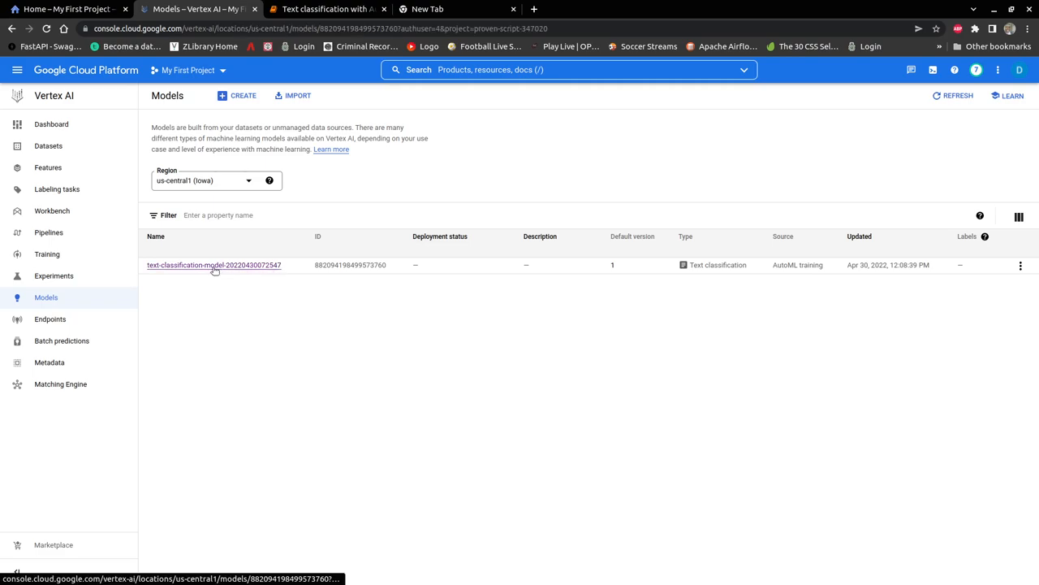
pyautogui.click(214, 265)
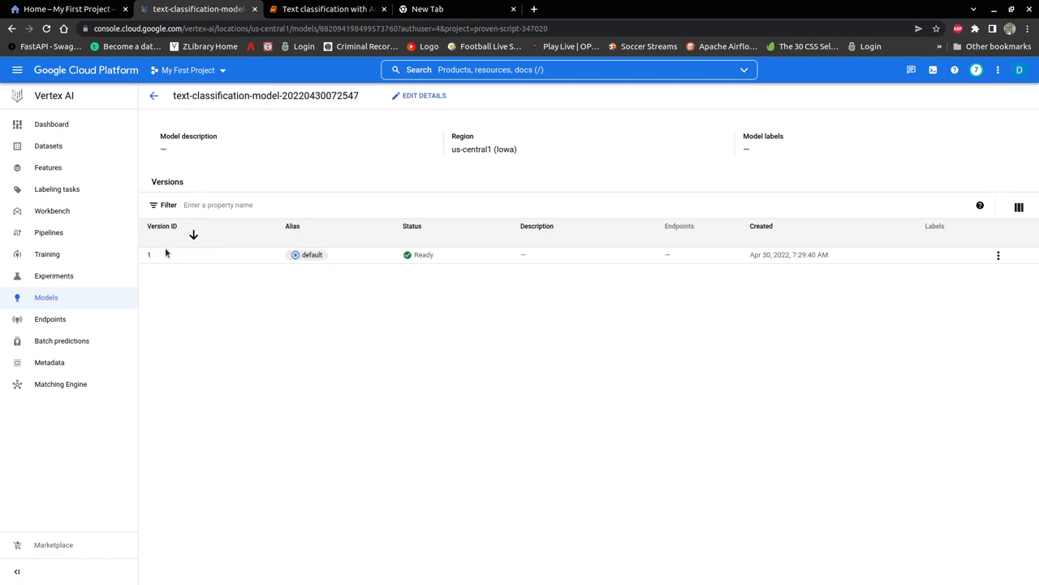
# Open version 1's Evaluate results (0.991 average precision) and dismiss the help tooltip
pyautogui.click(149, 254)
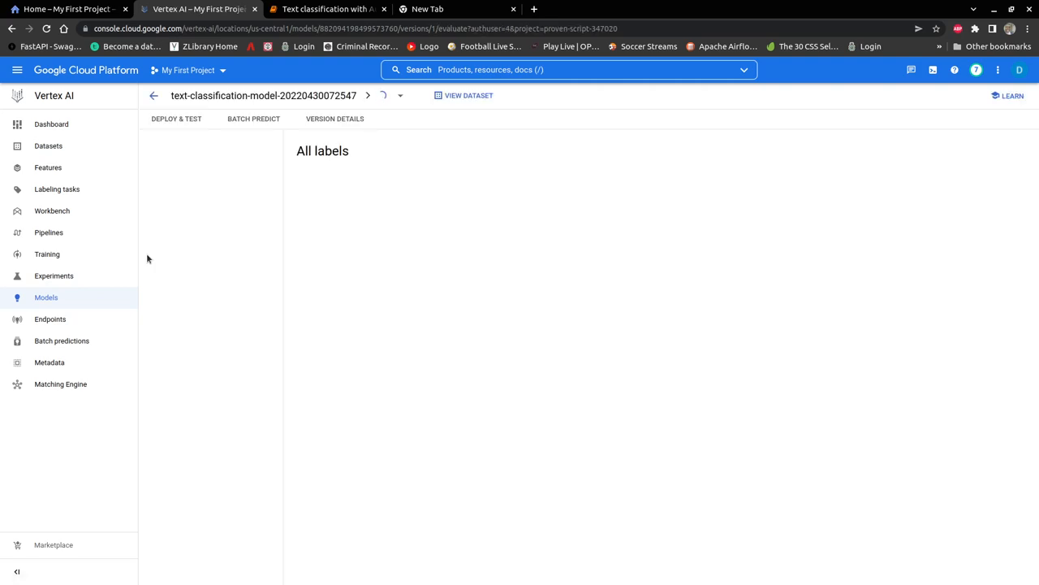
pyautogui.click(167, 119)
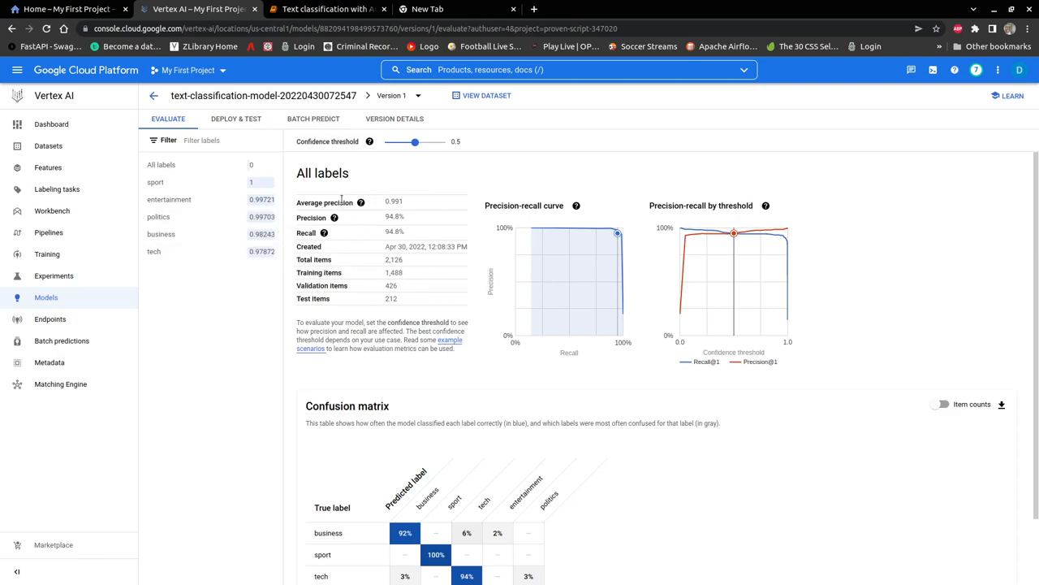
pyautogui.moveTo(321, 212)
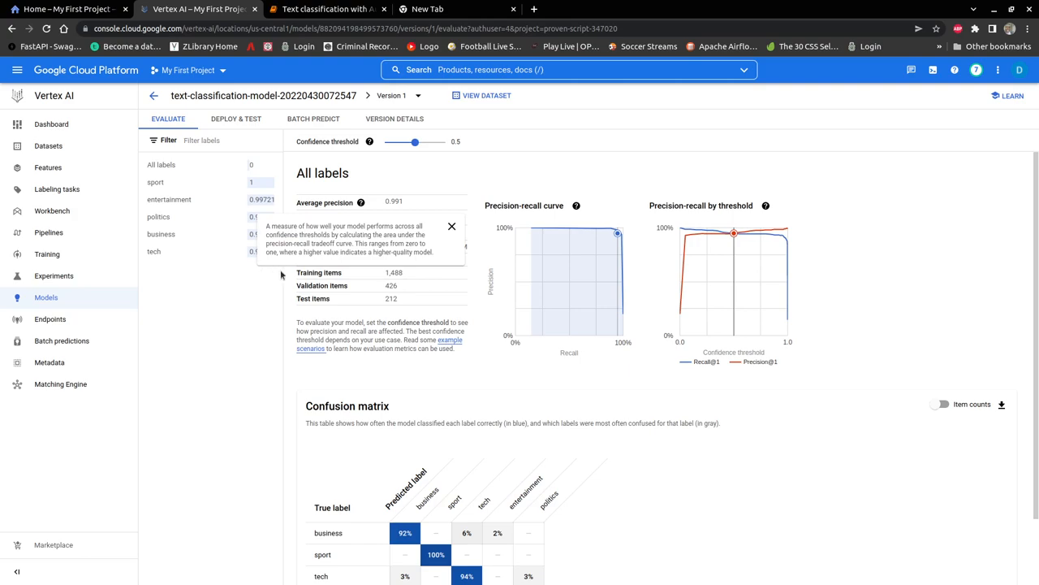
pyautogui.click(451, 226)
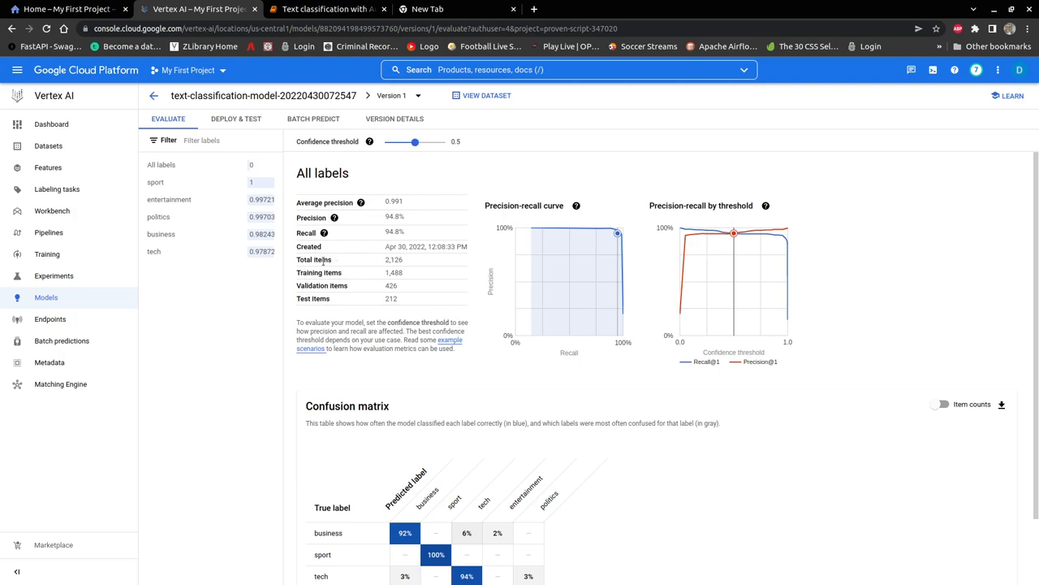
pyautogui.moveTo(404, 302)
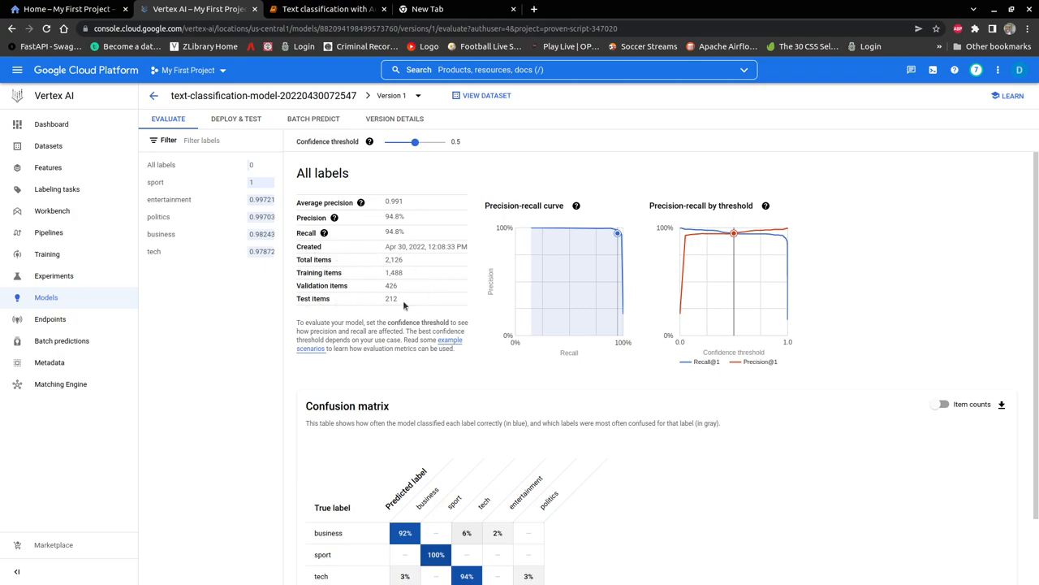
pyautogui.moveTo(524, 350)
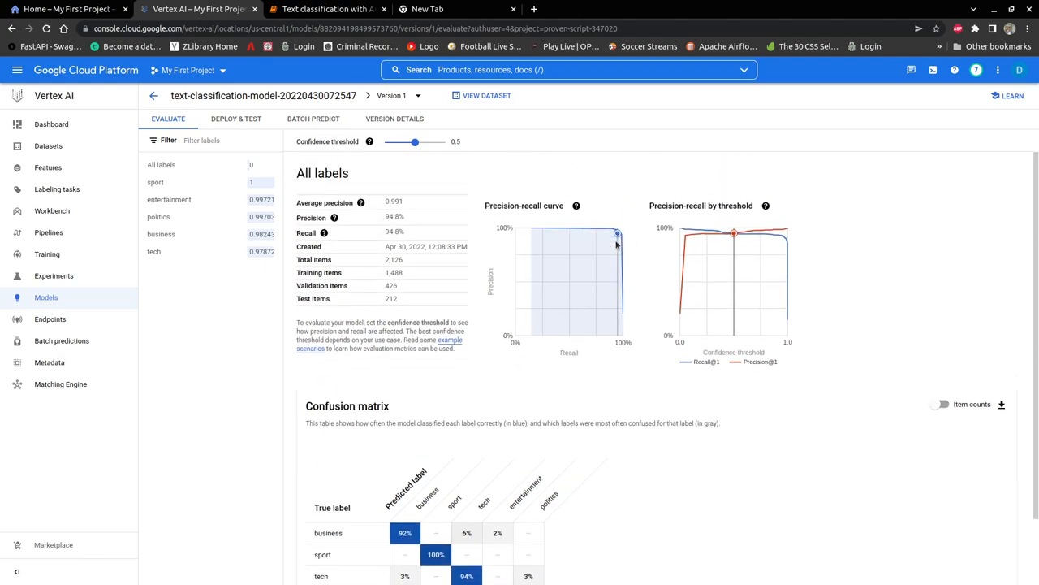
pyautogui.moveTo(344, 156)
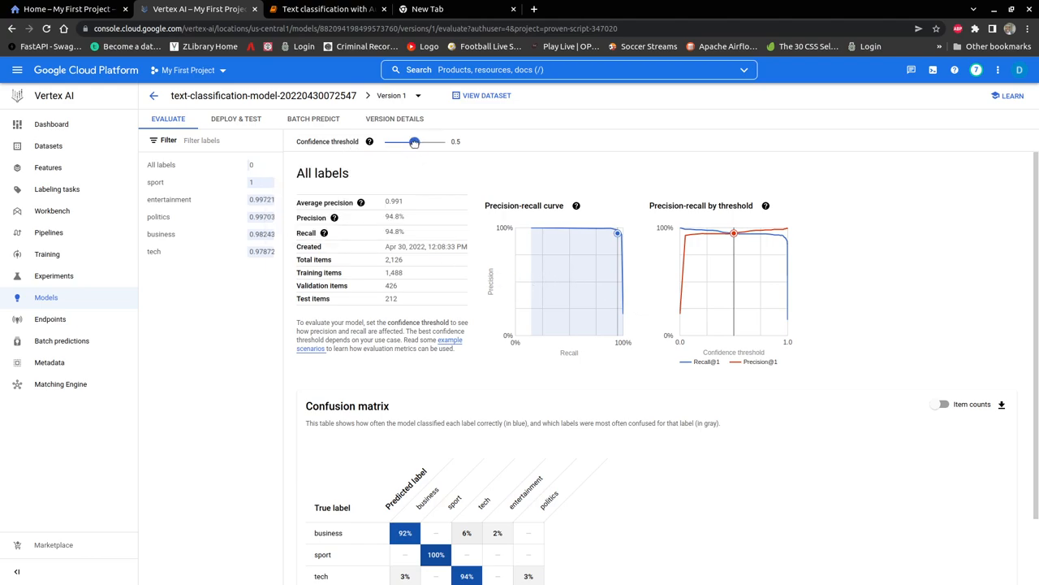
pyautogui.moveTo(415, 142); pyautogui.dragTo(402, 142)
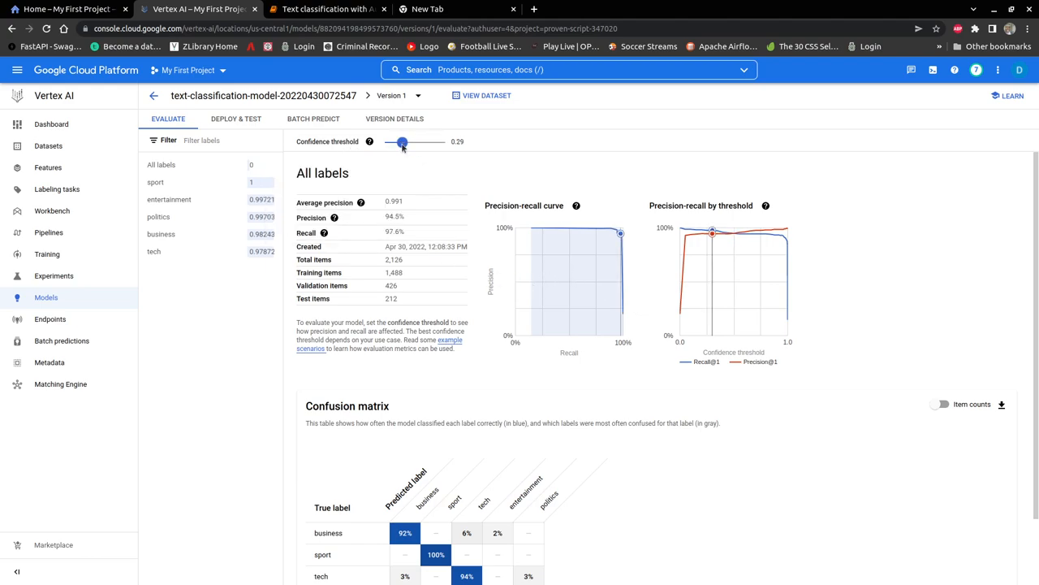
pyautogui.moveTo(404, 142); pyautogui.dragTo(394, 141)
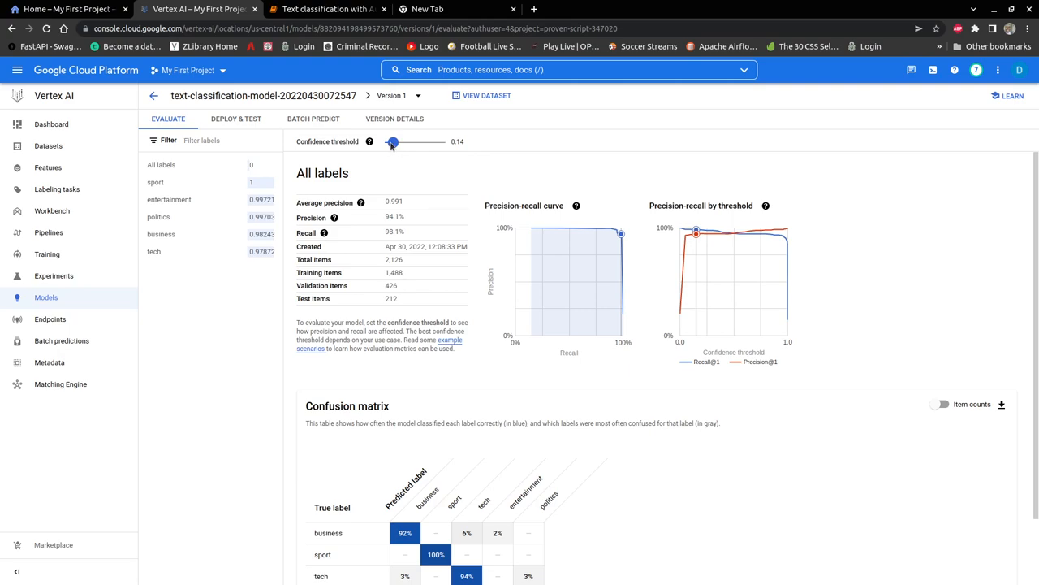
pyautogui.moveTo(393, 141); pyautogui.dragTo(416, 141)
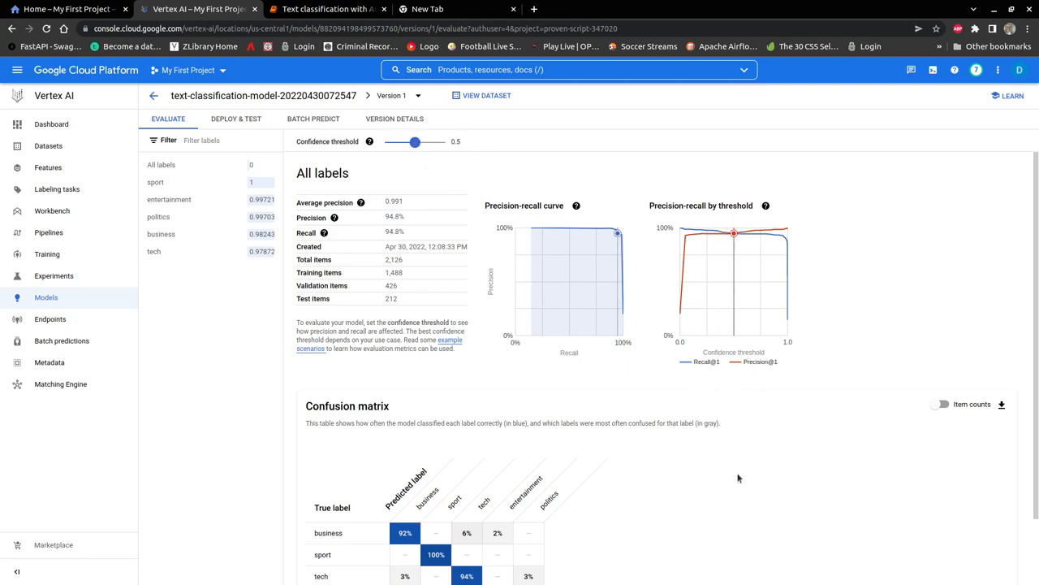
pyautogui.scroll(-3)
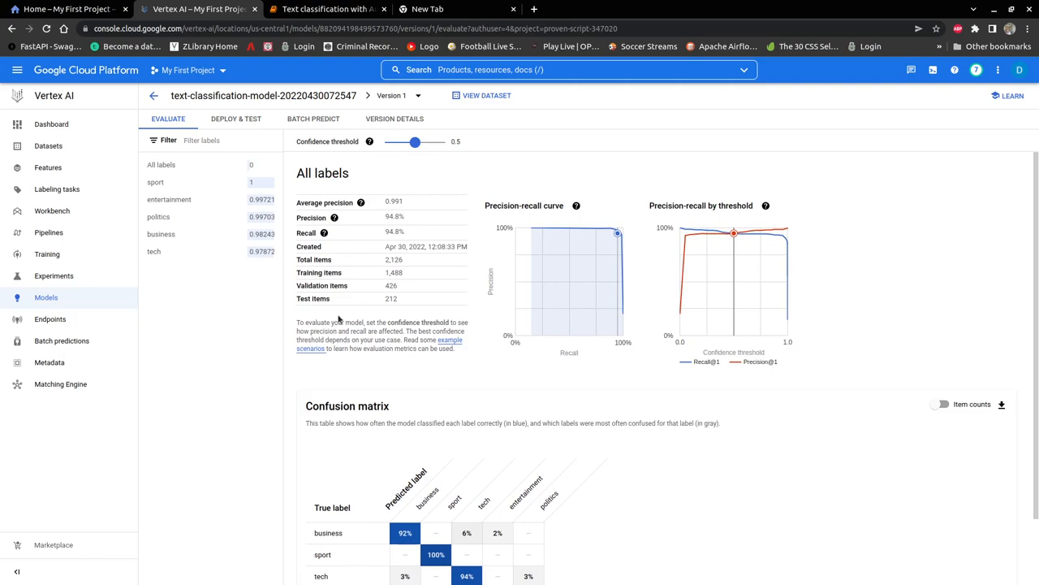
pyautogui.moveTo(352, 285)
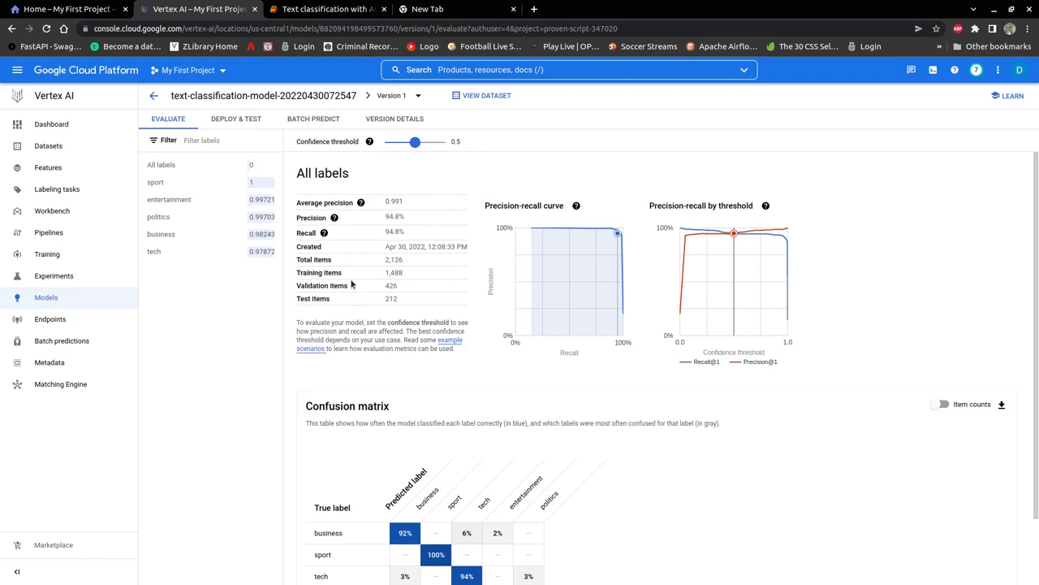
pyautogui.moveTo(332, 331)
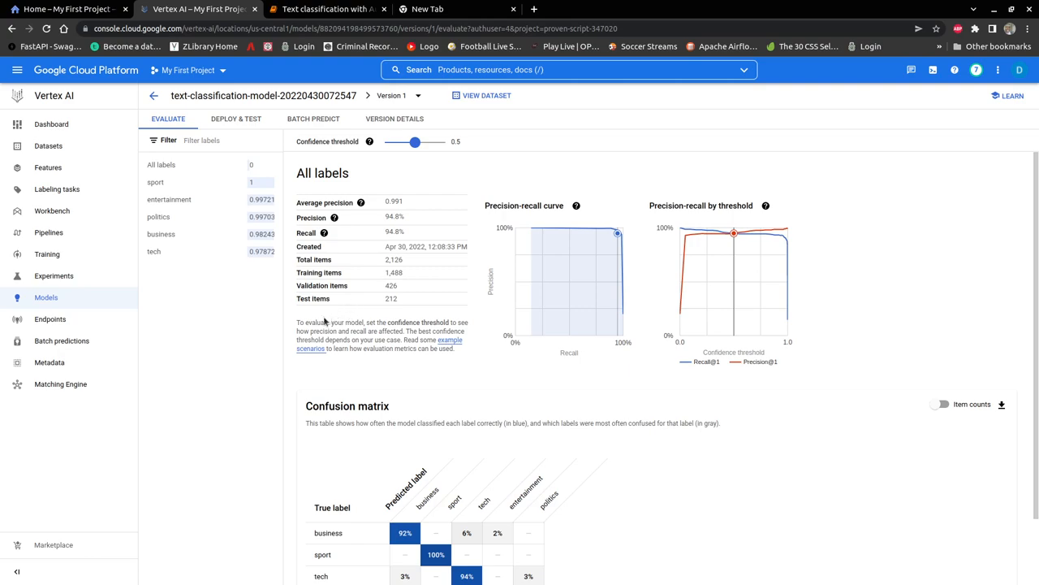
pyautogui.moveTo(252, 128)
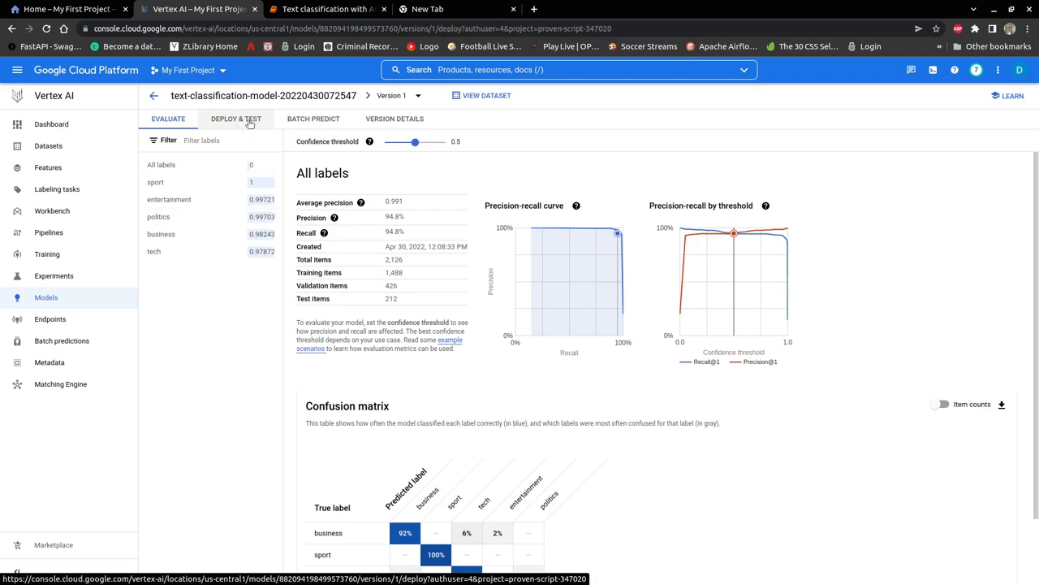
pyautogui.click(235, 118)
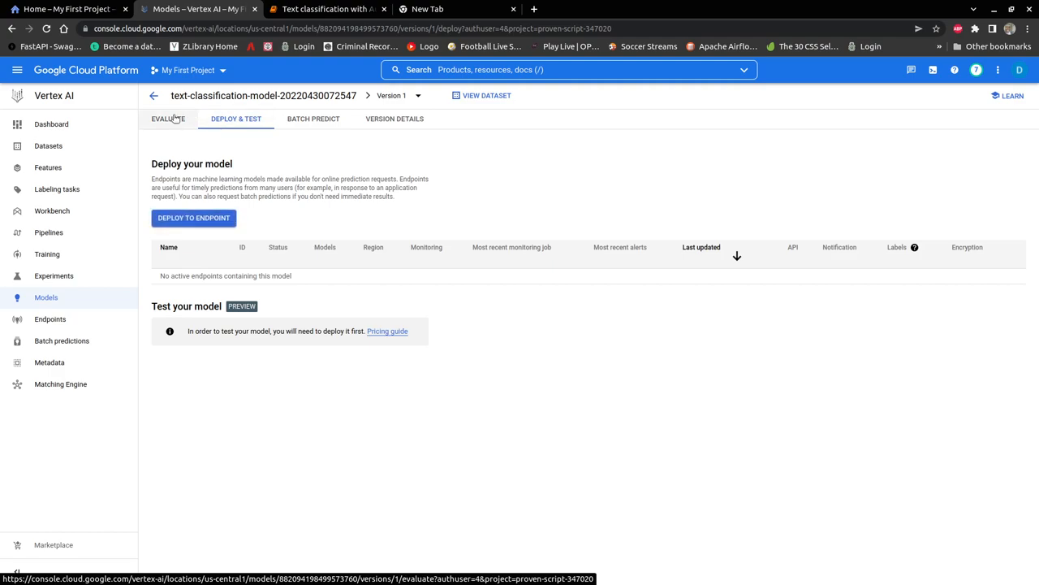
pyautogui.click(167, 118)
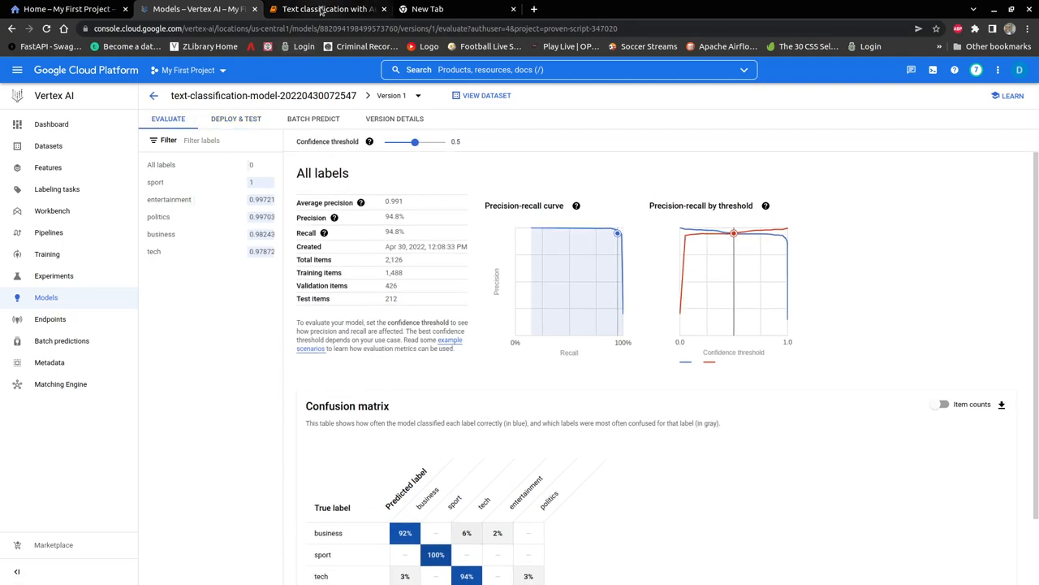
pyautogui.moveTo(325, 9)
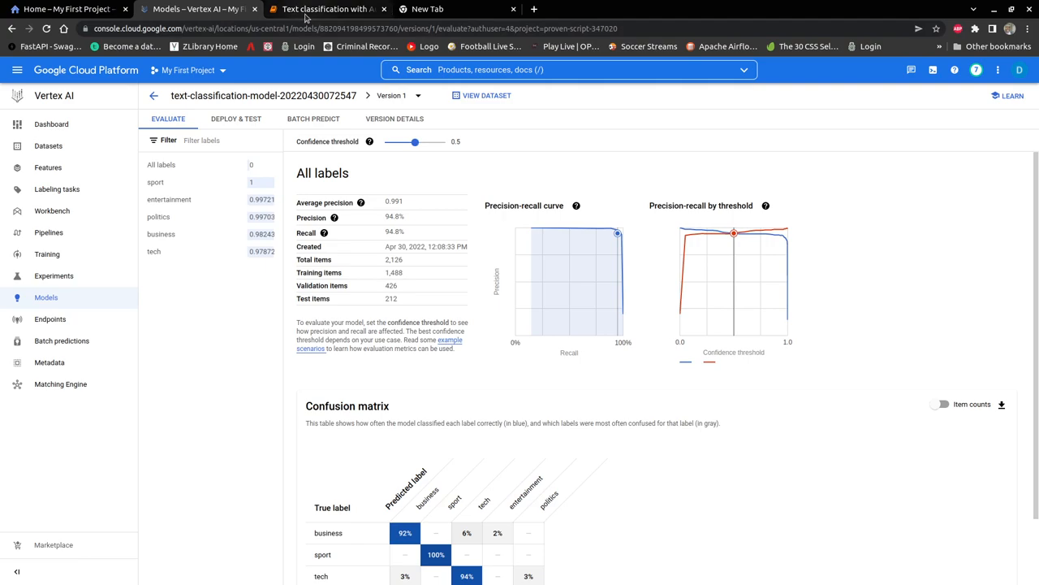
pyautogui.moveTo(337, 9)
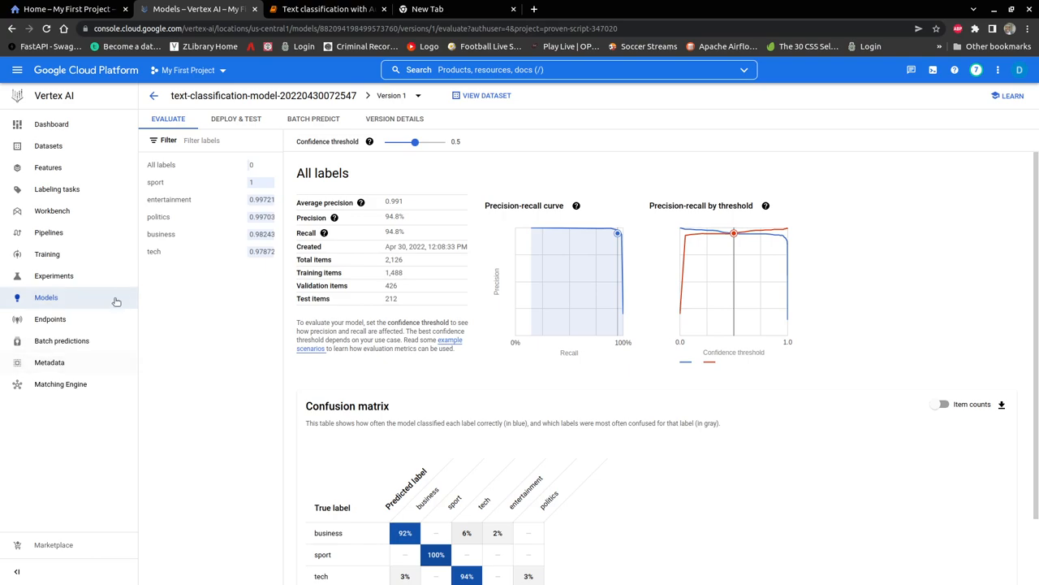
# Check the notebook's Deploying Model cell and the Vertex AI models list, then return to the notebook
pyautogui.click(327, 9)
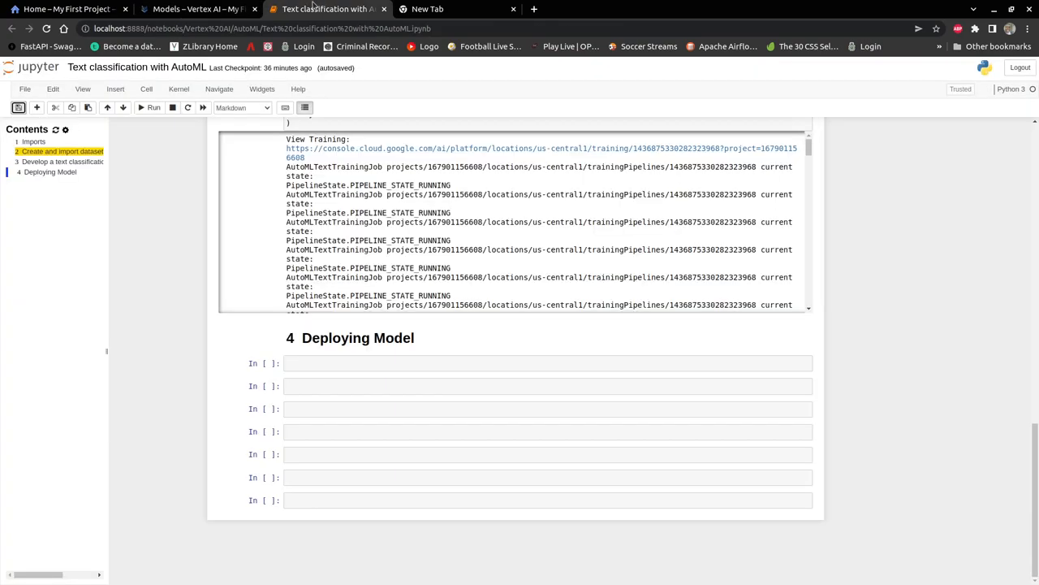
pyautogui.click(549, 363)
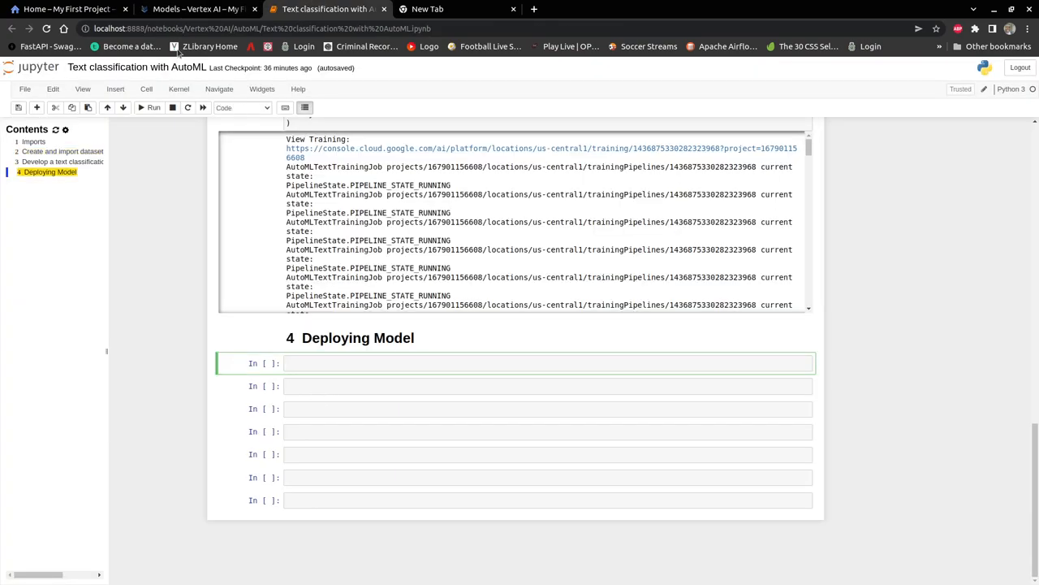
pyautogui.click(195, 8)
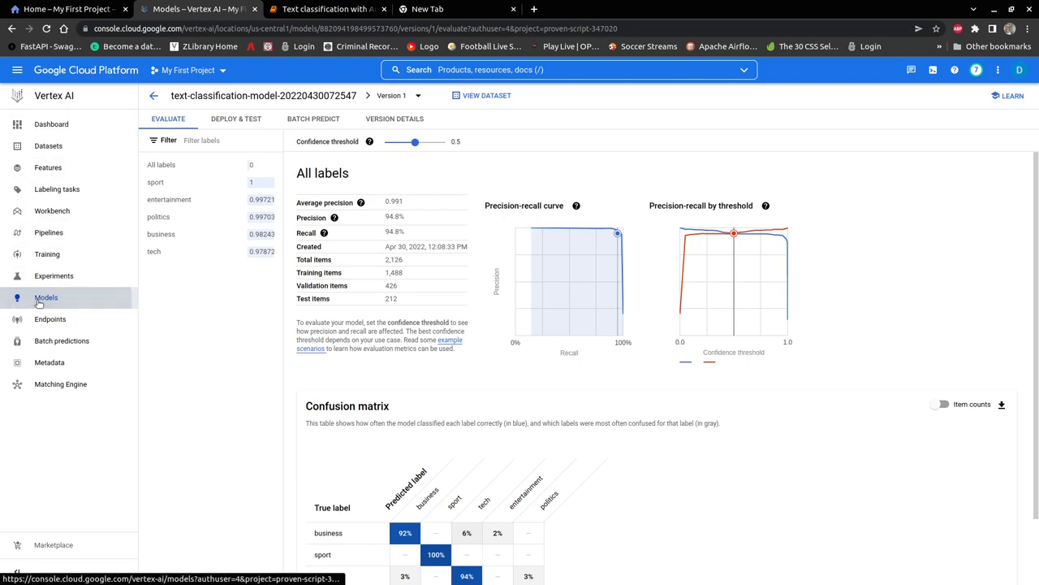
pyautogui.click(47, 297)
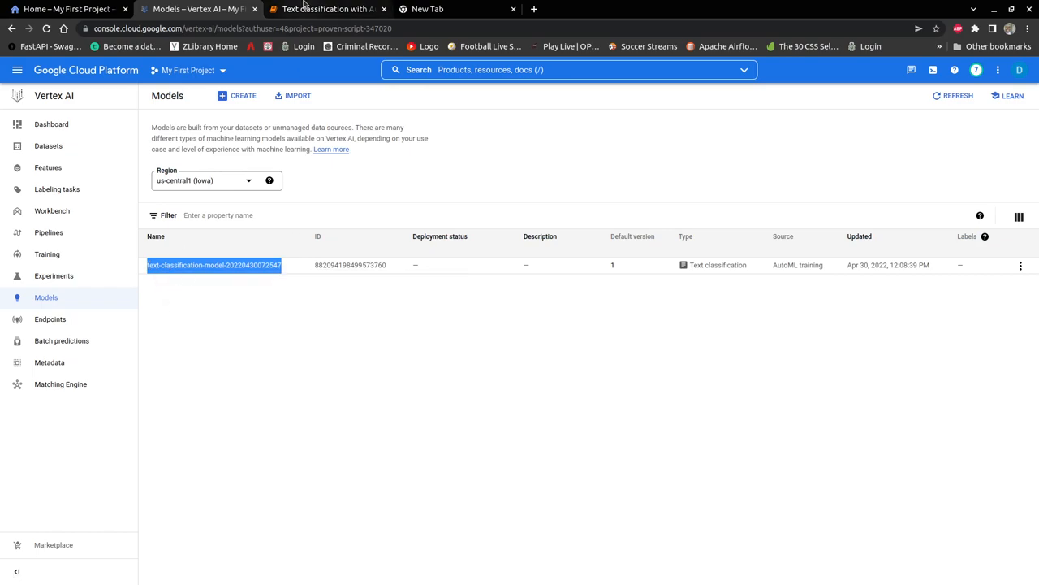
pyautogui.click(333, 9)
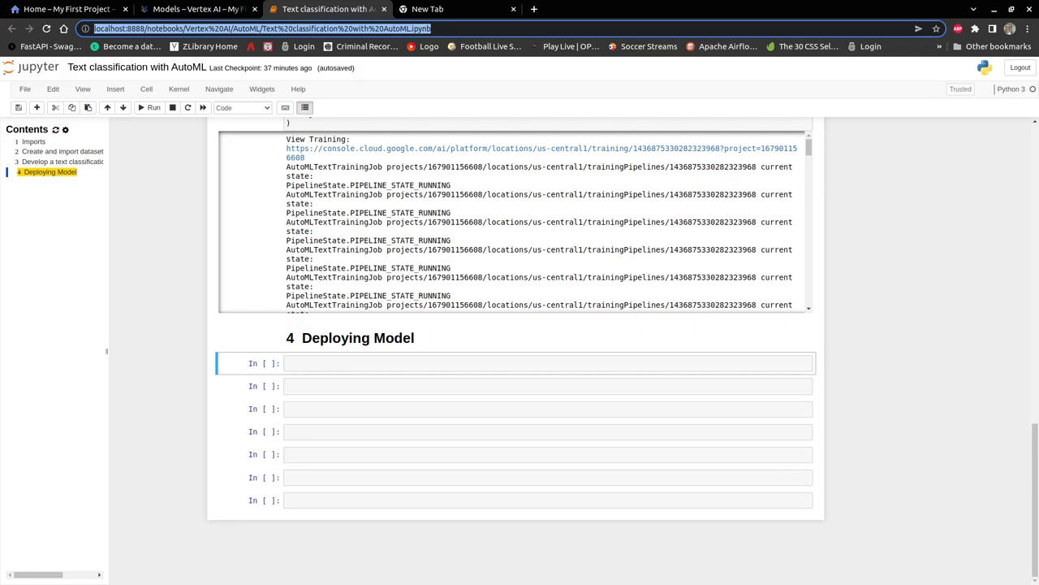
pyautogui.moveTo(260, 375)
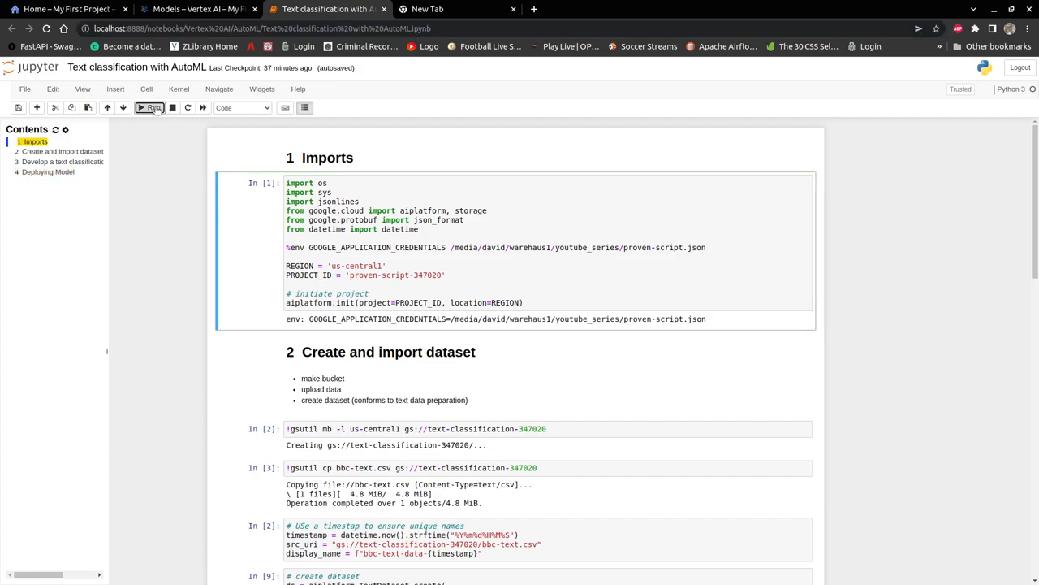
pyautogui.click(150, 107)
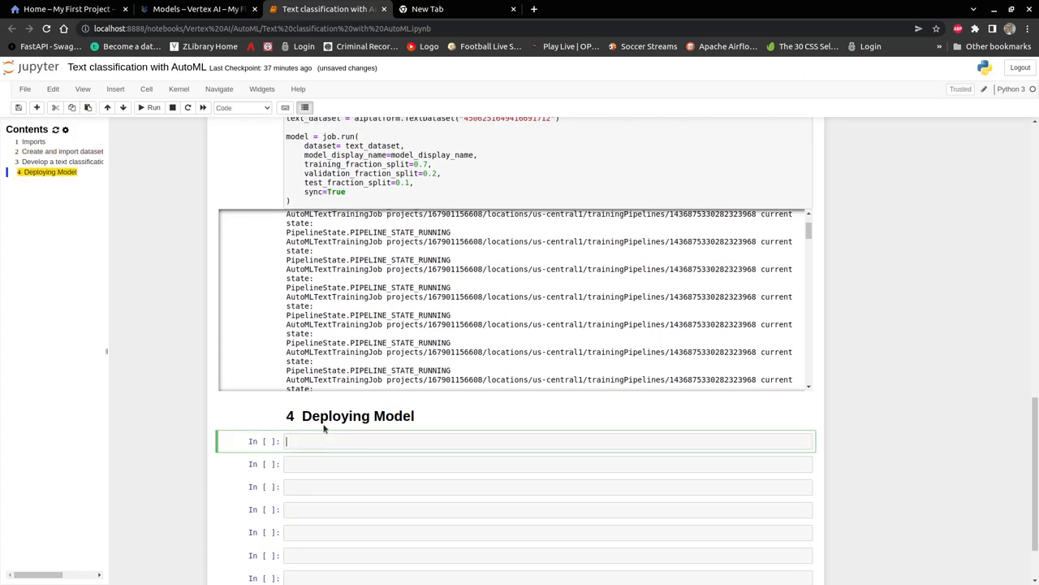
pyautogui.write('model =')
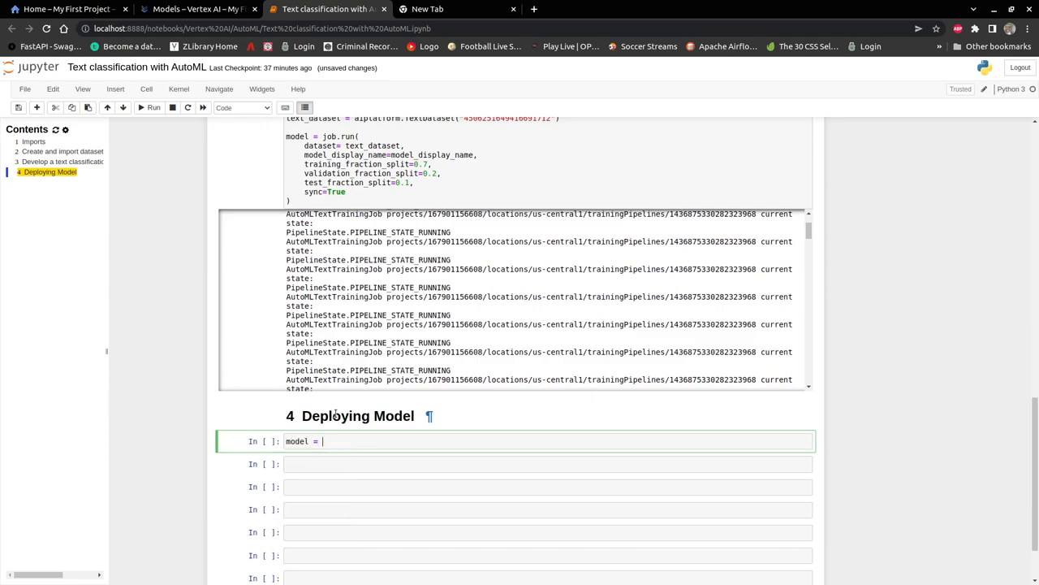
pyautogui.write('ai')
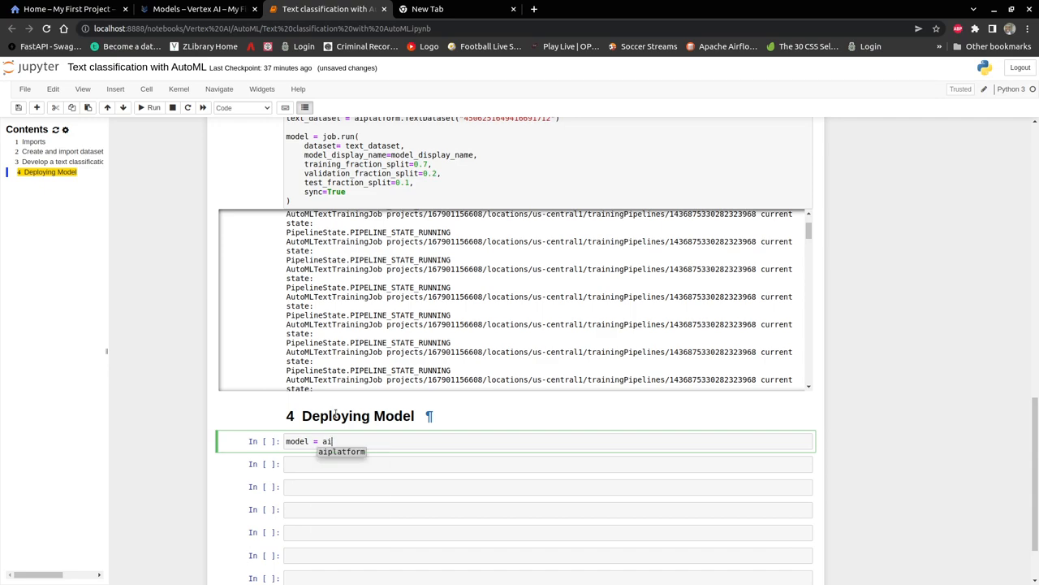
pyautogui.write('platform,')
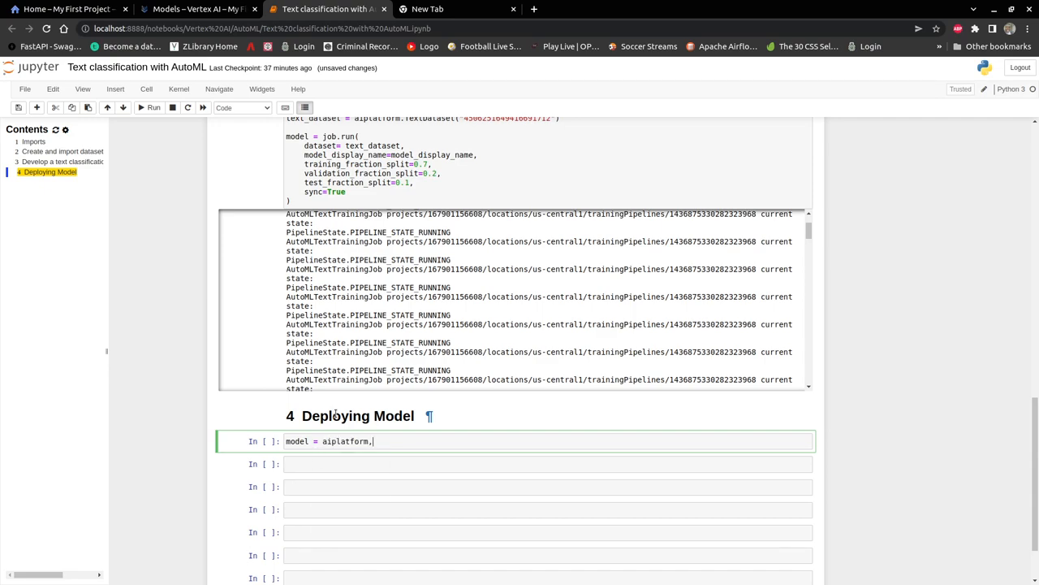
pyautogui.write('M')
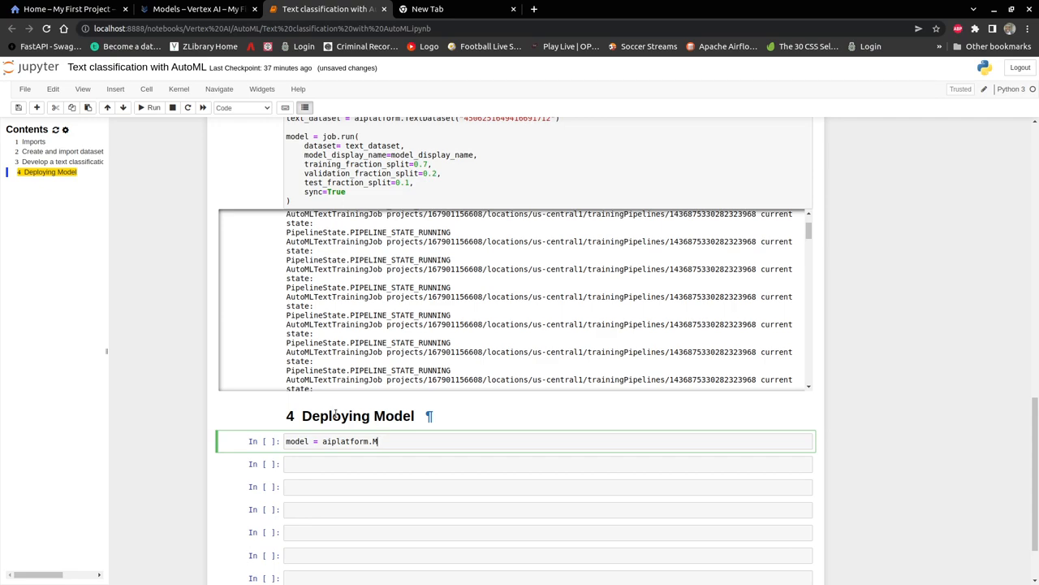
pyautogui.write('odel')
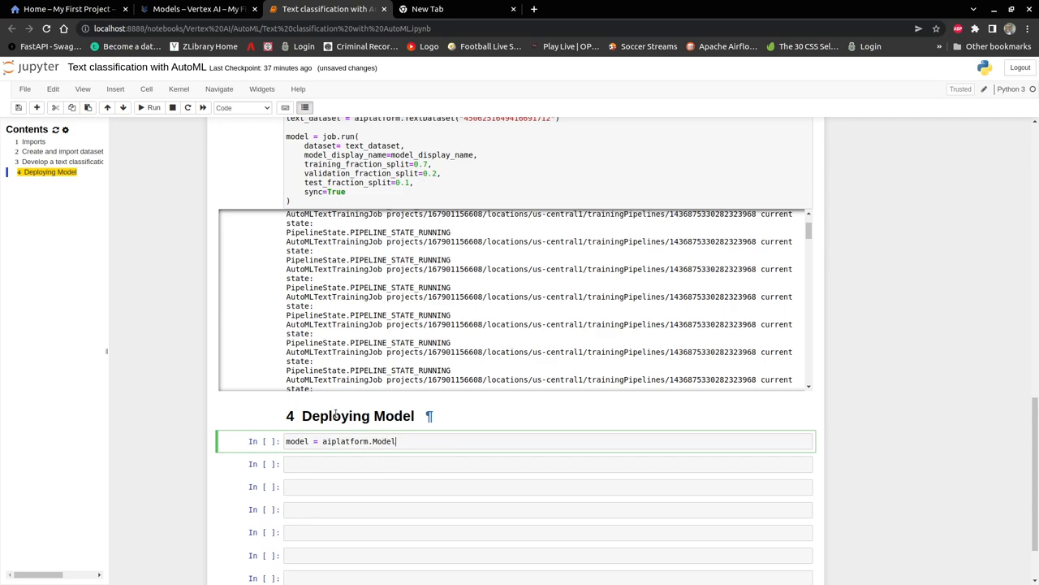
pyautogui.write('.list')
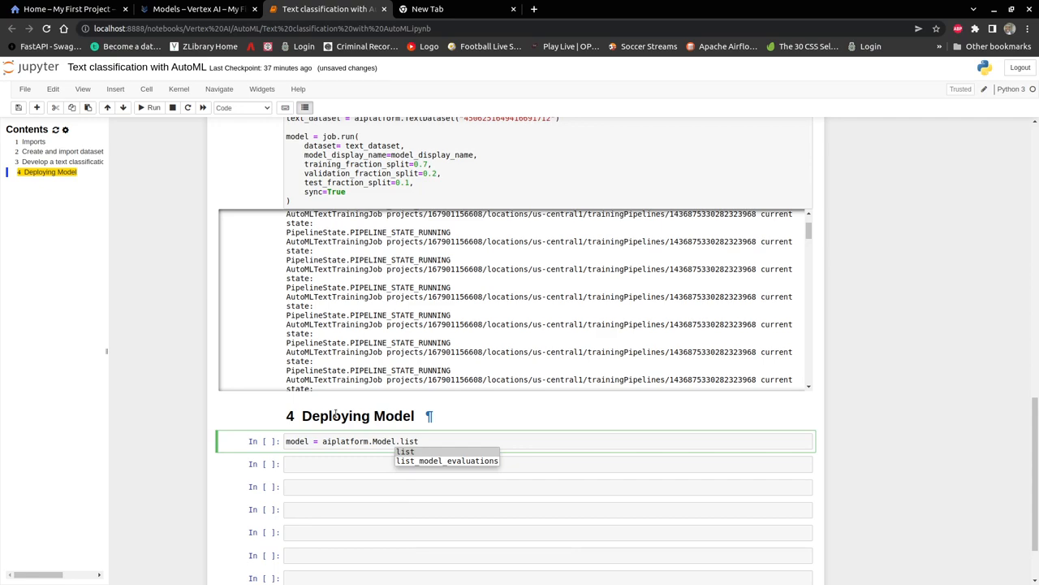
pyautogui.write('(fi')
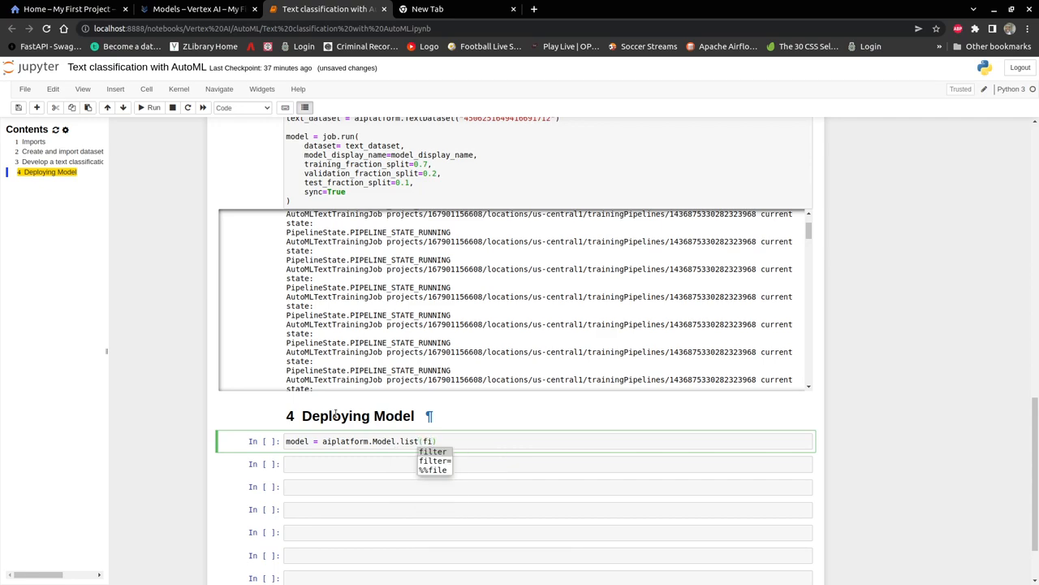
pyautogui.click(434, 461)
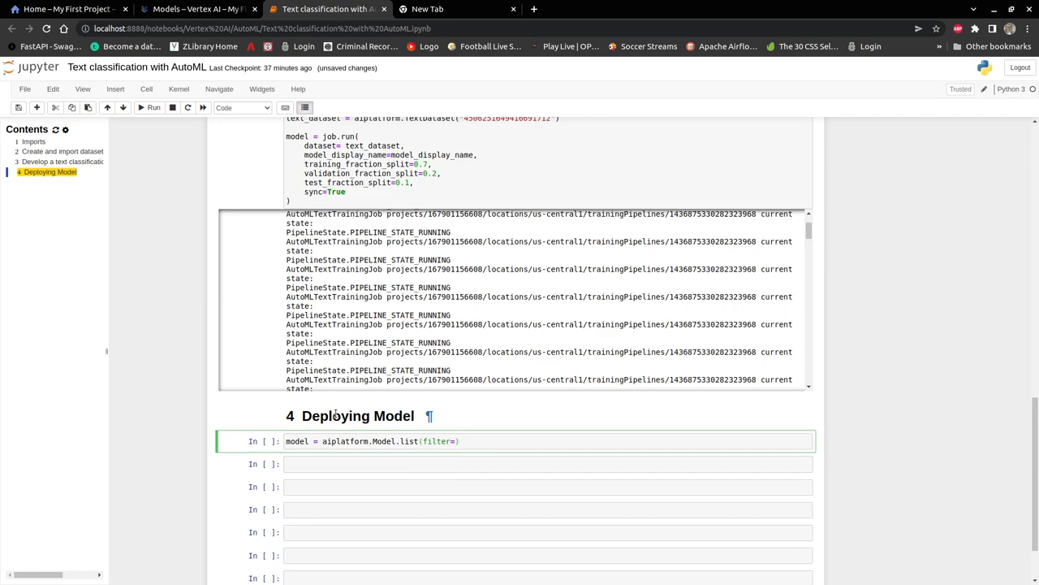
pyautogui.write("''")
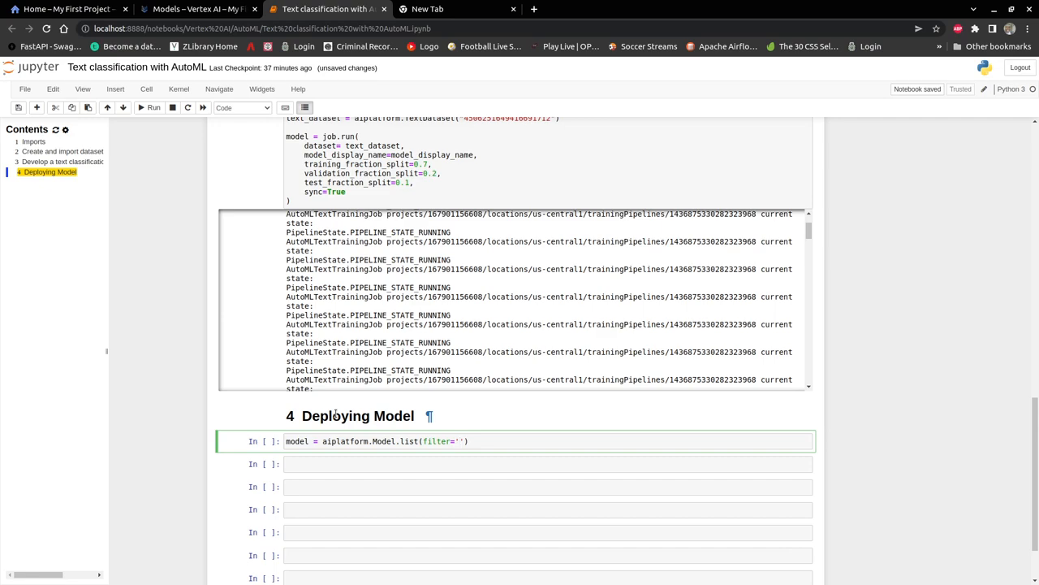
pyautogui.write('display')
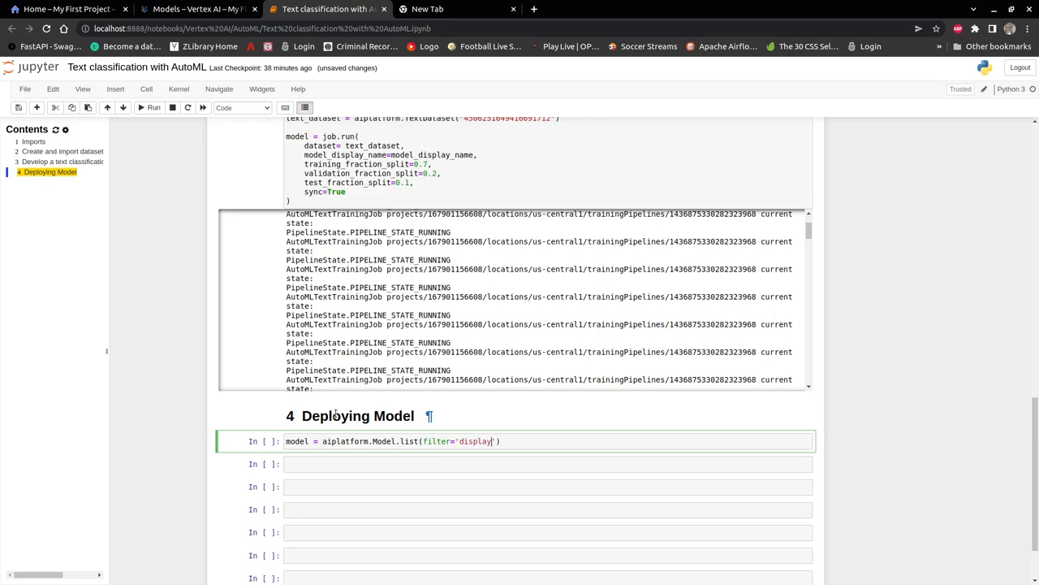
pyautogui.write('_n')
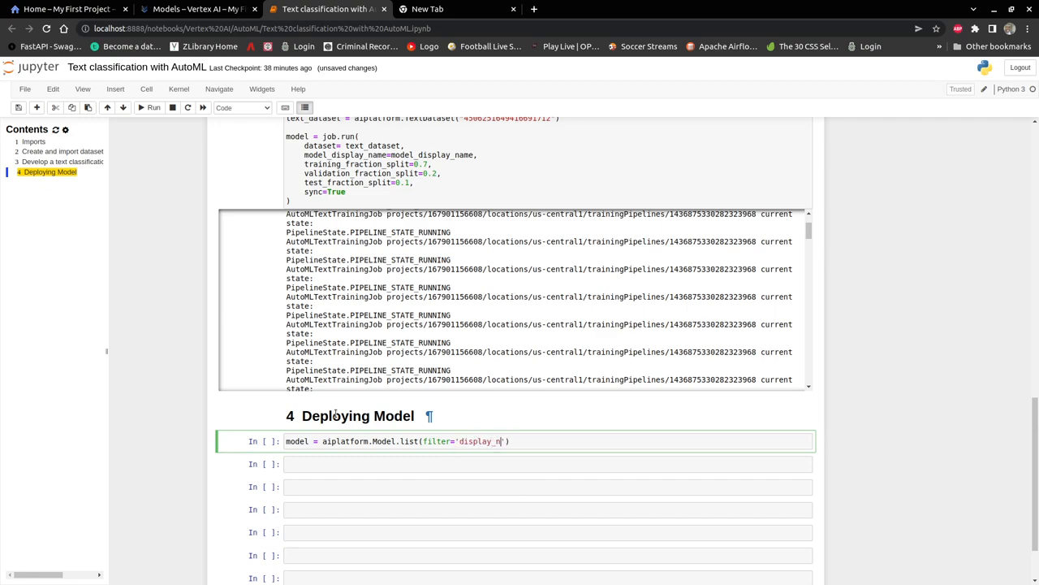
pyautogui.write('ame=')
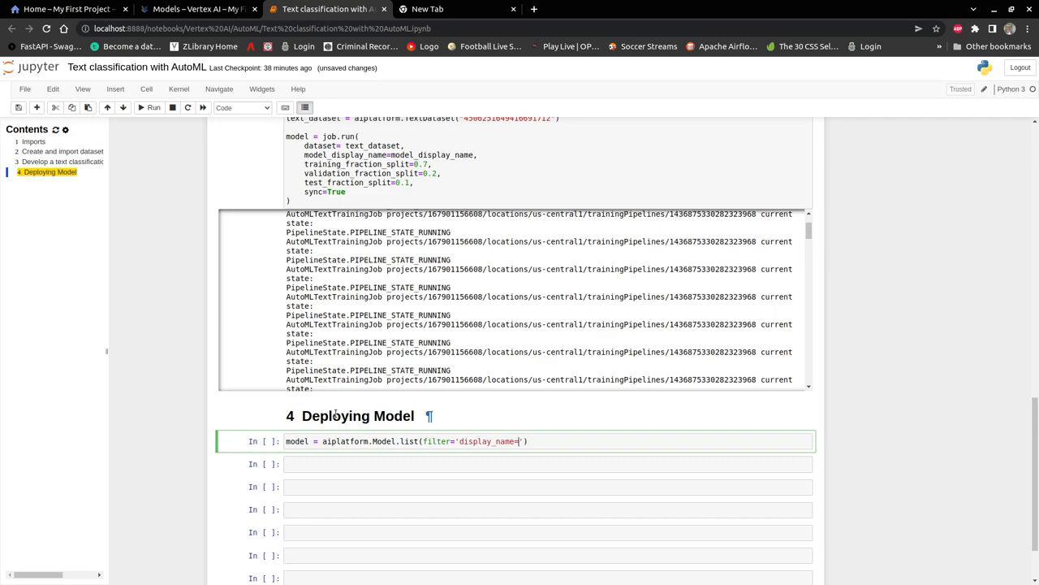
pyautogui.write('=""')
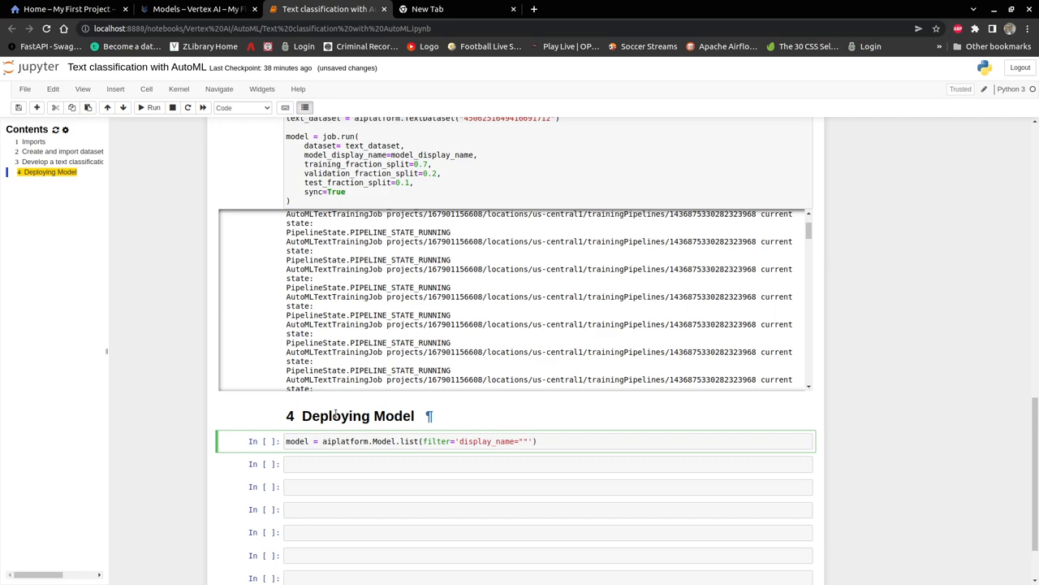
pyautogui.write('text-classification-model-20220430072547')
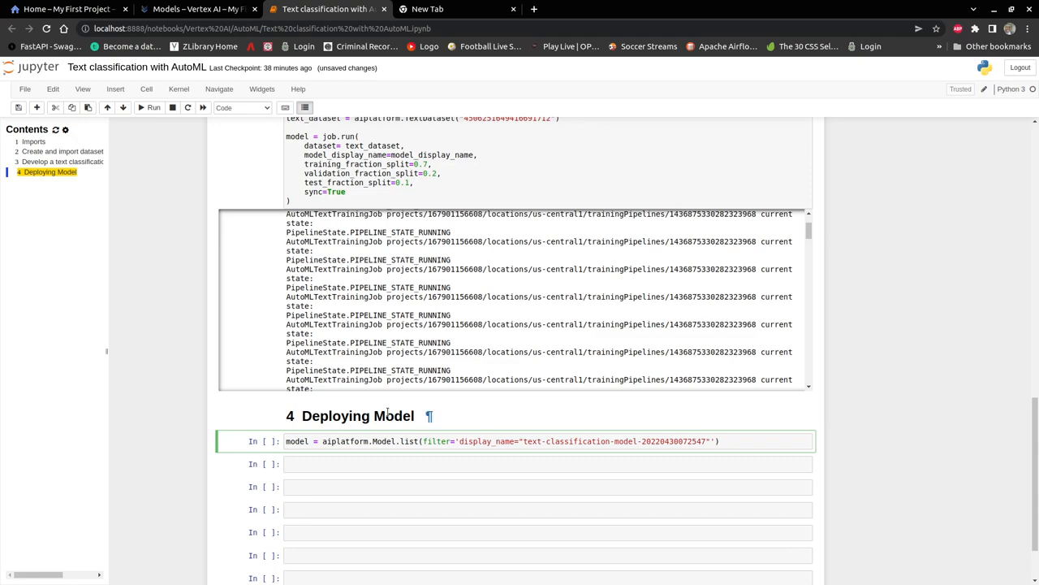
# Run the lookup and display the retrieved model in a new cell
pyautogui.click(150, 107)
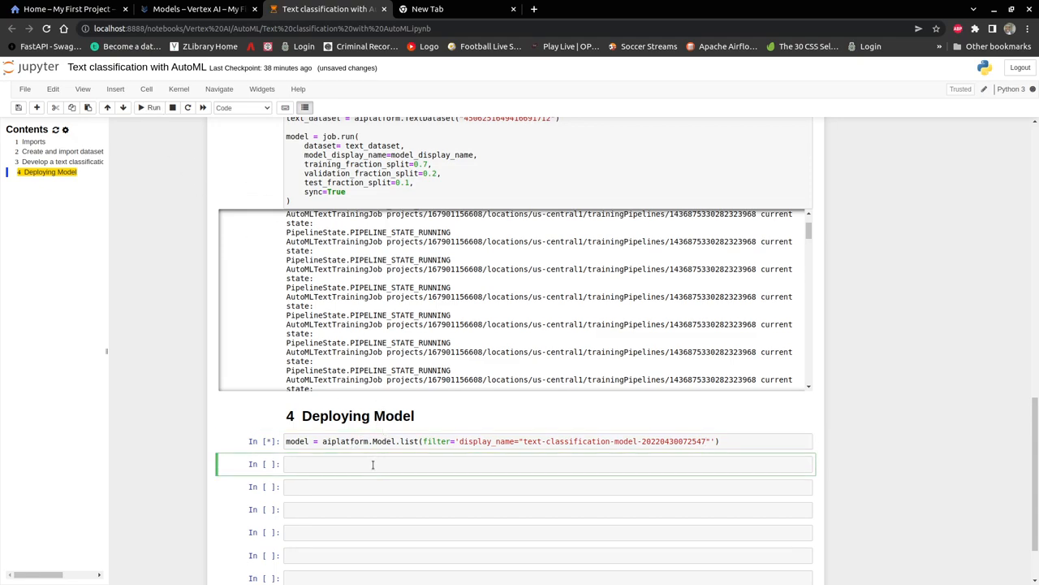
pyautogui.write('mod')
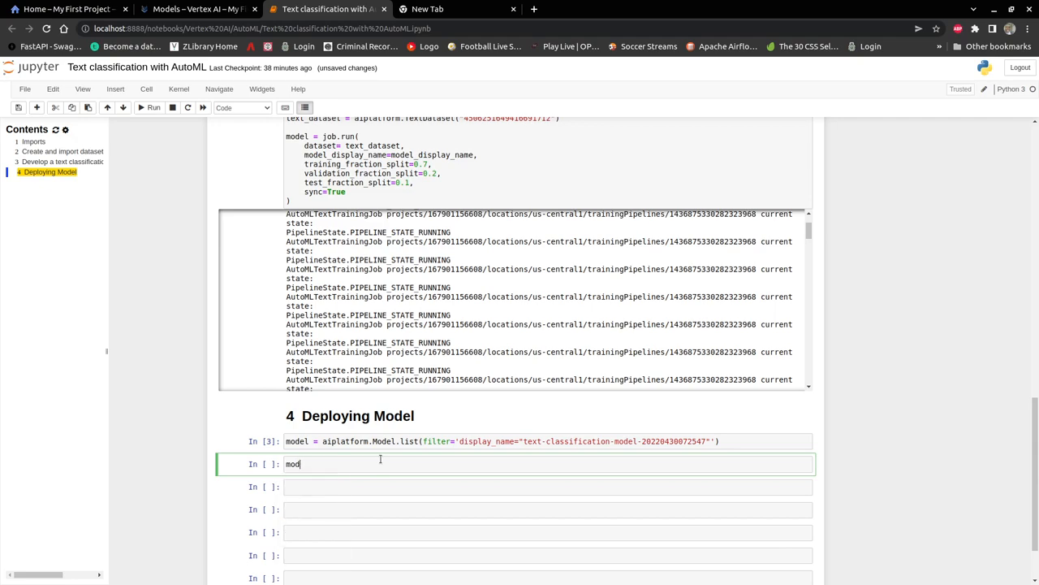
pyautogui.click(149, 108)
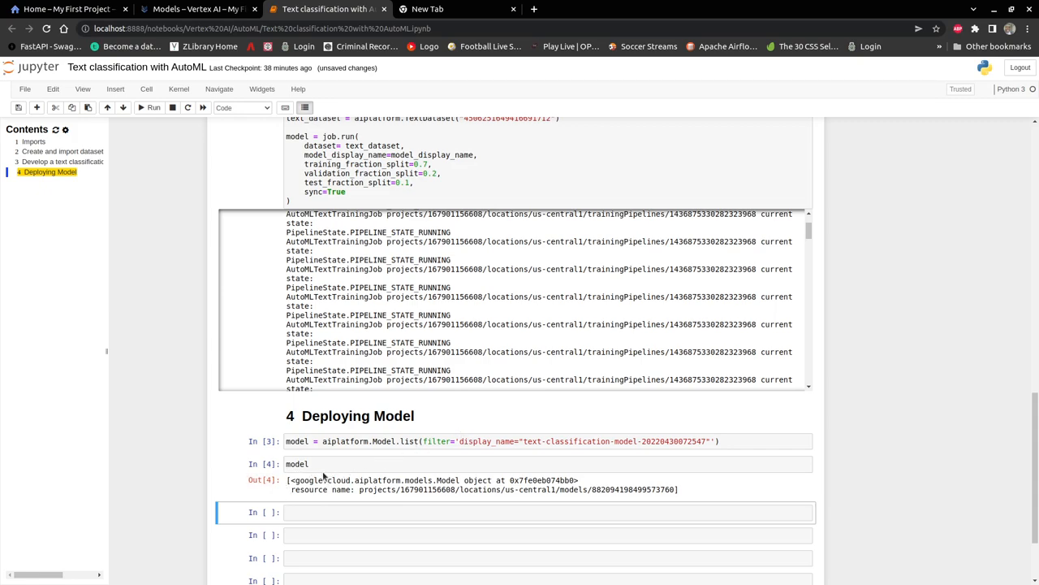
# Change the display cell to model[0] to show the first model's resource name
pyautogui.write('[0]')
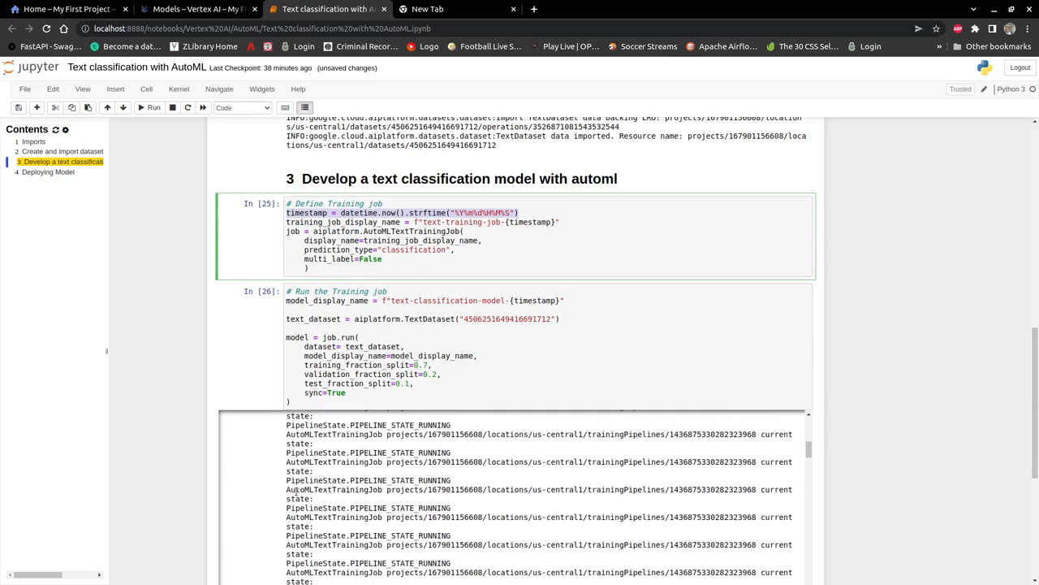
pyautogui.scroll(-3)
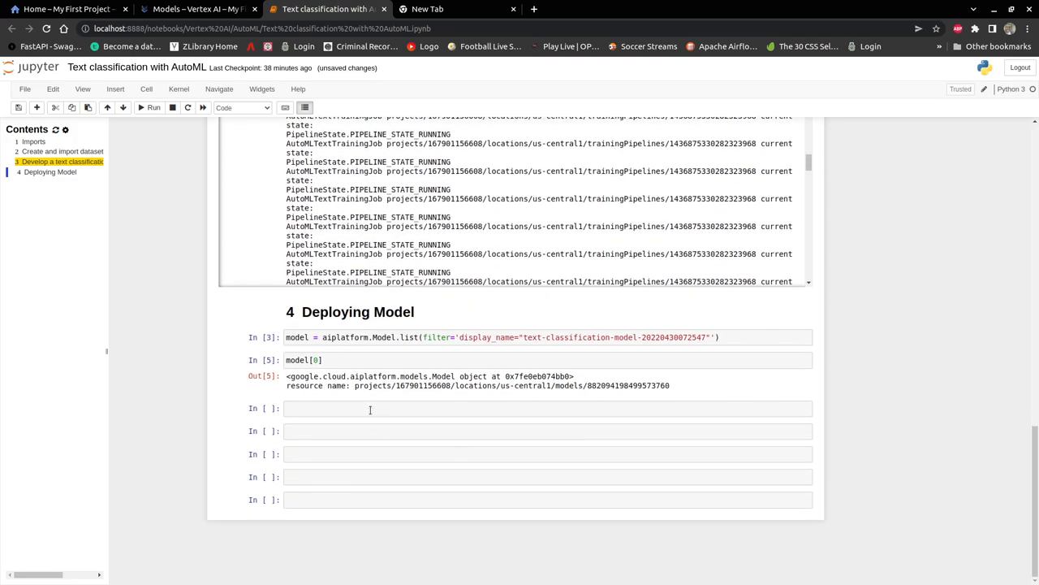
# Build a timestamp and an f-string deployed_model_display_name 'deployed-text-classif-{timestamp}'
pyautogui.write('timestamp = datetime.now().strftime("%Y%m%d%H%M%S")')
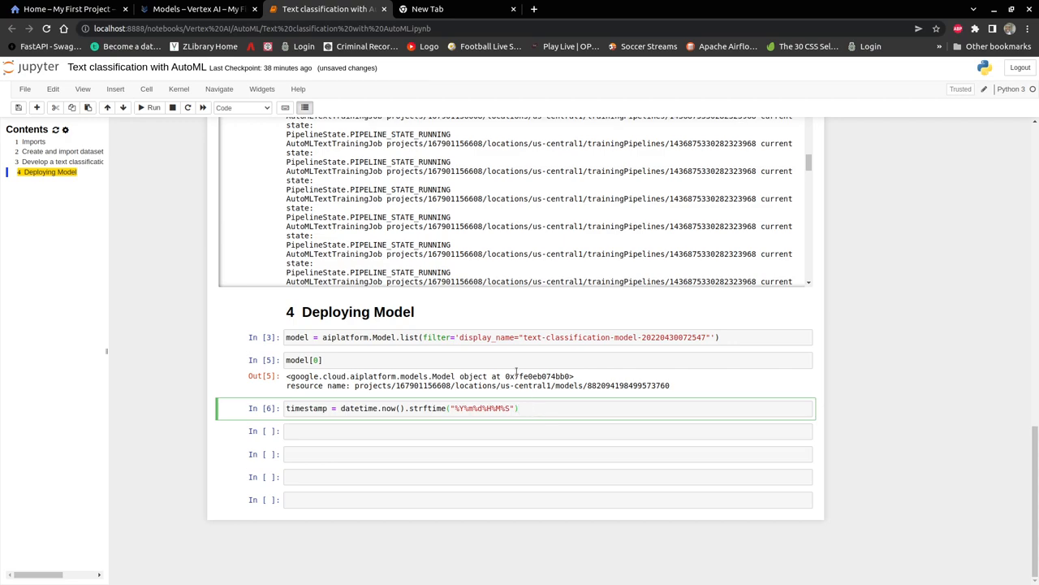
pyautogui.write('deployed')
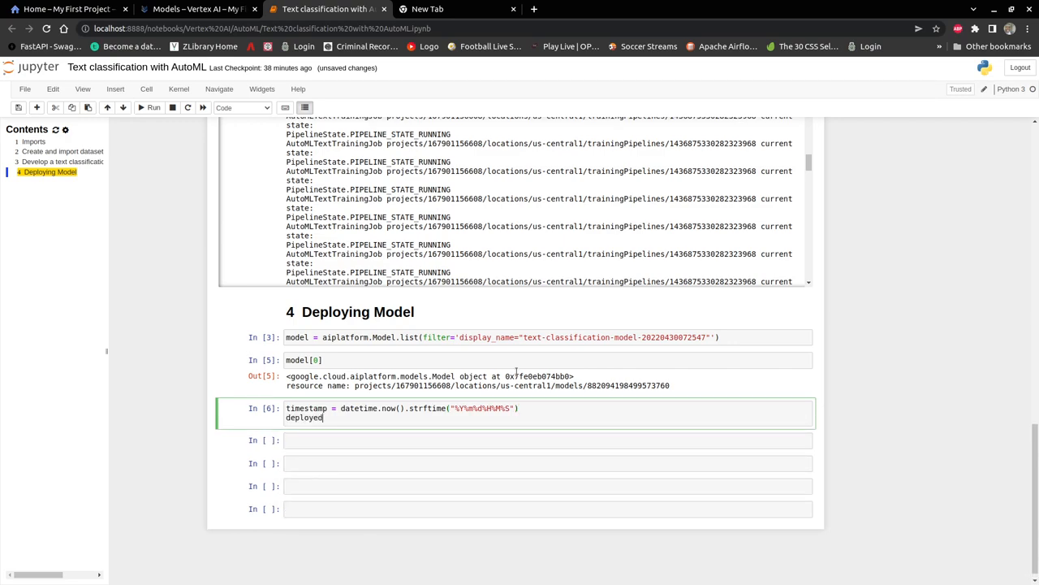
pyautogui.write('_model_displa')
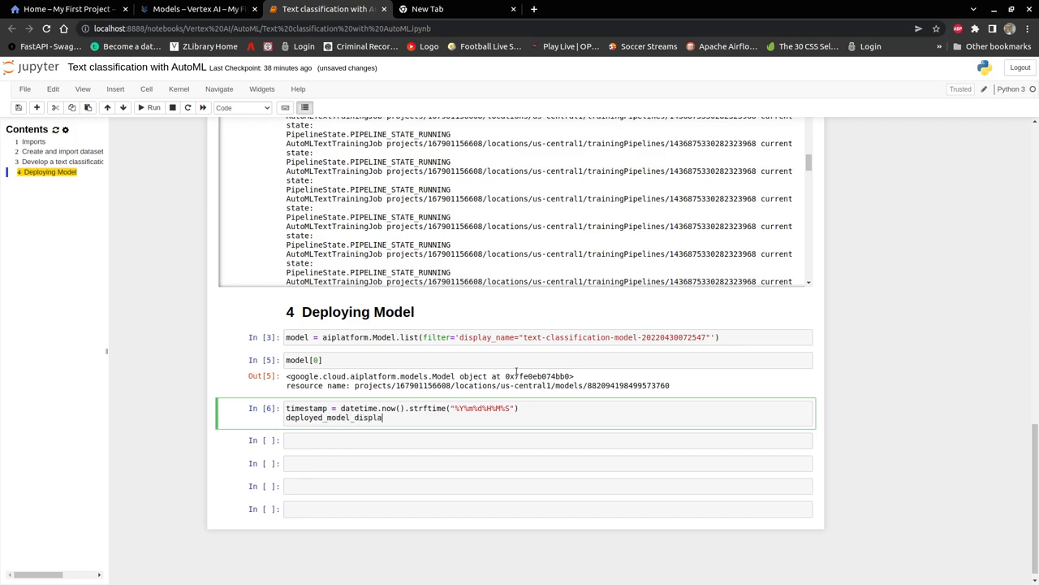
pyautogui.write('y_name =')
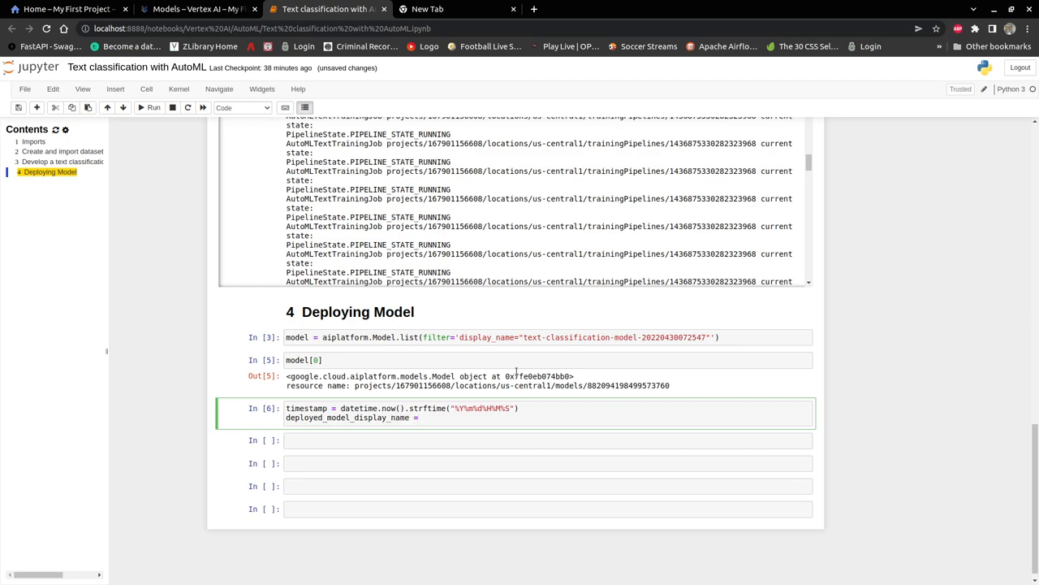
pyautogui.write('f')
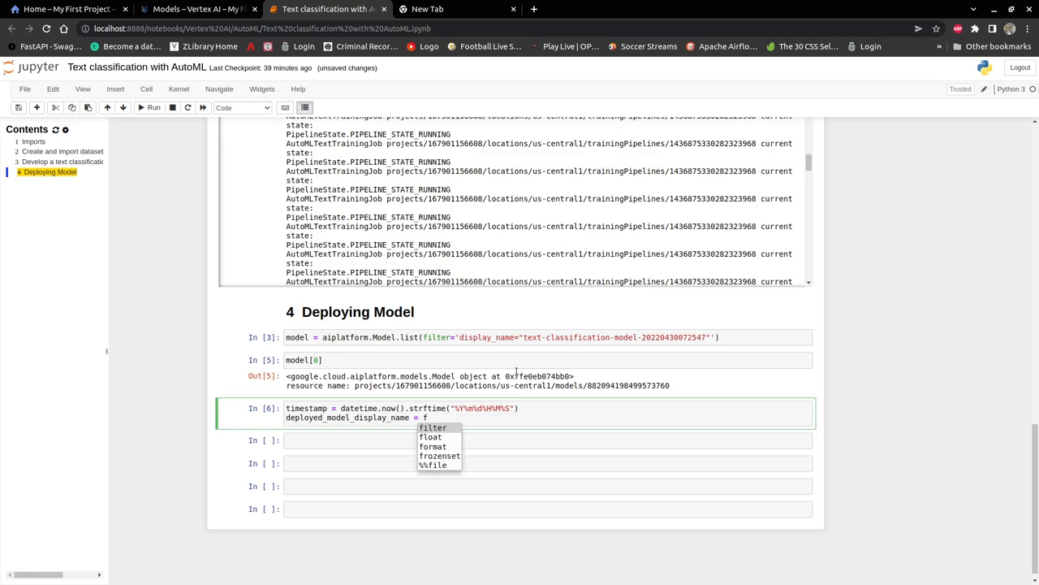
pyautogui.write('"depl')
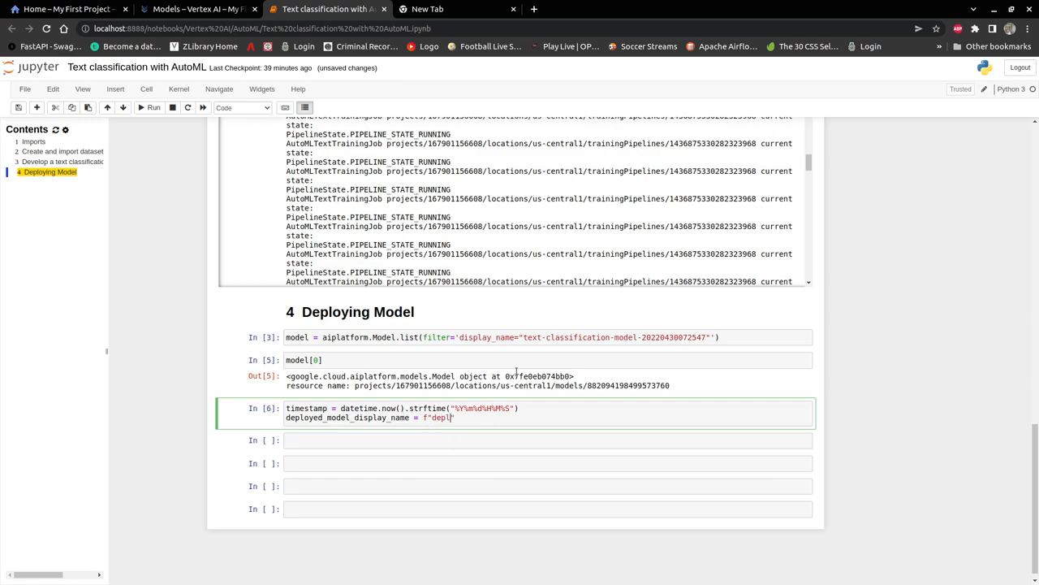
pyautogui.write('oyed')
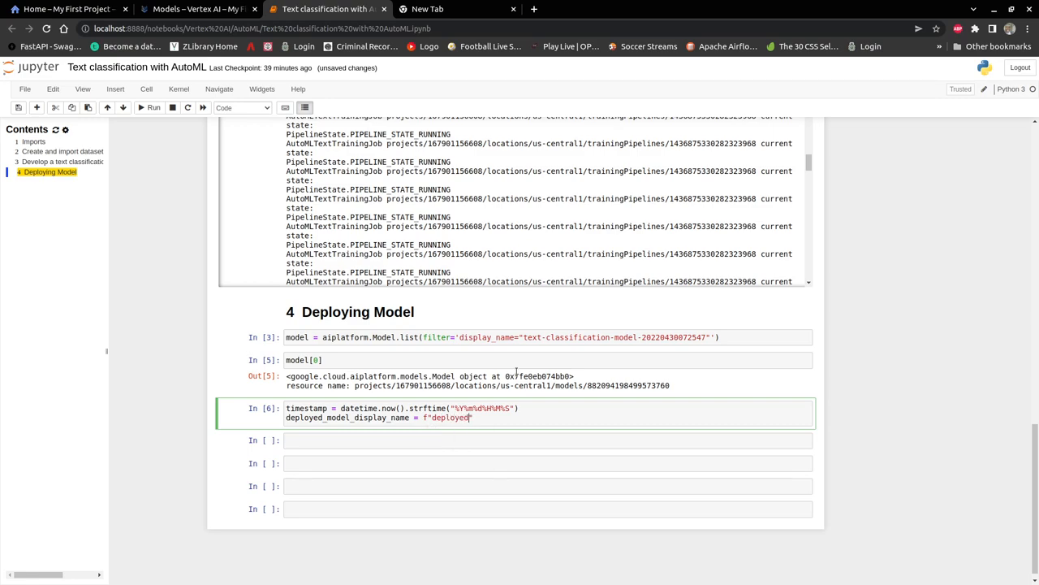
pyautogui.write('-text')
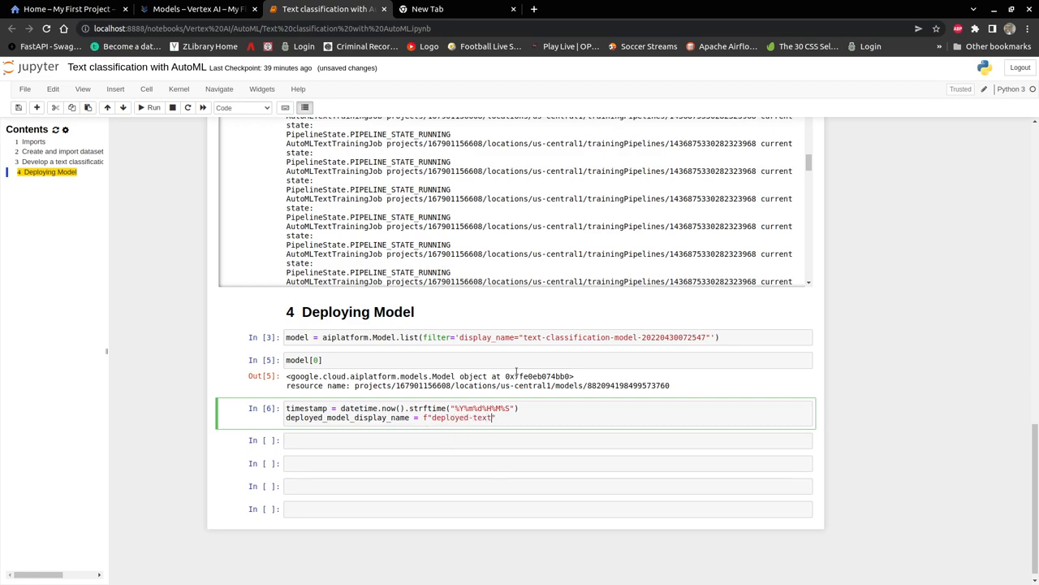
pyautogui.write('-classification-model')
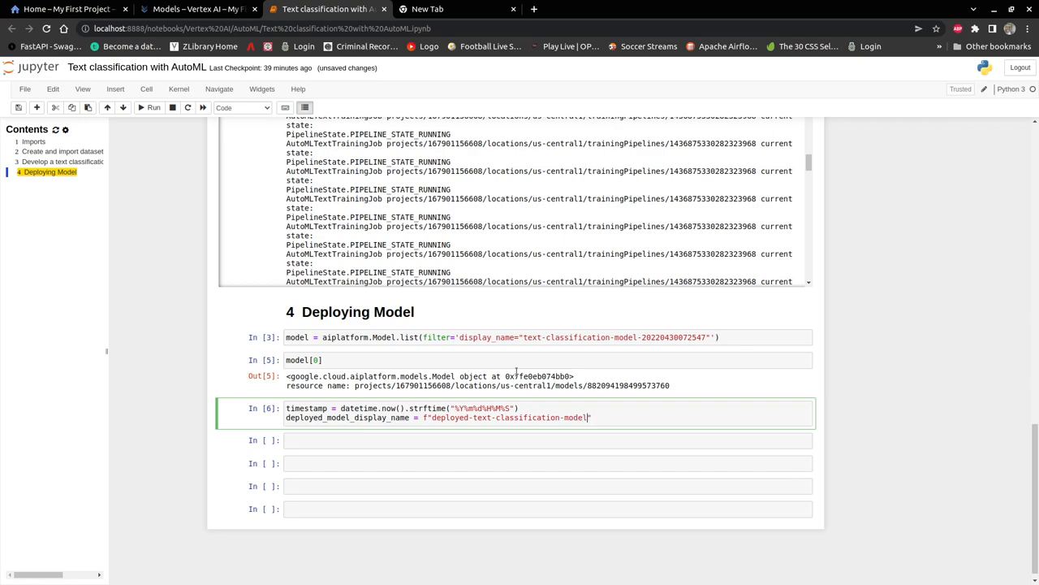
pyautogui.write('-{}')
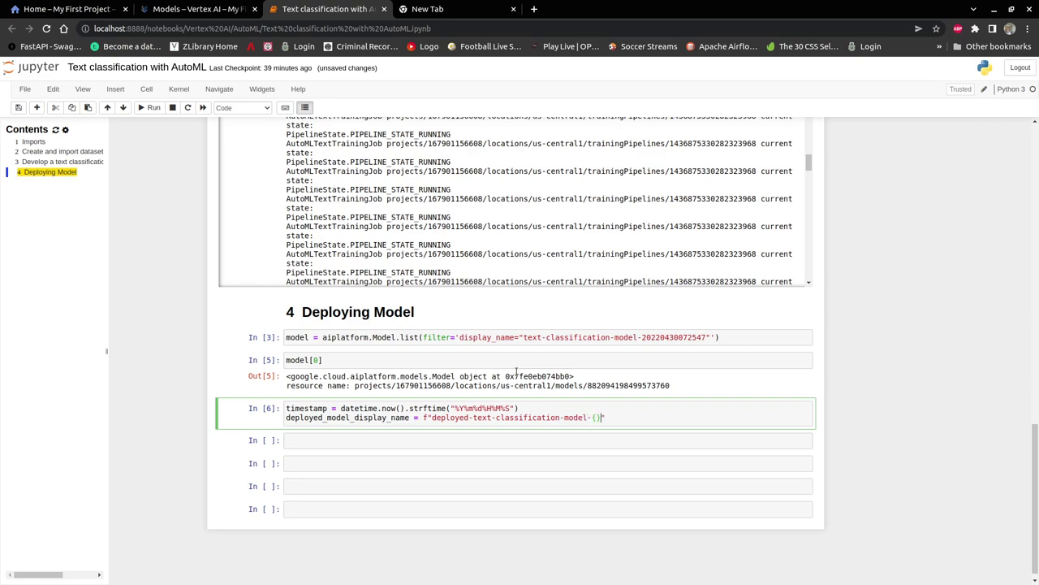
pyautogui.write('timestamp')
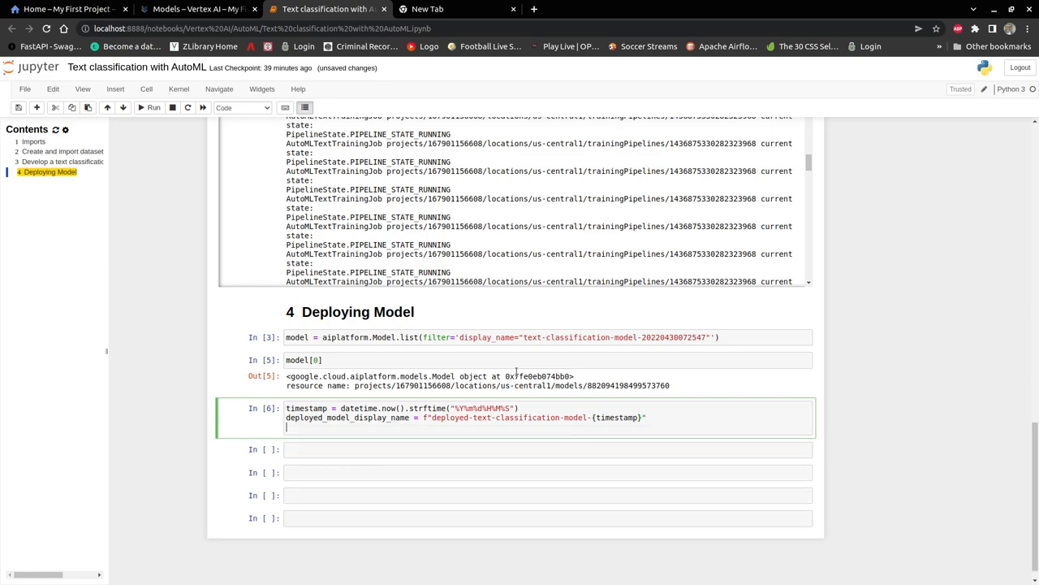
# Write endpoint = model.deploy(deployed_model_display_name=deployed_model_display_name, sync=True)
pyautogui.write('endpoint =')
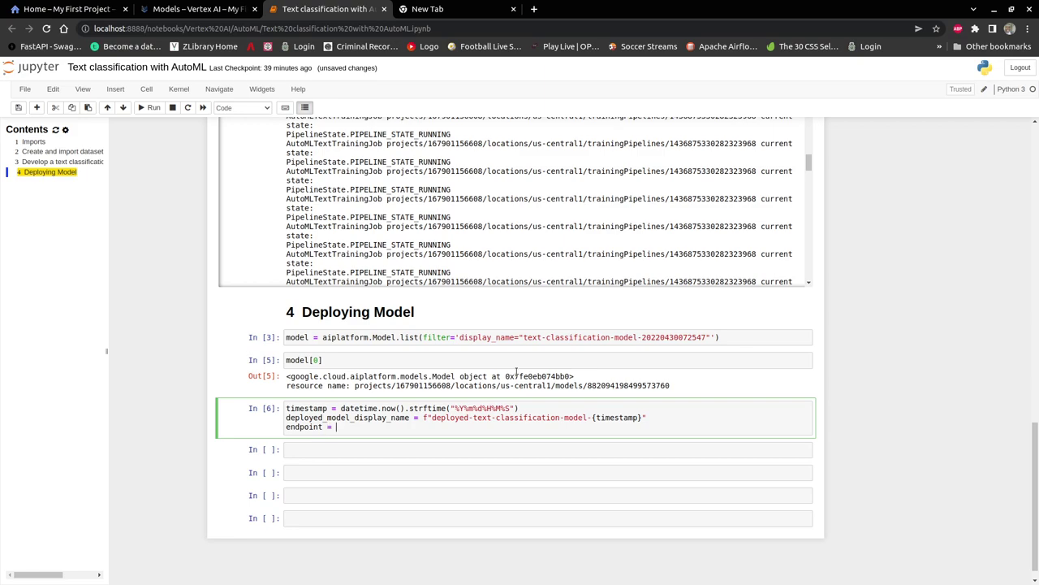
pyautogui.write('model')
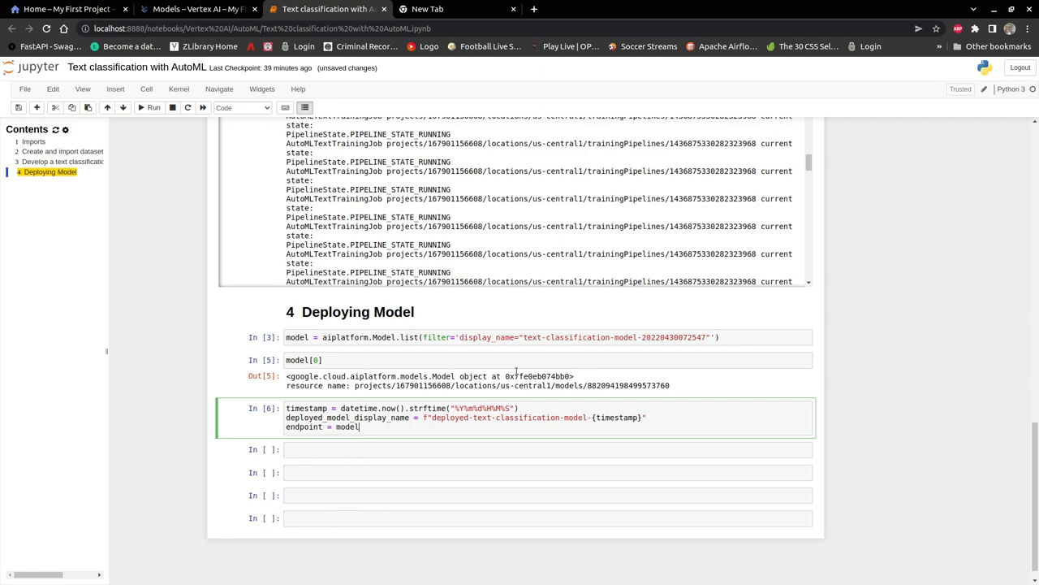
pyautogui.write('.deploy')
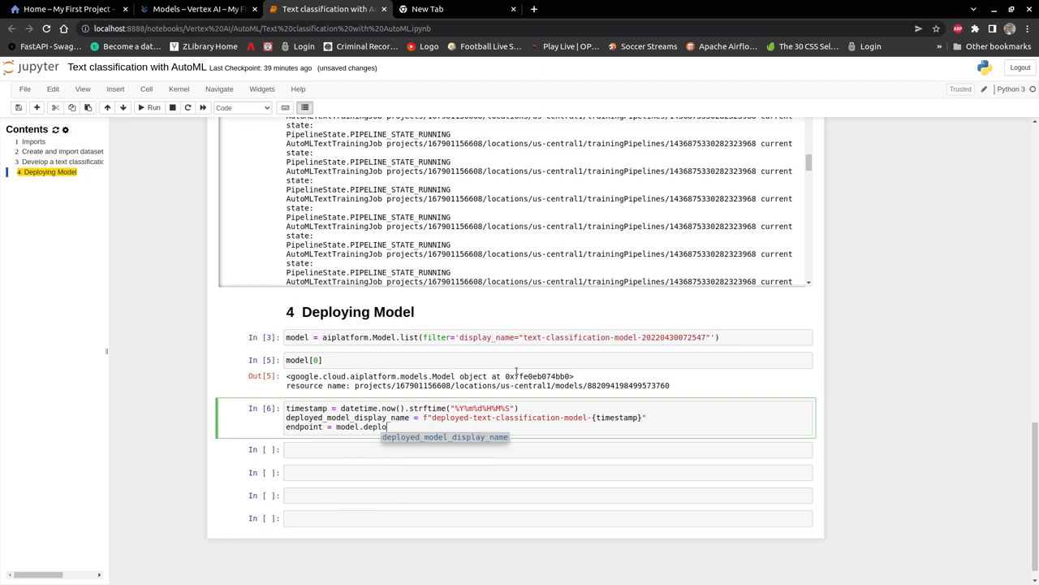
pyautogui.write('(')
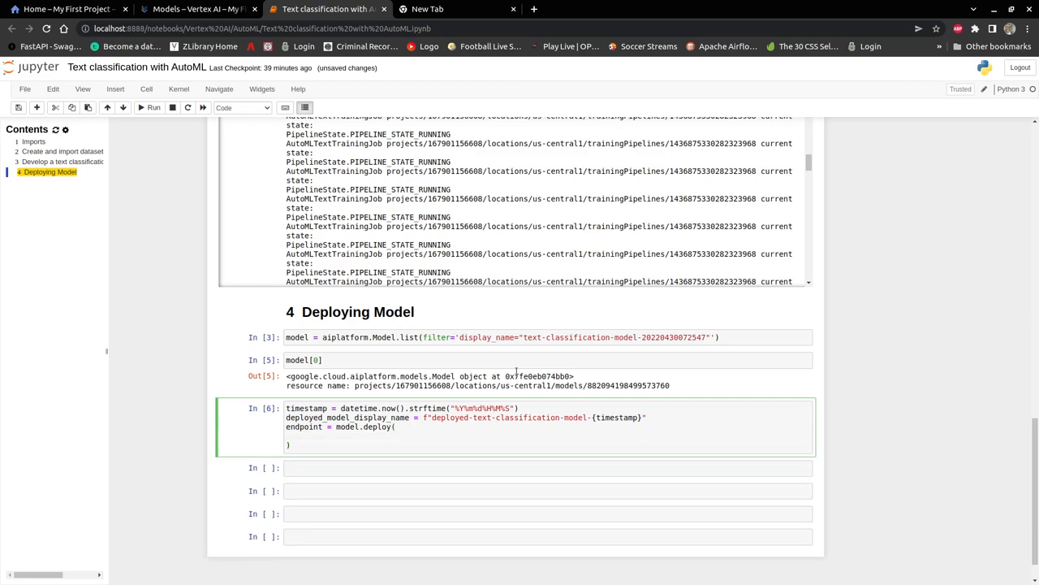
pyautogui.write('deployed_model_display_name=')
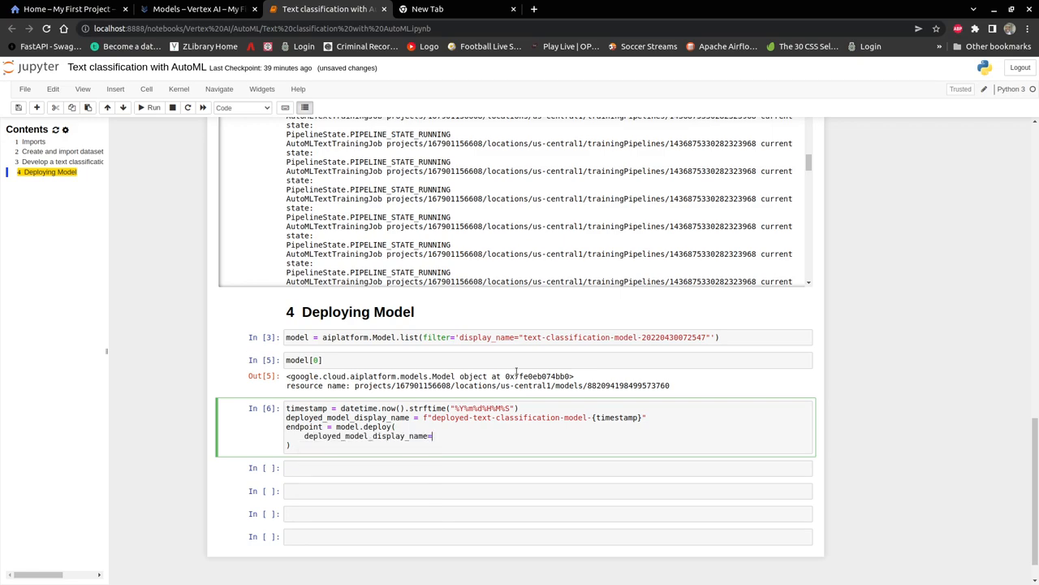
pyautogui.write('deployed_model_display_name')
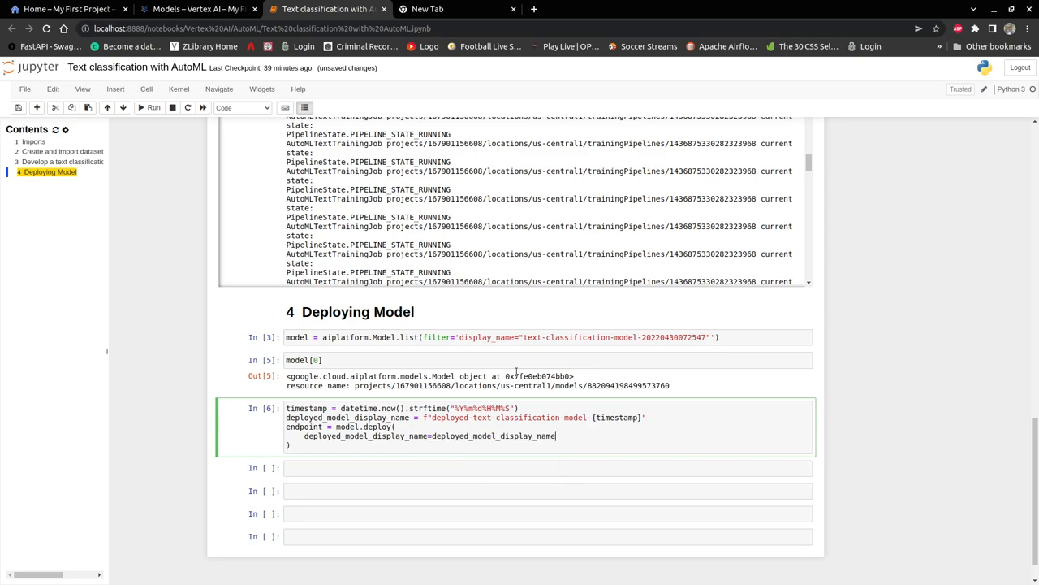
pyautogui.write(', s')
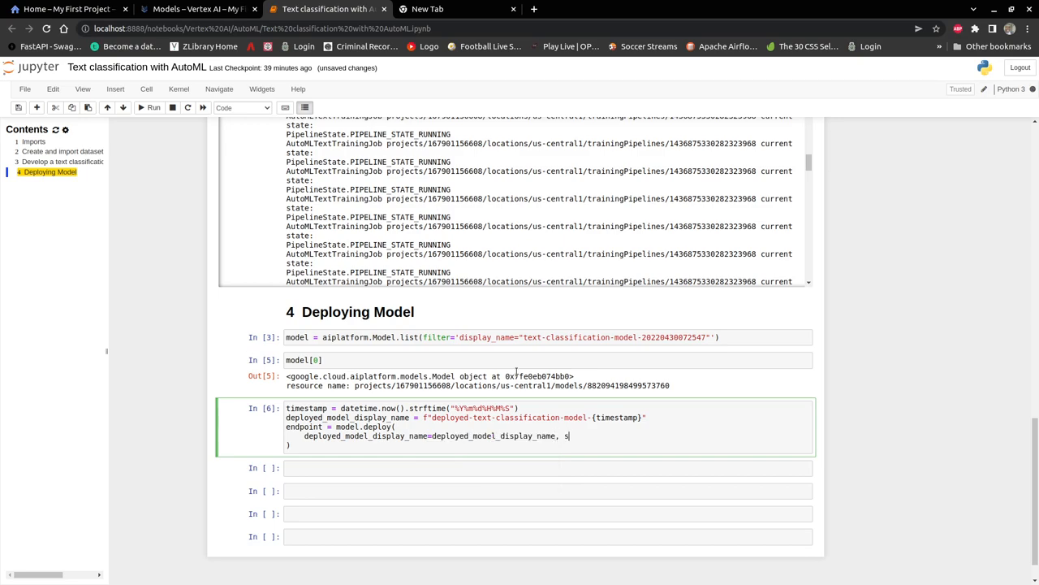
pyautogui.write('ync=True')
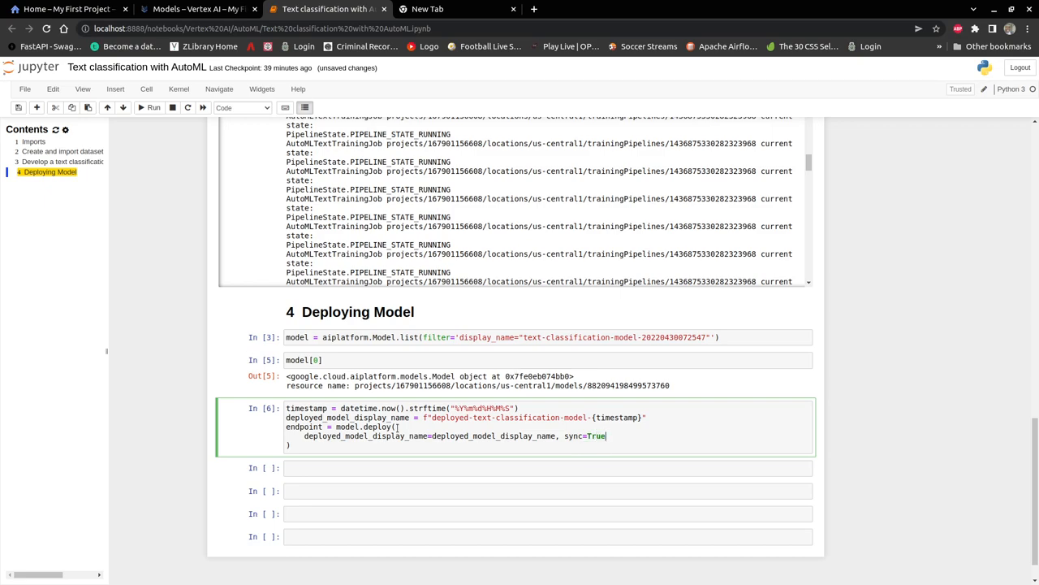
# Run the deploy cell, then fix the AttributeError by calling model[0].deploy
pyautogui.click(148, 108)
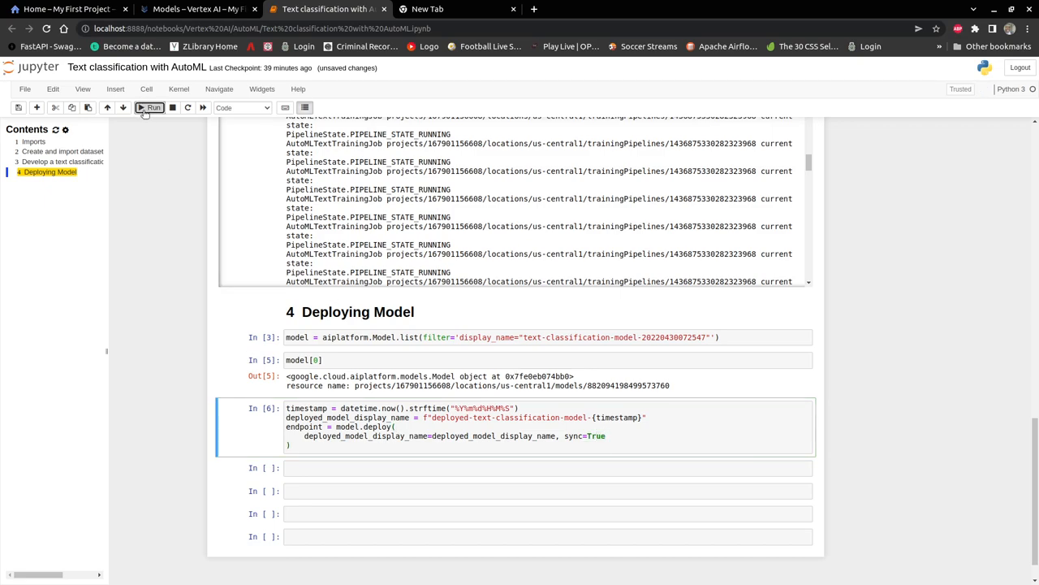
pyautogui.click(149, 107)
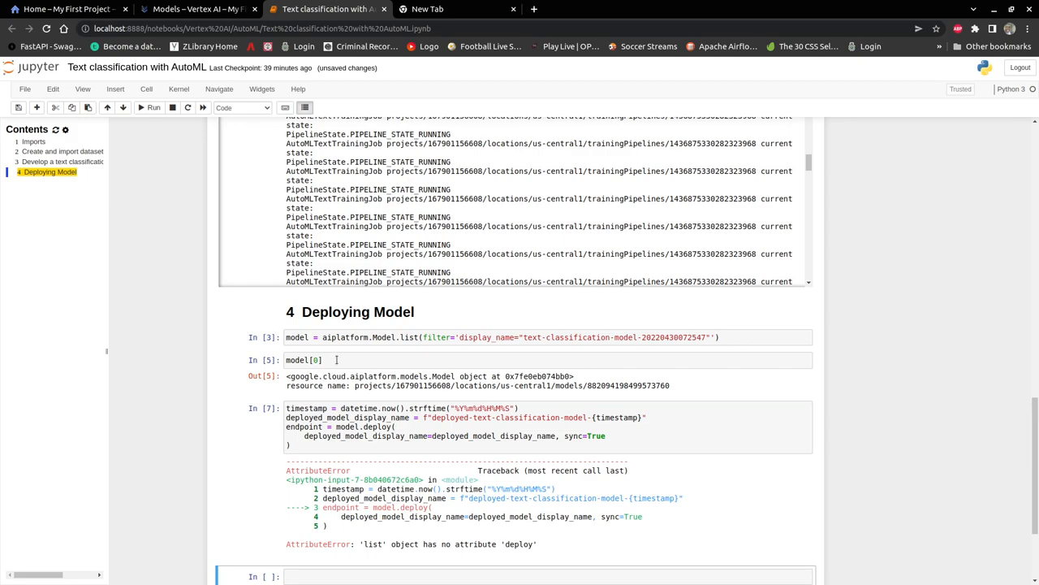
pyautogui.click(317, 360)
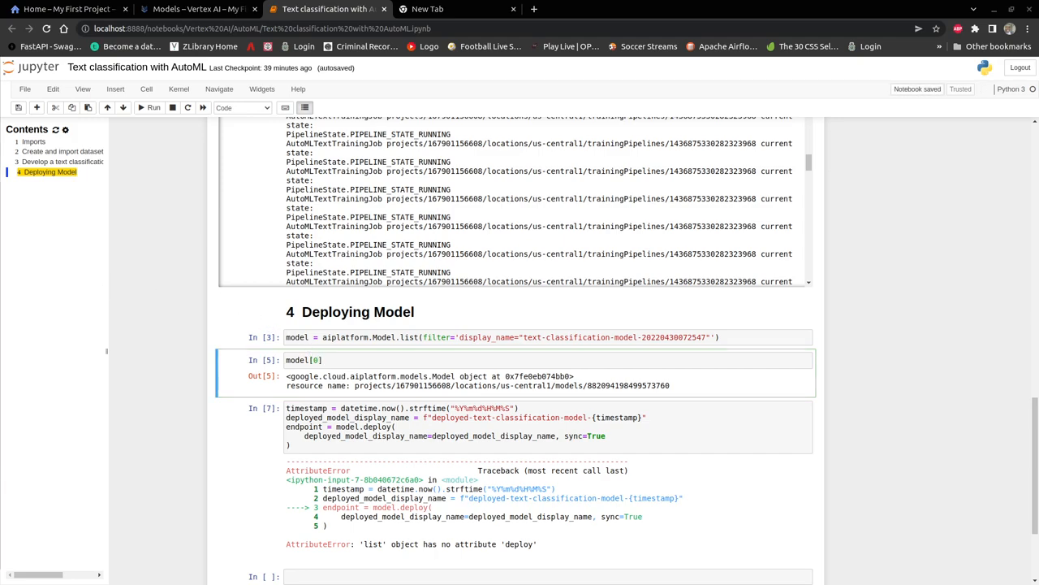
pyautogui.click(357, 436)
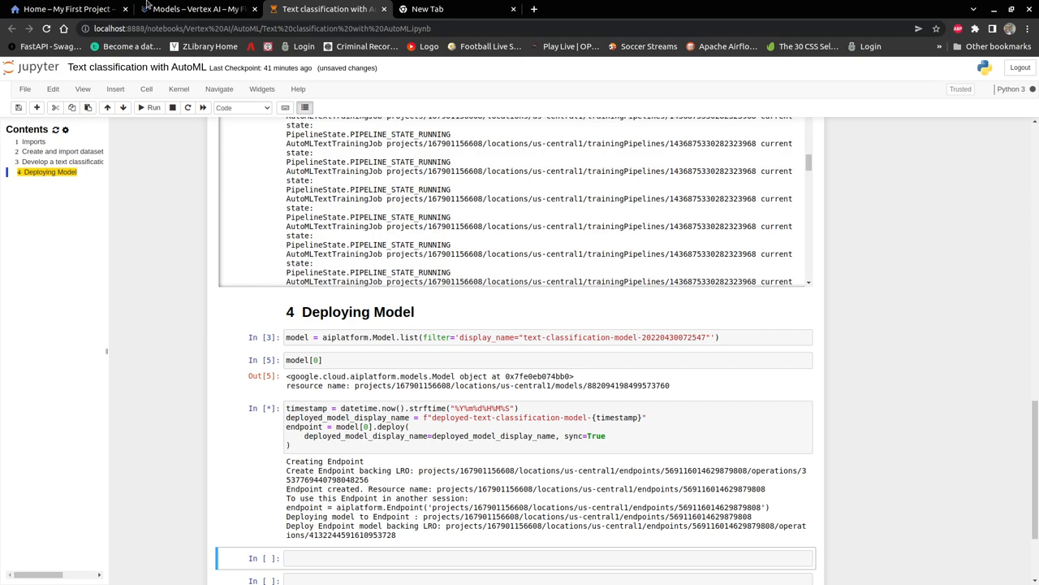
# Open the Vertex AI Endpoints page in us-central1 to find the new Active endpoint
pyautogui.click(187, 13)
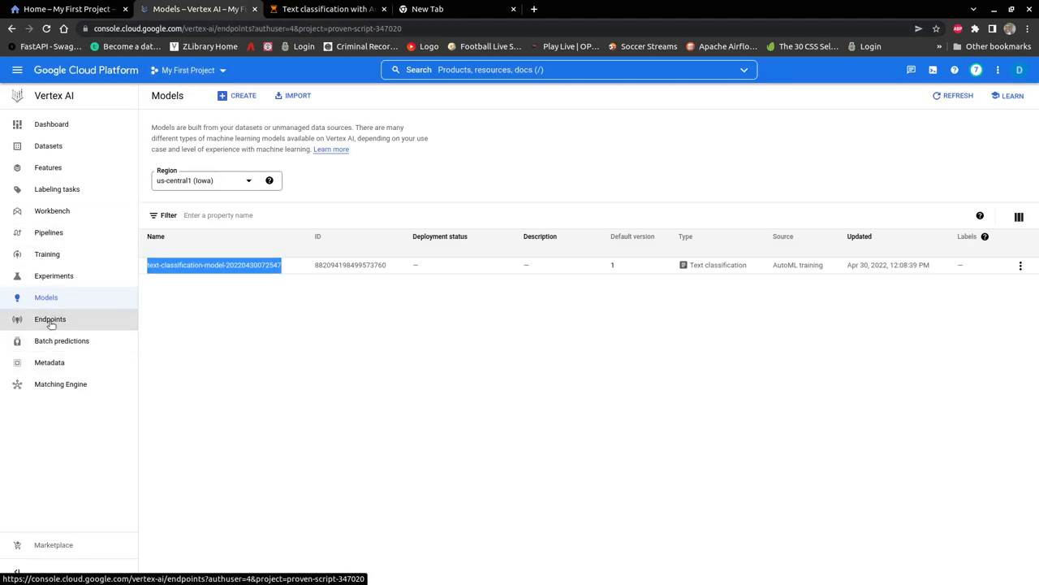
pyautogui.click(49, 319)
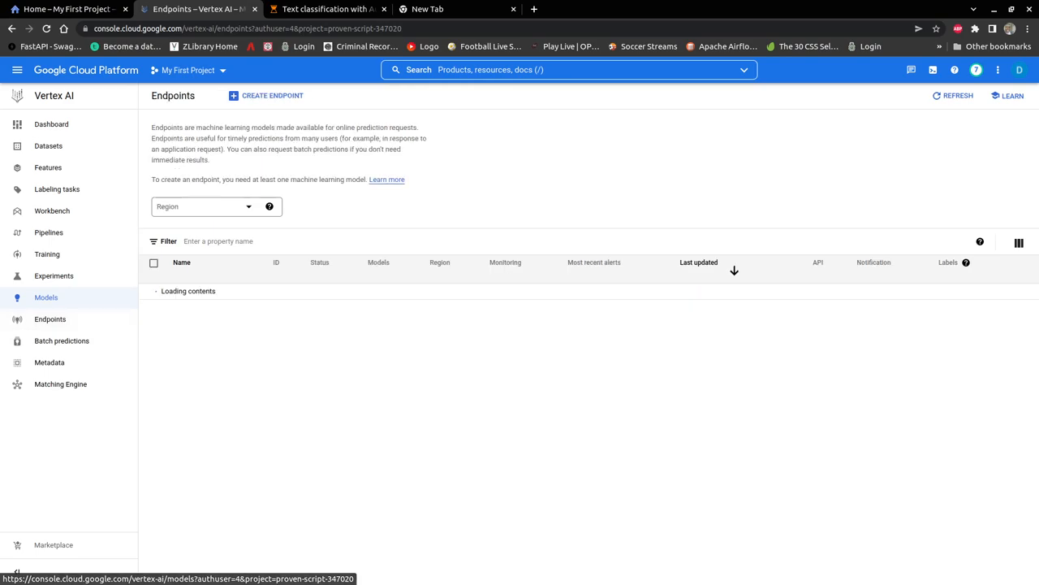
pyautogui.click(212, 206)
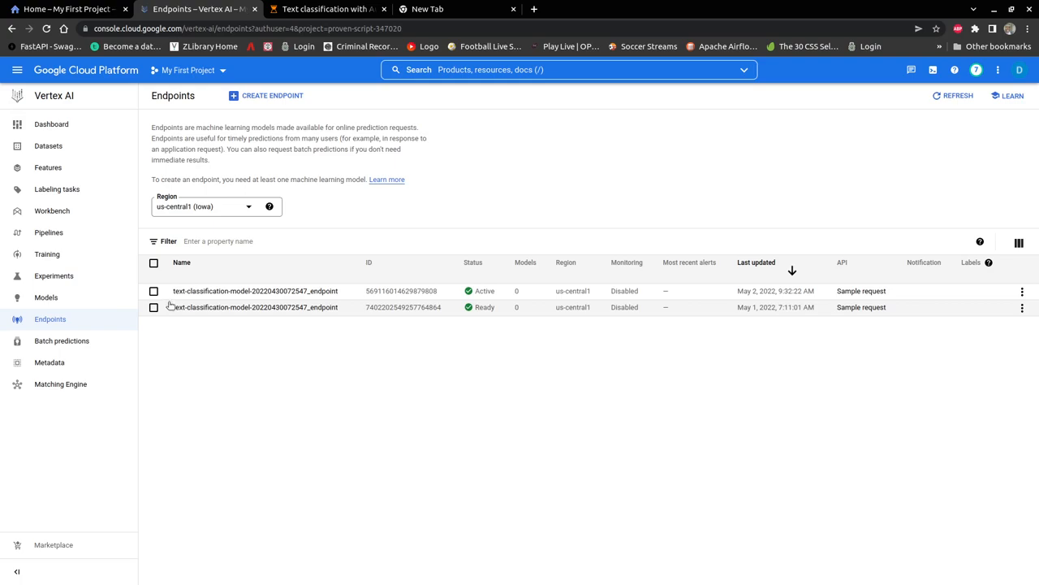
pyautogui.moveTo(434, 268)
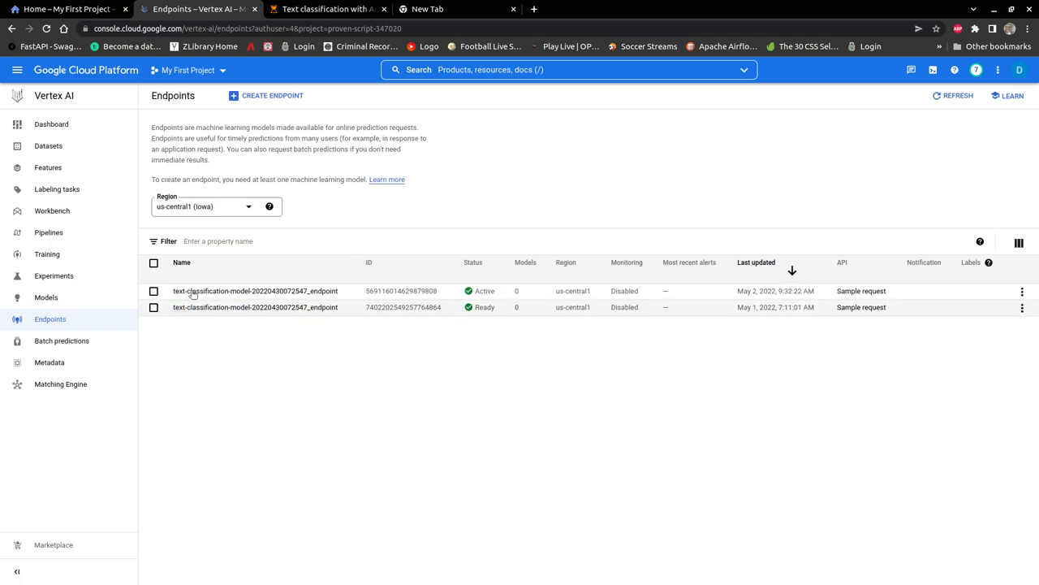
pyautogui.moveTo(795, 270)
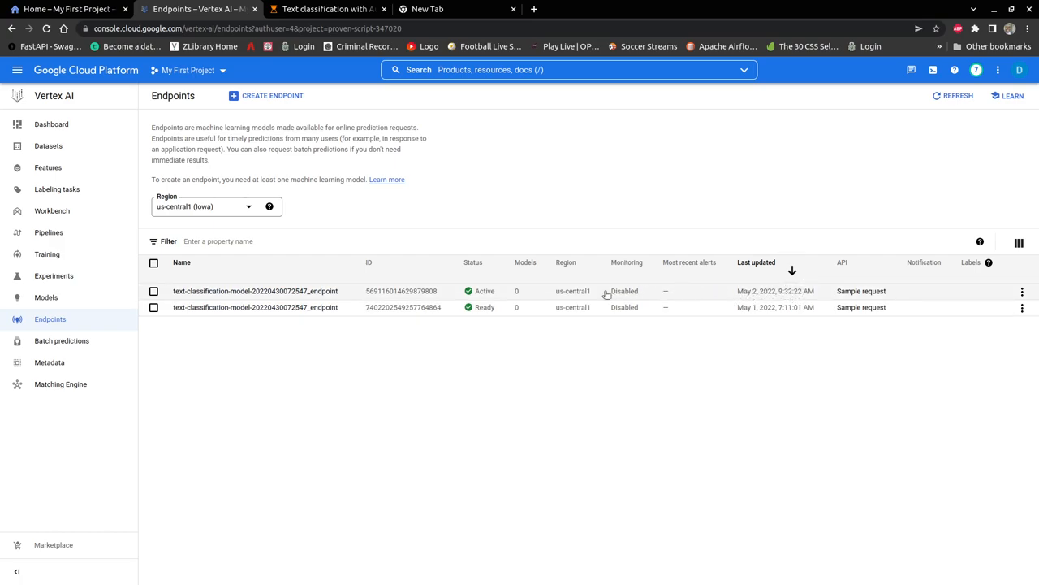
pyautogui.moveTo(318, 294)
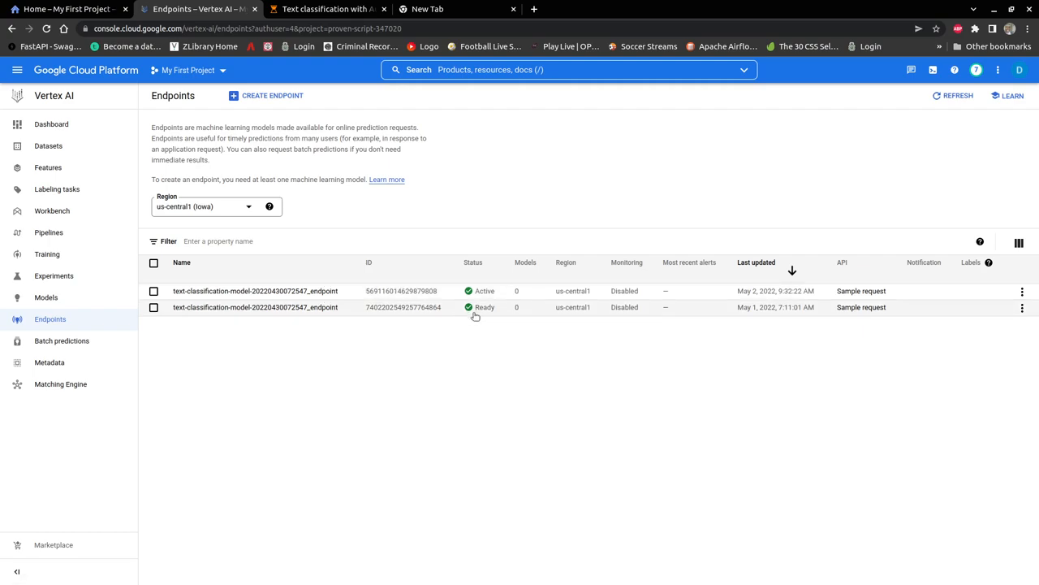
pyautogui.moveTo(477, 307)
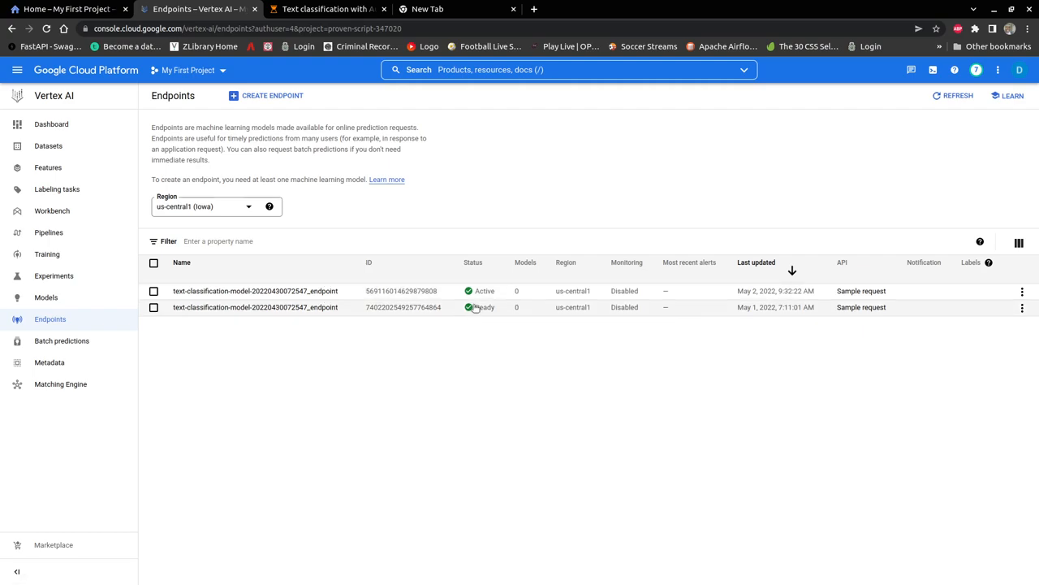
pyautogui.moveTo(255, 290)
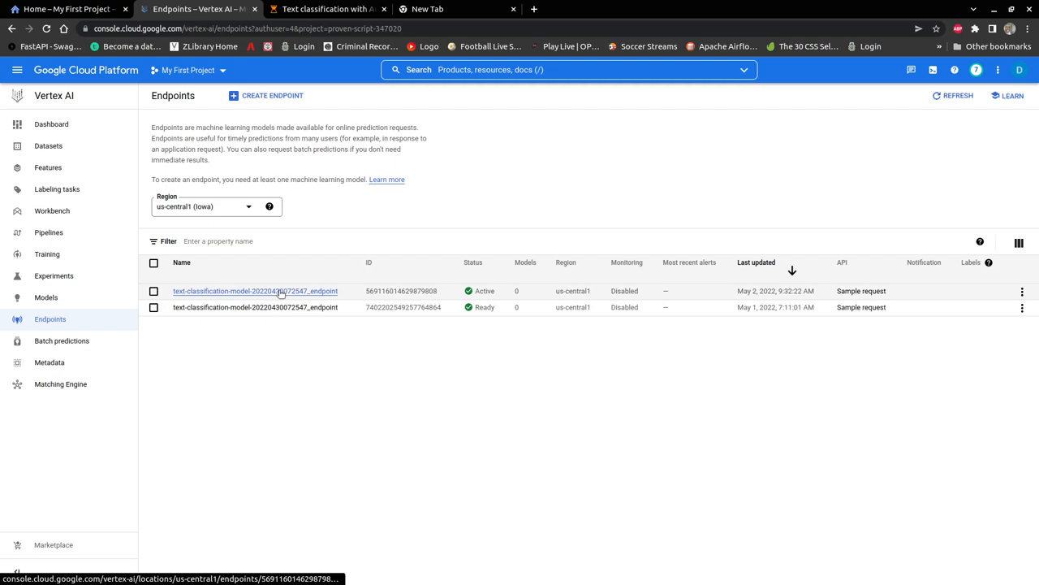
# Open the new endpoint's details, close Sample Request, and wait for the model to be Ready
pyautogui.click(255, 290)
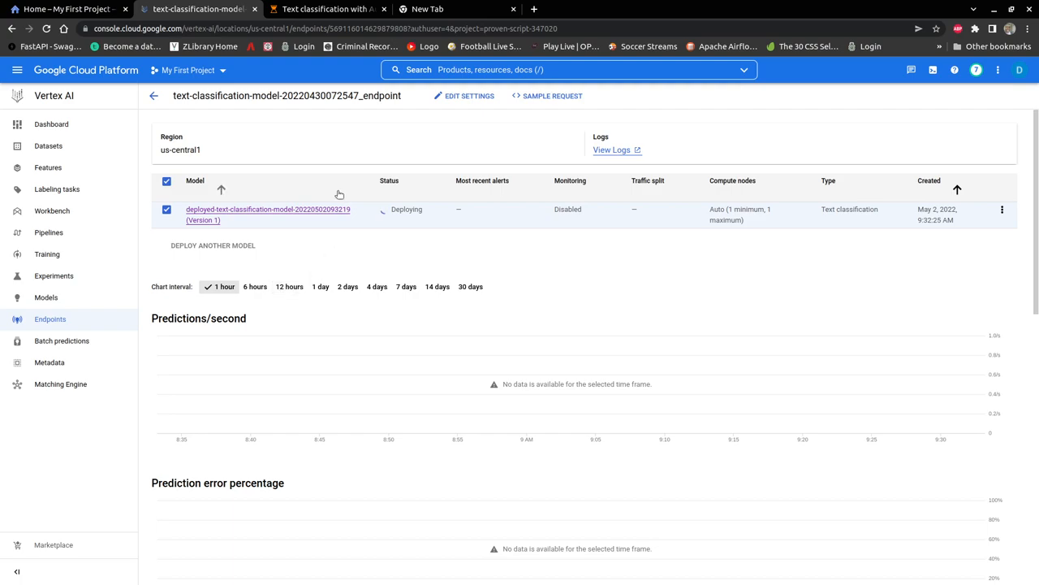
pyautogui.moveTo(151, 96)
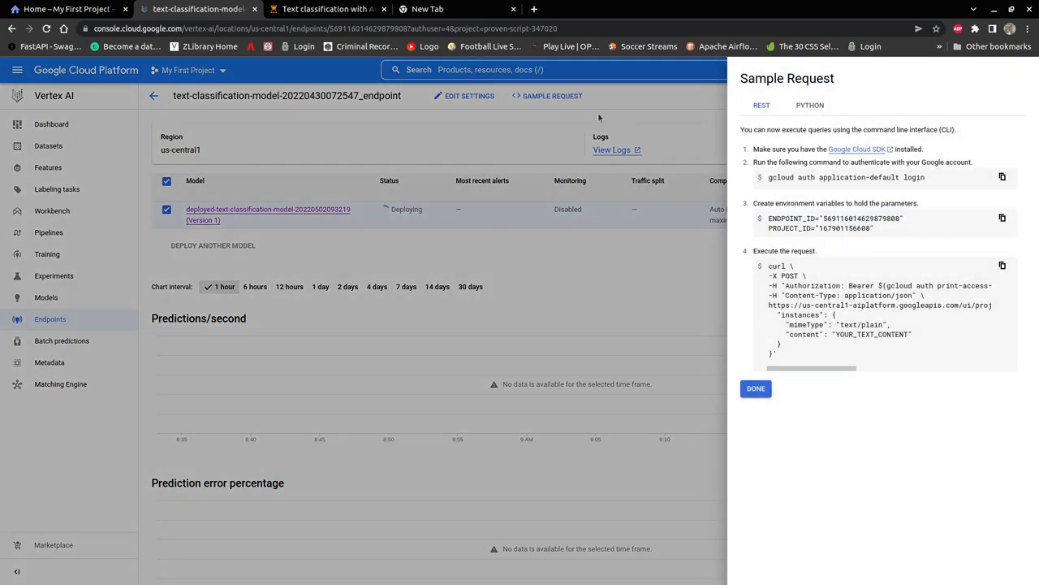
pyautogui.click(755, 388)
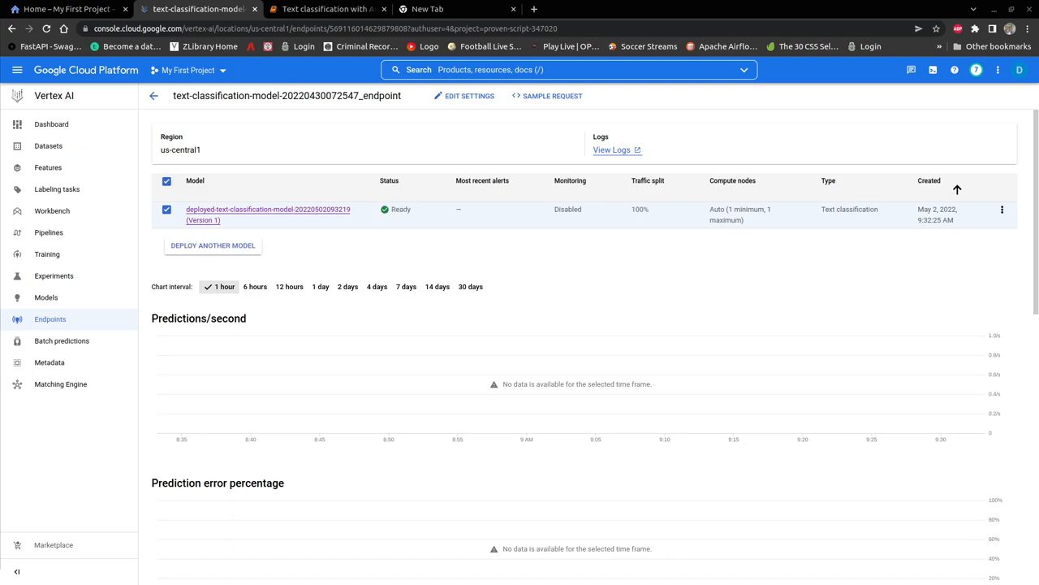
pyautogui.moveTo(474, 212)
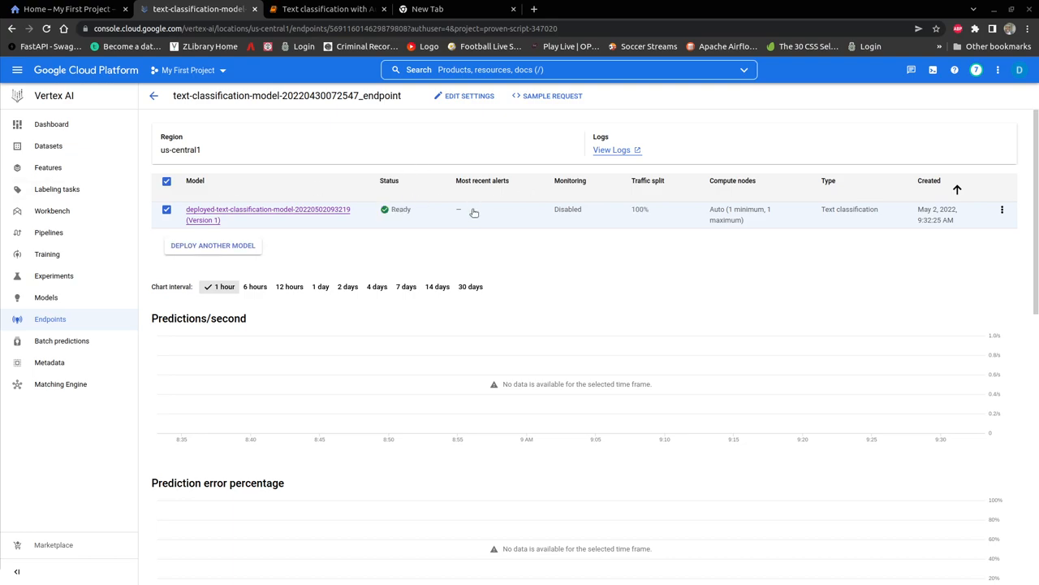
pyautogui.moveTo(456, 212)
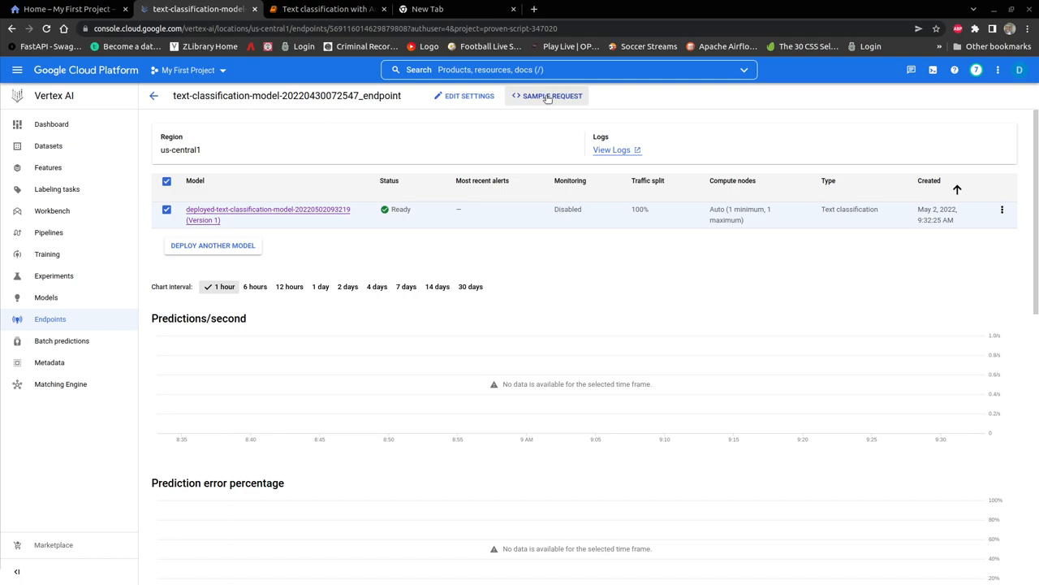
# Show the endpoint's REST sample request and select the ENDPOINT_ID line
pyautogui.click(551, 96)
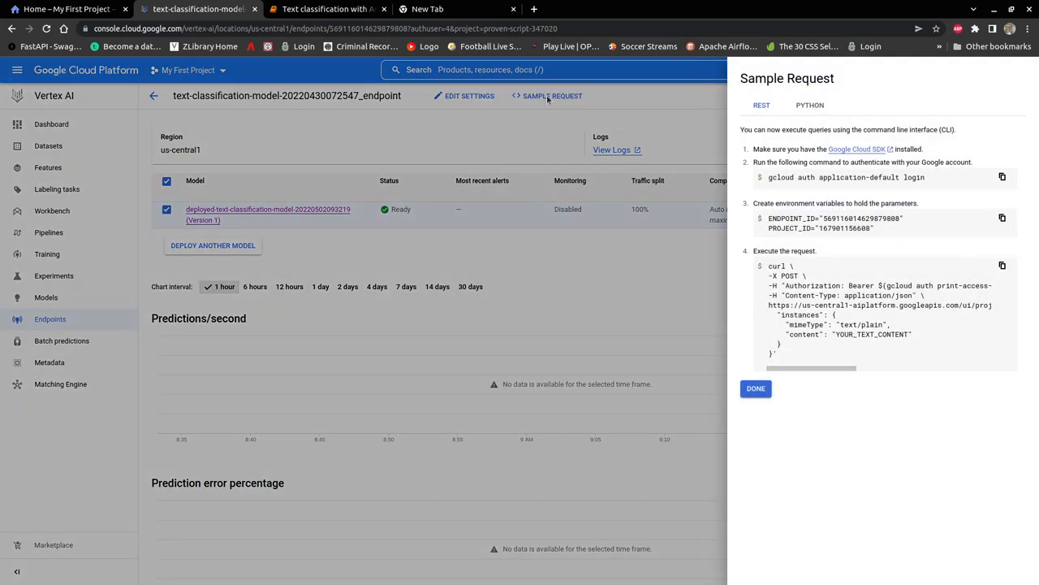
pyautogui.moveTo(946, 253)
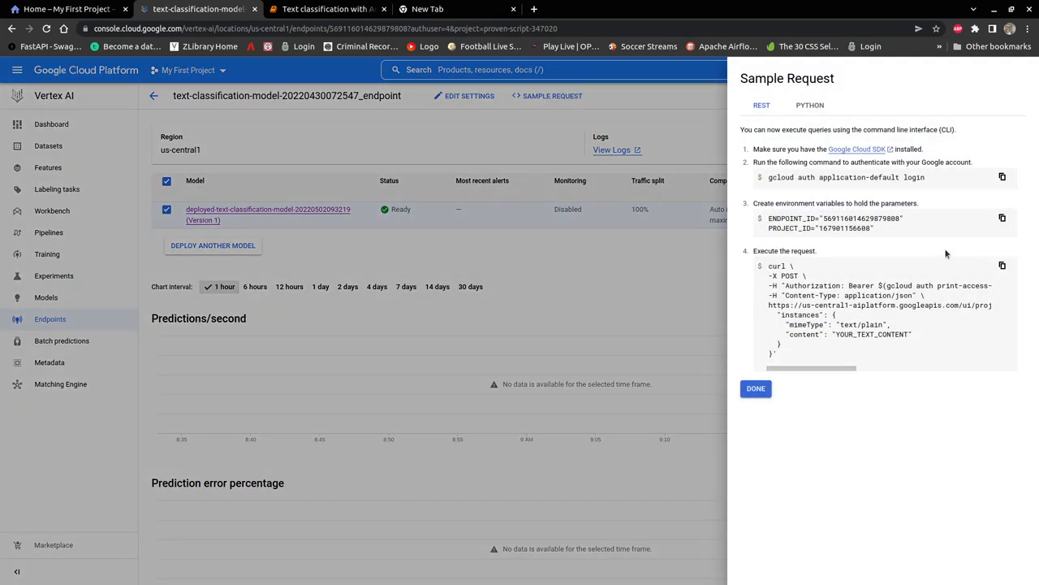
pyautogui.moveTo(770, 217)
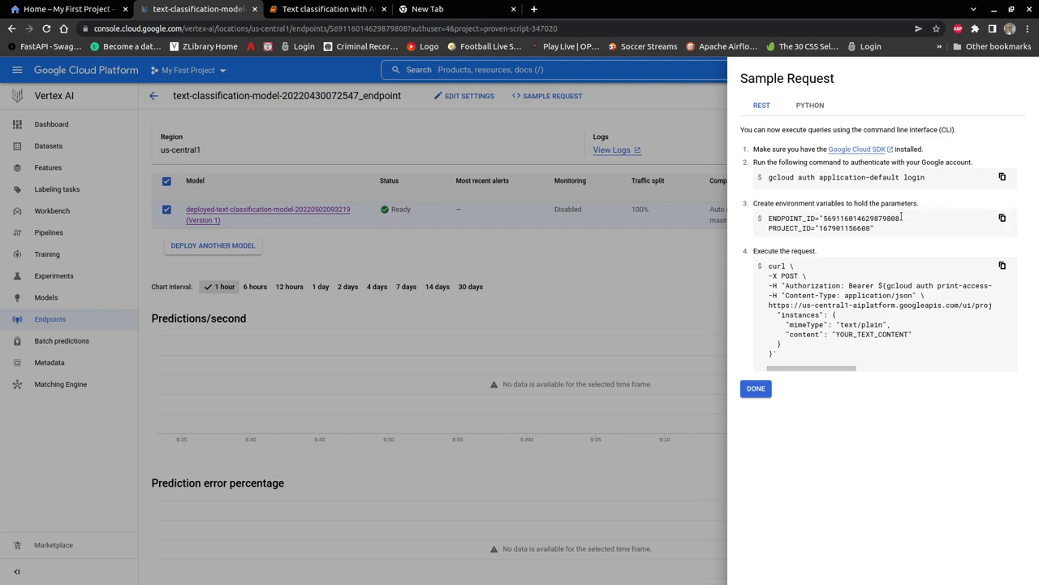
pyautogui.doubleClick(820, 218)
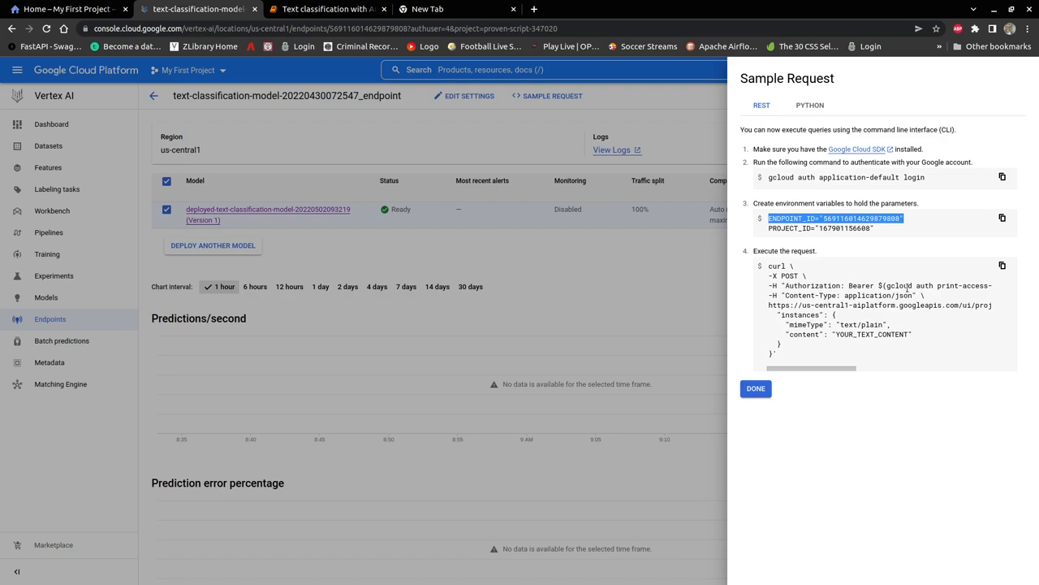
pyautogui.moveTo(1011, 300)
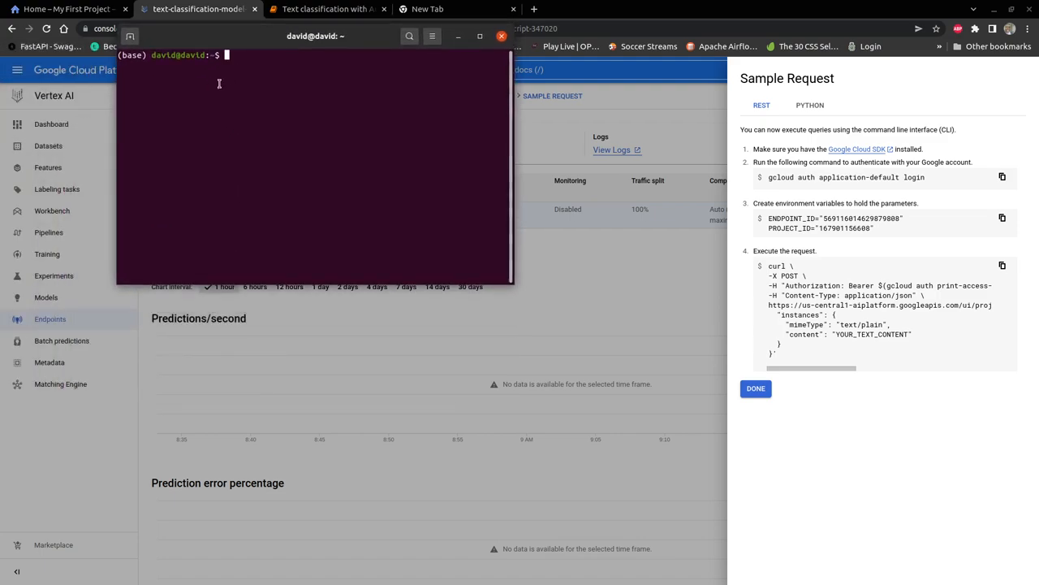
# Export ENDPOINT_ID with the endpoint ID from the Sample Request panel
pyautogui.write('exspor')
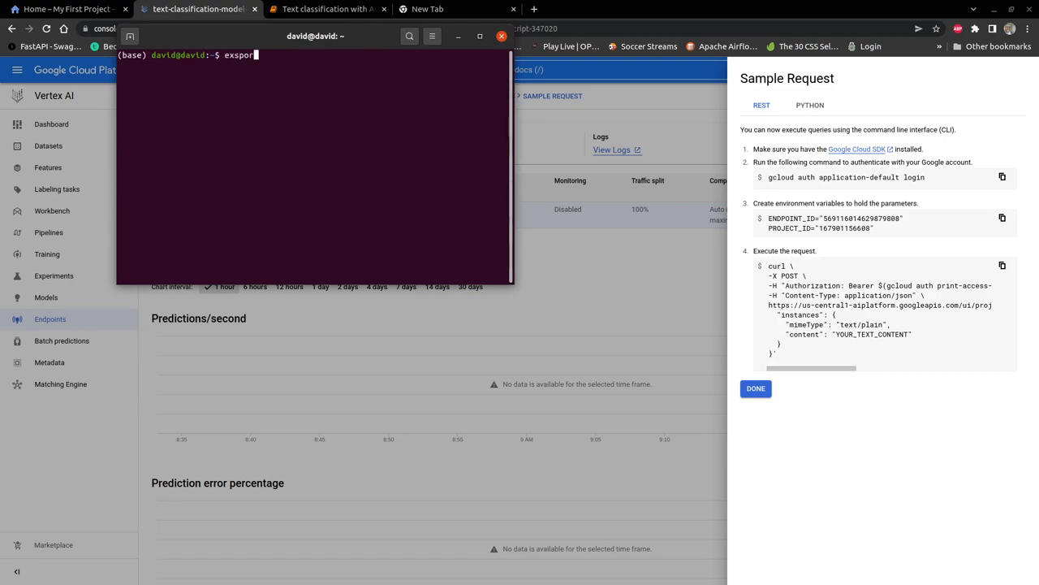
pyautogui.press('BackSpace')
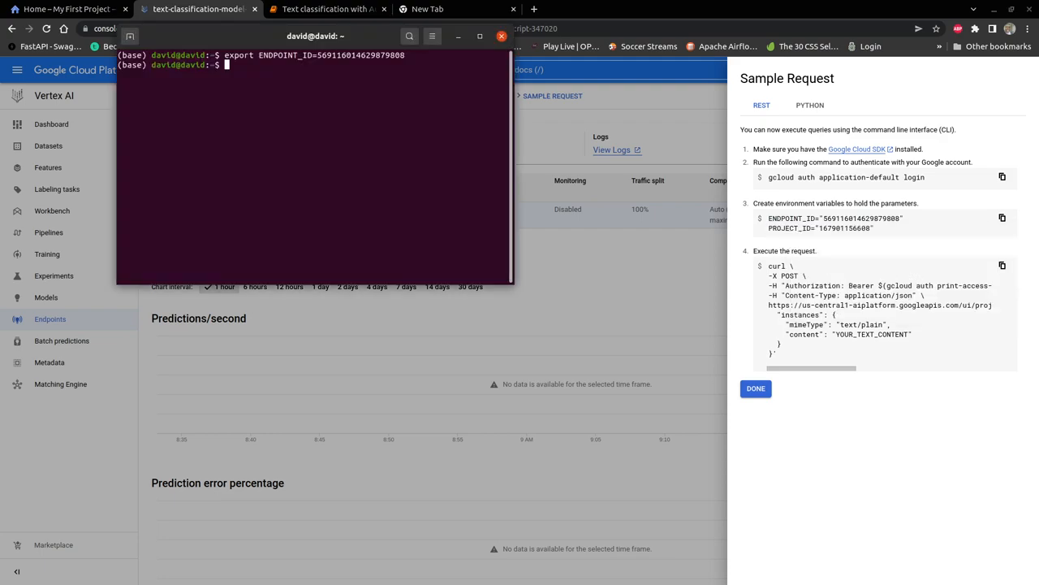
pyautogui.moveTo(372, 71)
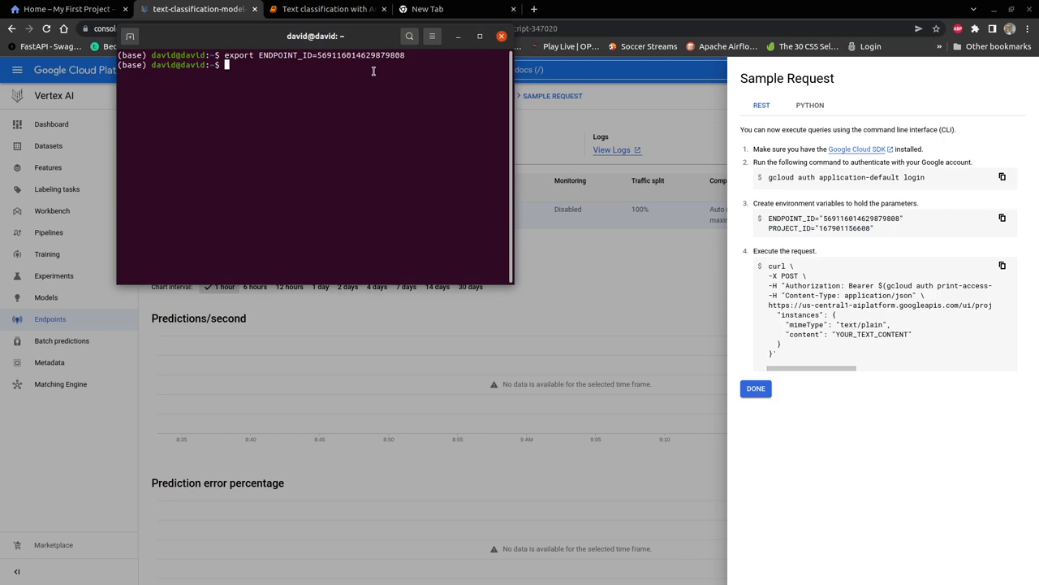
pyautogui.write('export')
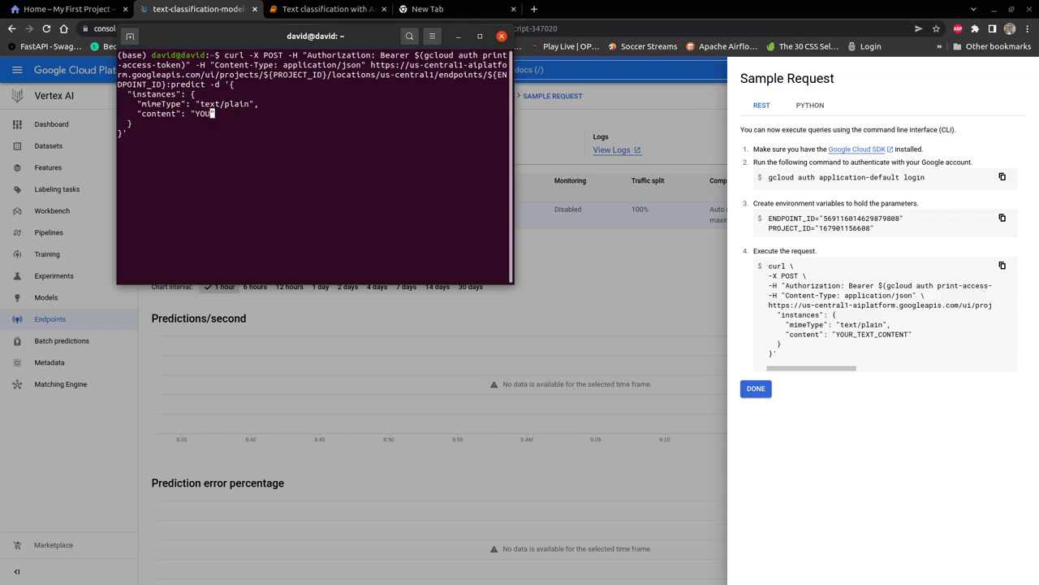
# Erase YOUR_TEXT_CONTENT from the pasted curl command's content value
pyautogui.press('BackSpace')
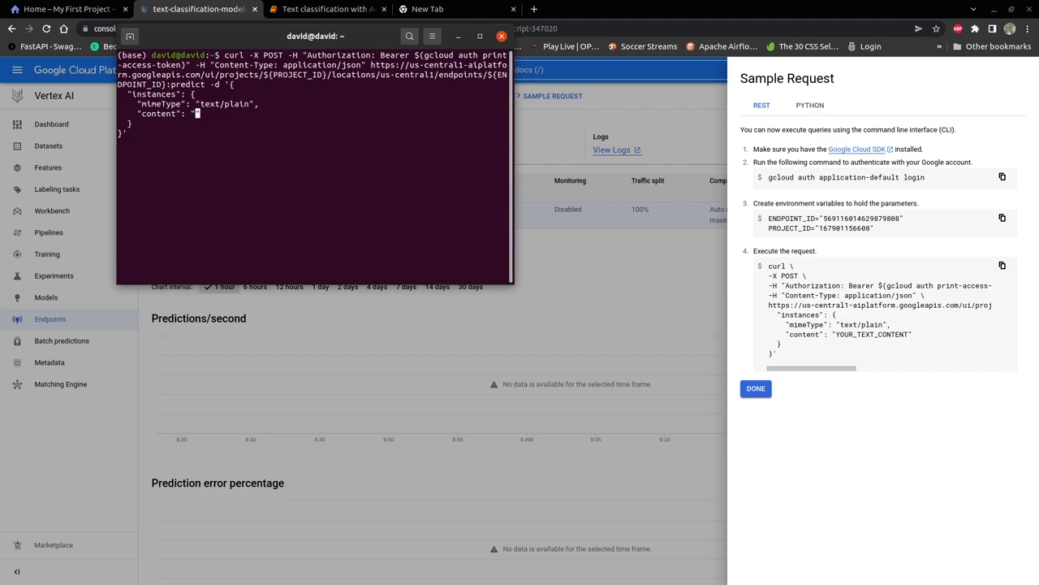
# Type the Manchester United and Arsenal Champions League headline as the request content
pyautogui.write('I')
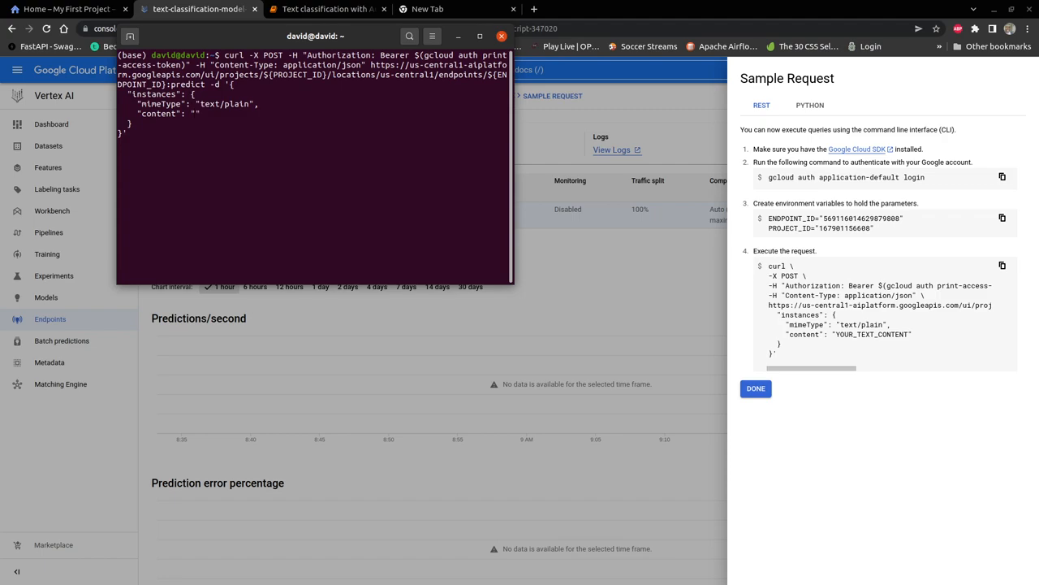
pyautogui.write('Manchester United and')
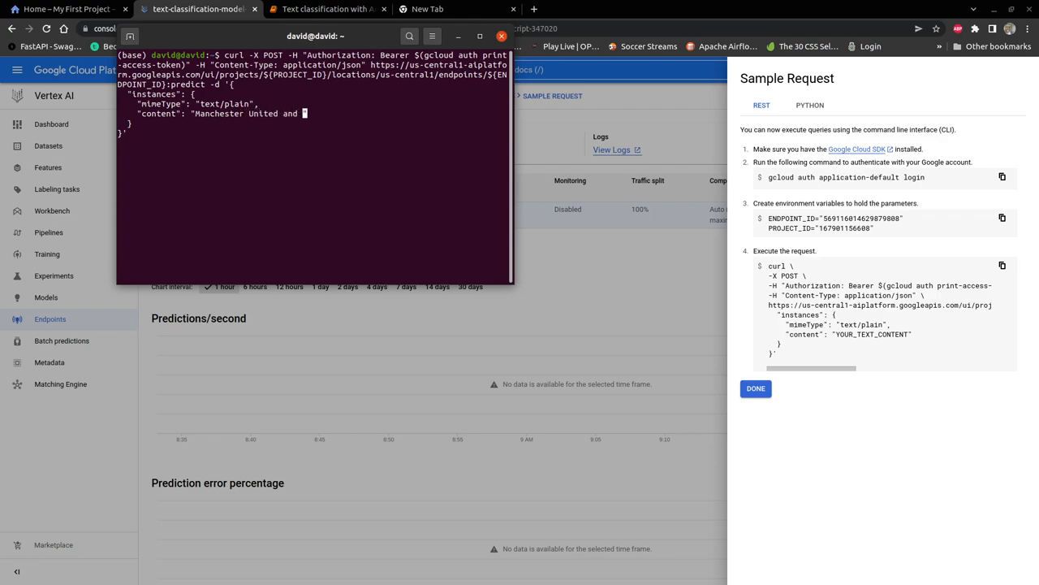
pyautogui.write('Arsenal fa')
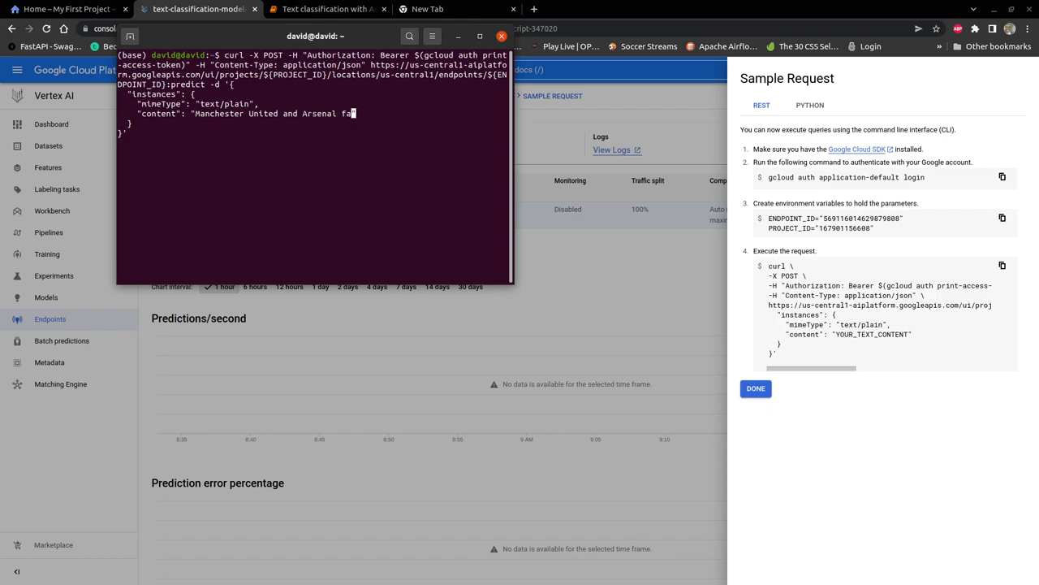
pyautogui.write('il to "')
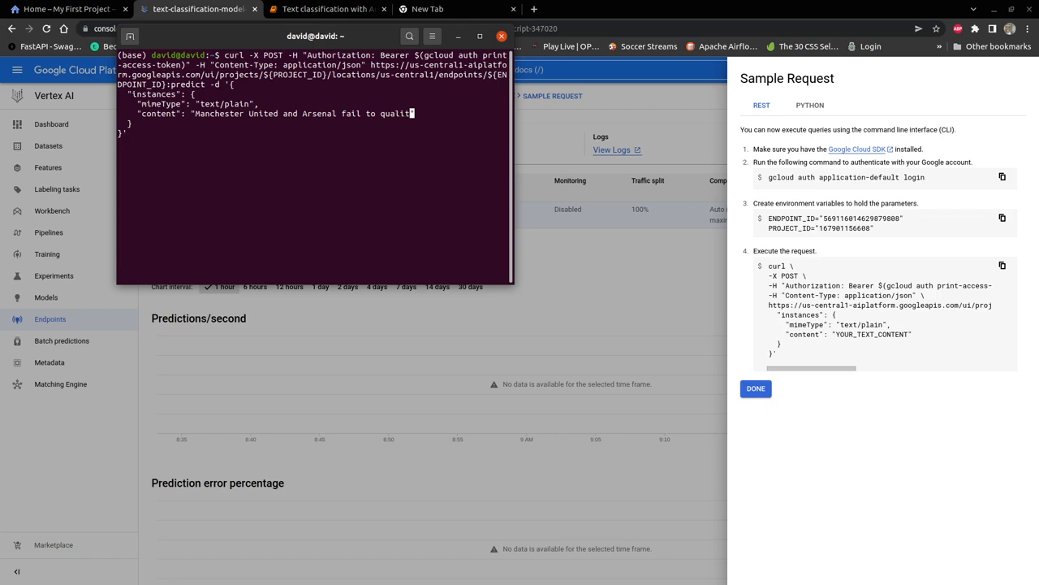
pyautogui.write('y')
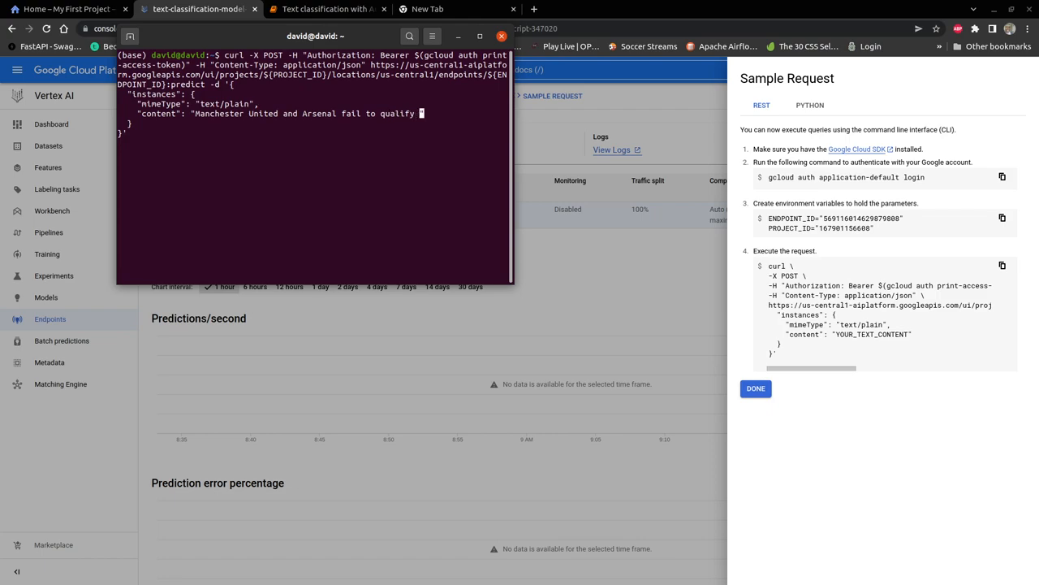
pyautogui.write('for the')
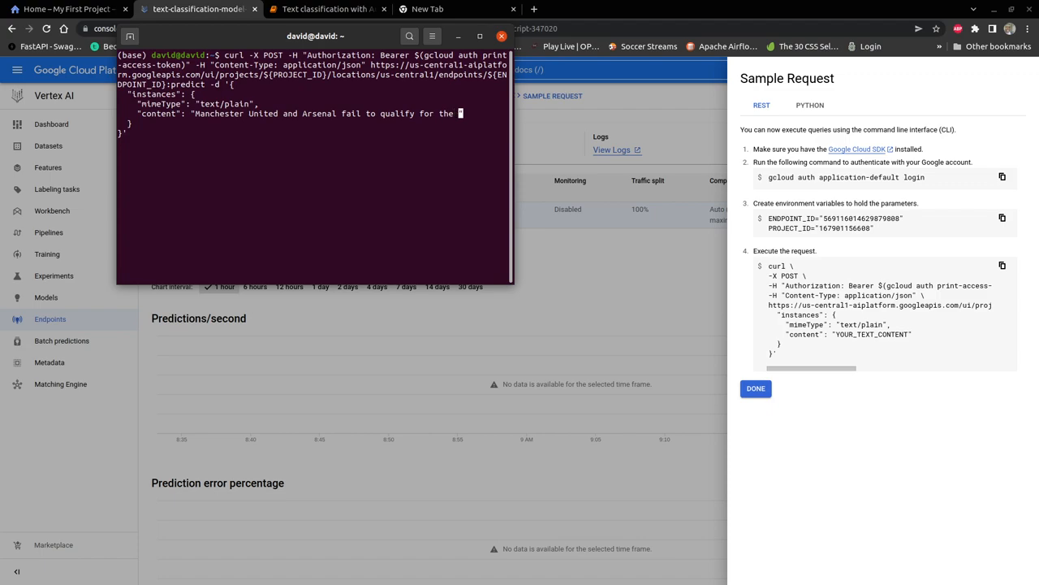
pyautogui.write('Champ')
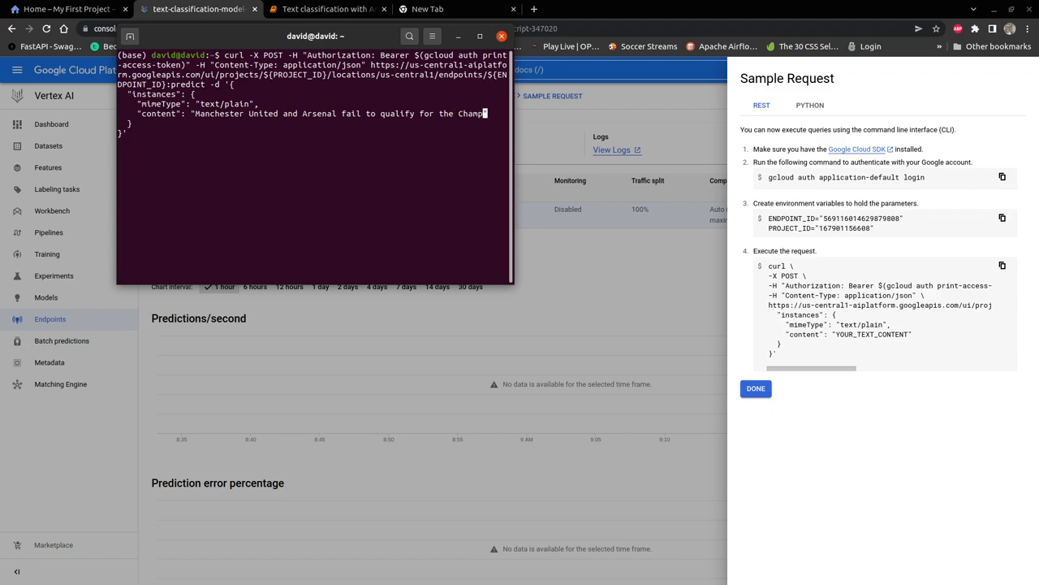
pyautogui.write('ions"')
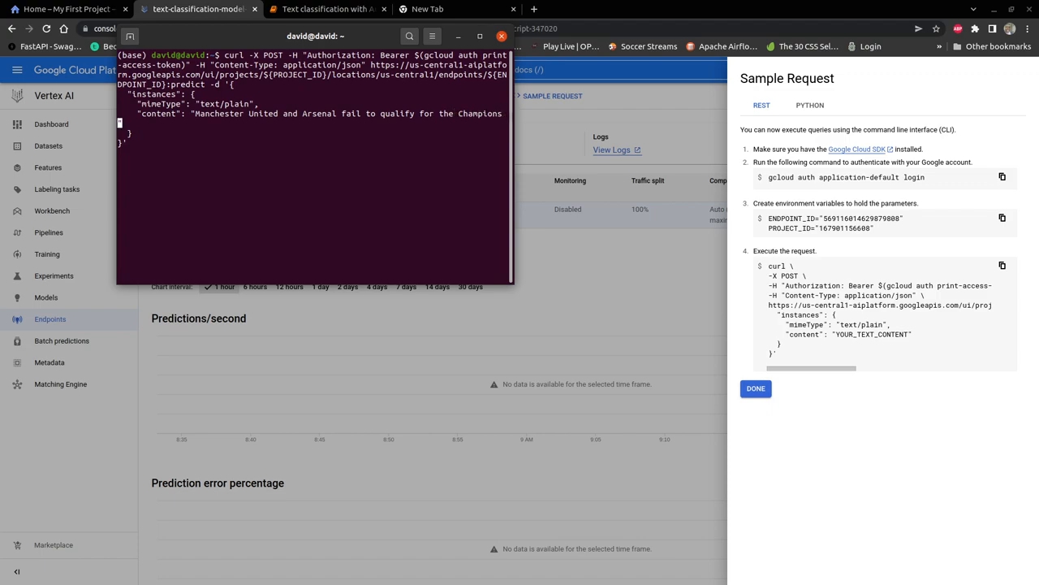
pyautogui.write('League.')
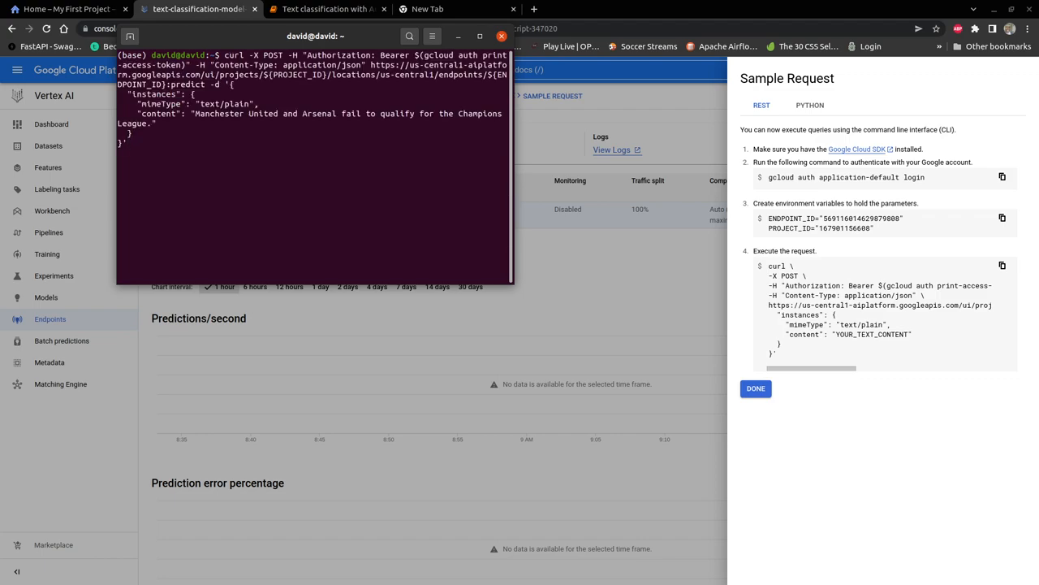
# Append an output redirect to a file after the curl command
pyautogui.press('Return')
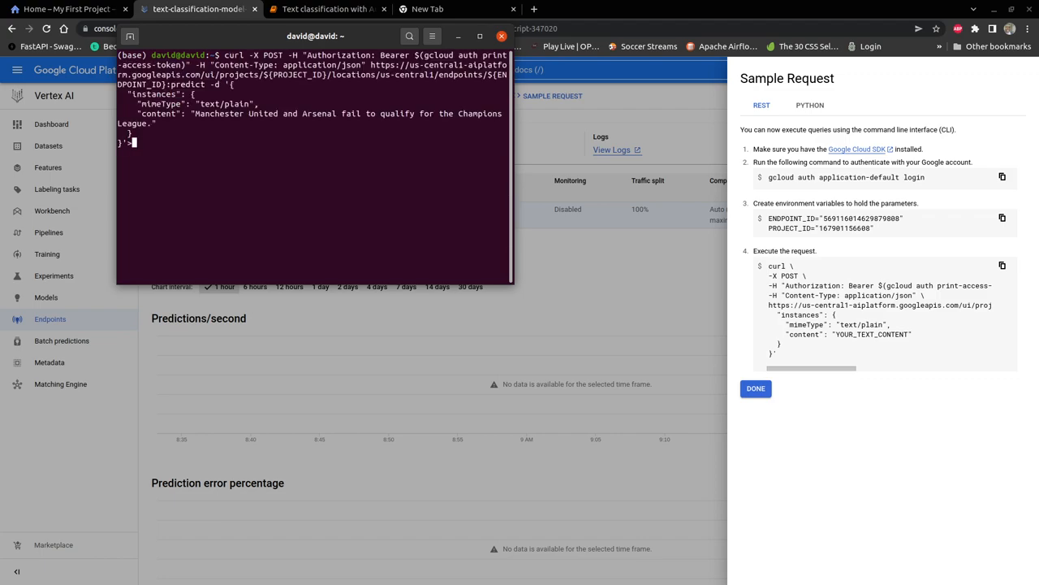
pyautogui.write('>a.t')
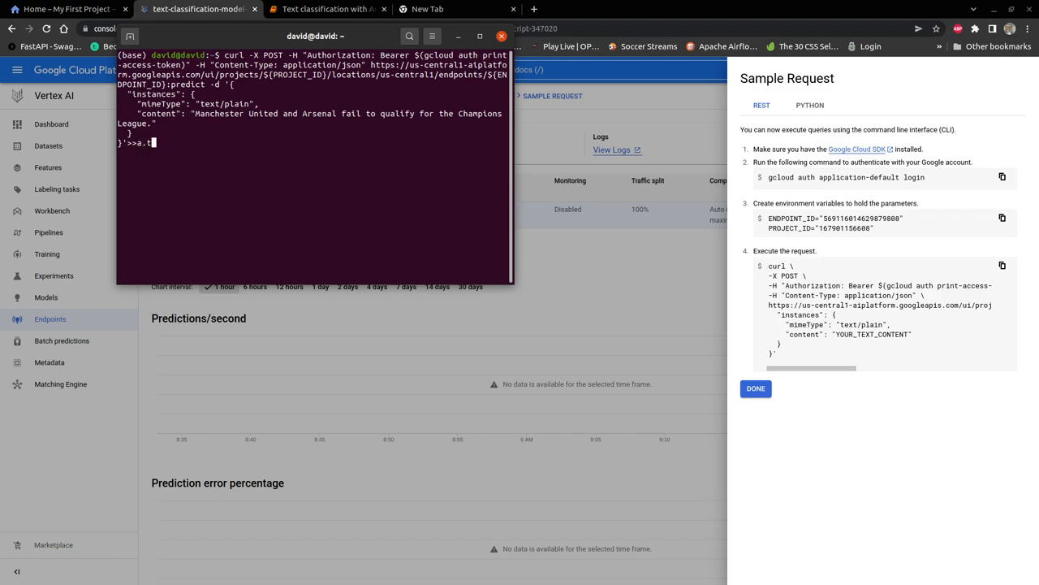
pyautogui.write('ext')
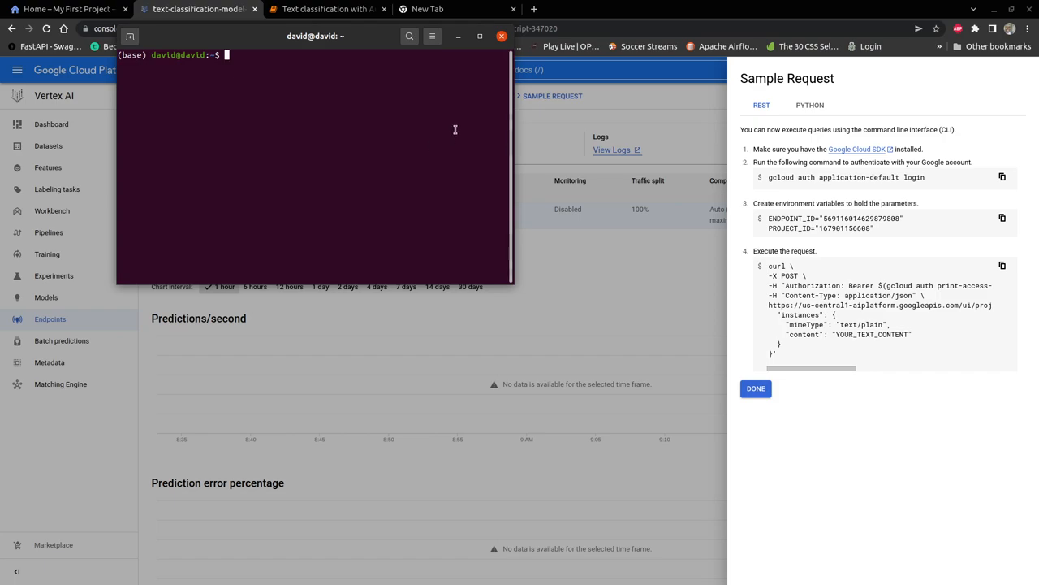
pyautogui.moveTo(474, 118)
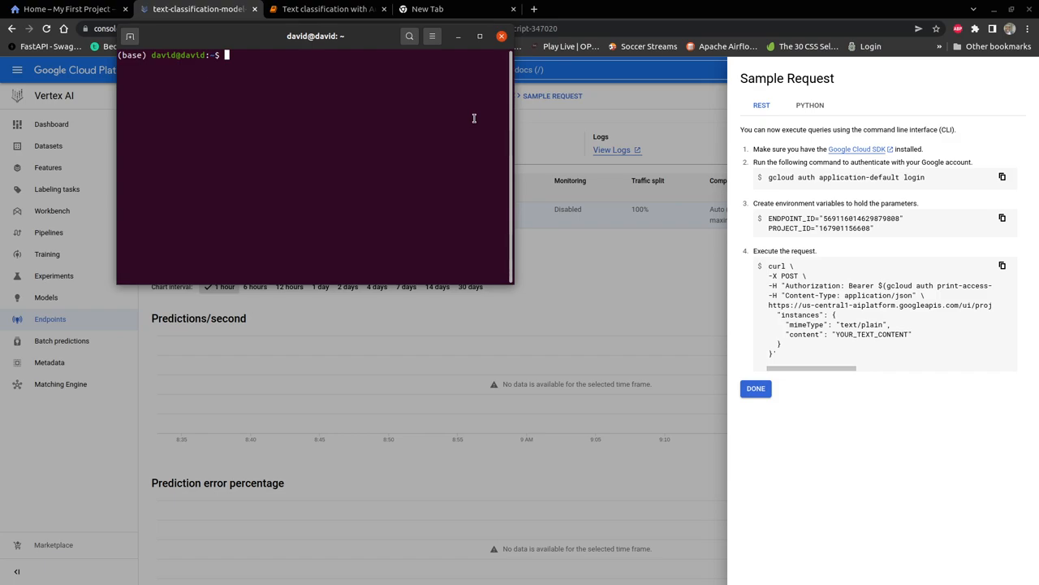
pyautogui.moveTo(545, 120)
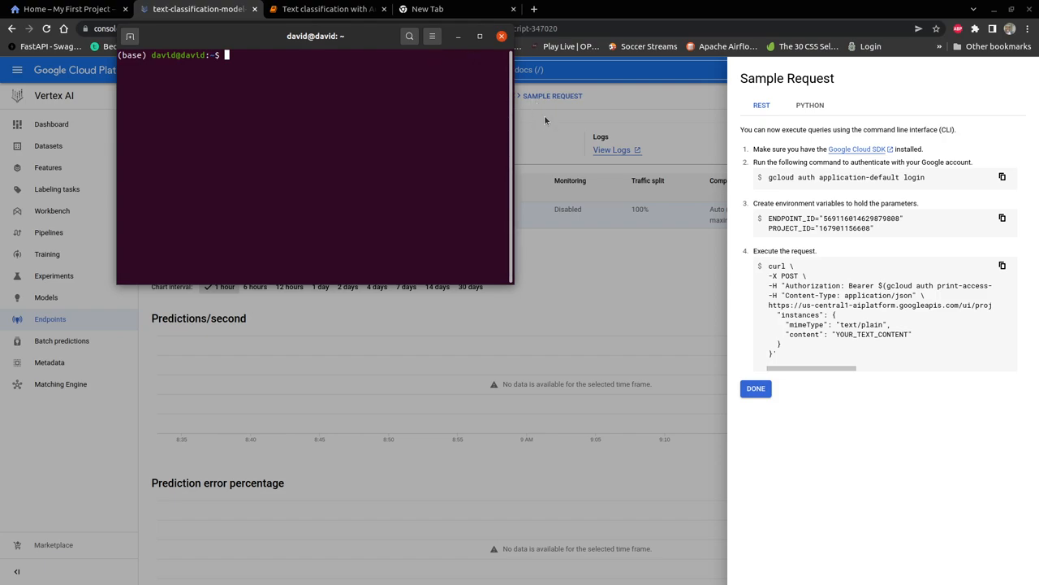
# Open Vertex AI Pipelines for us-central1, which lists no pipeline runs
pyautogui.click(755, 388)
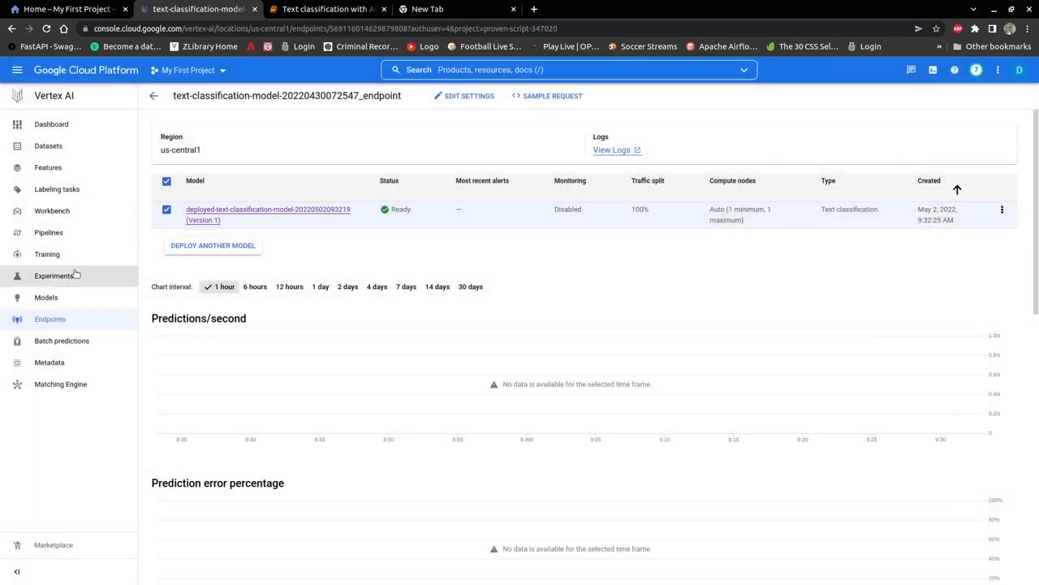
pyautogui.moveTo(79, 234)
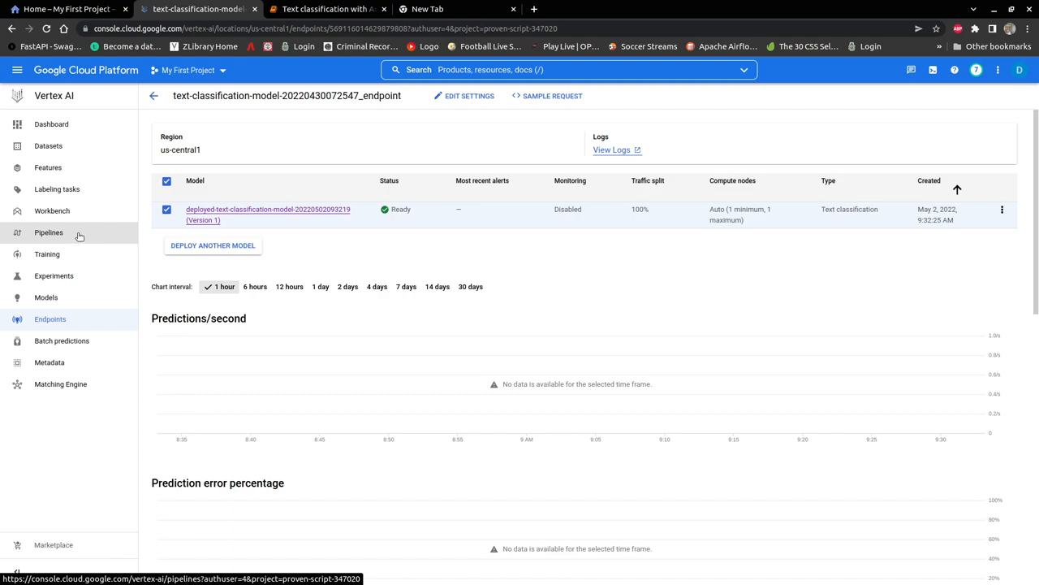
pyautogui.click(48, 232)
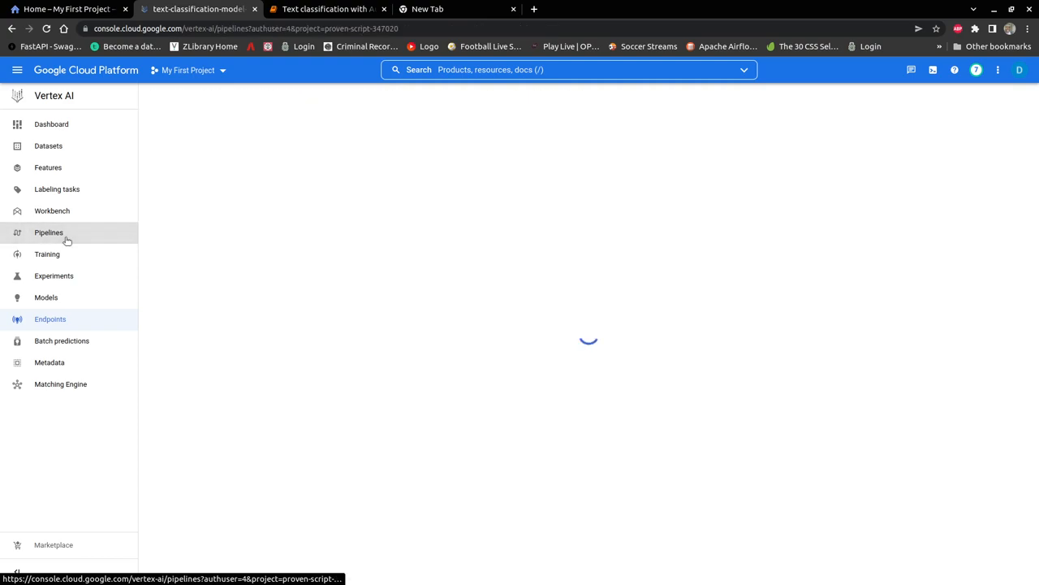
pyautogui.click(48, 232)
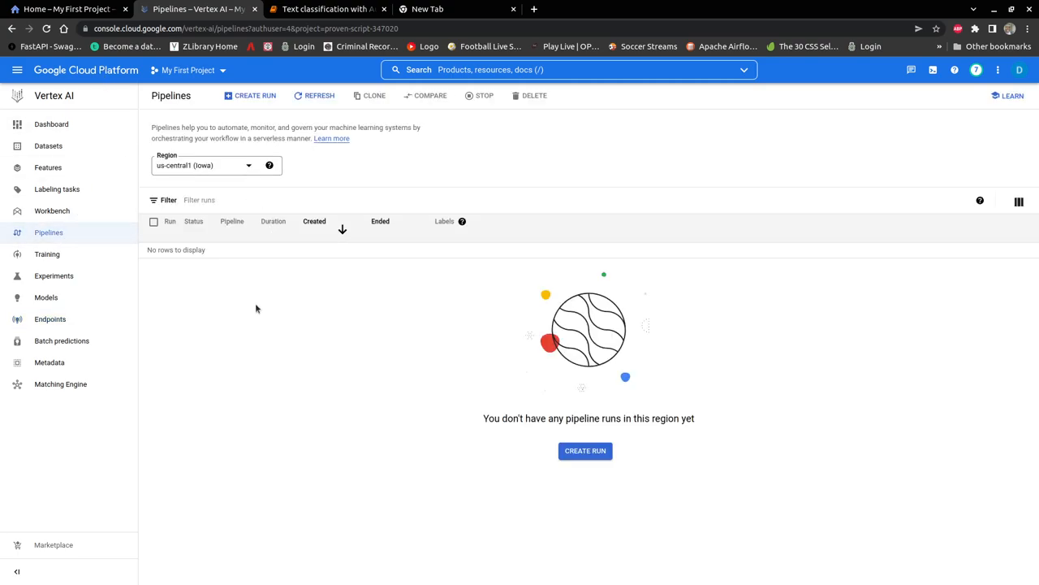
pyautogui.moveTo(233, 323)
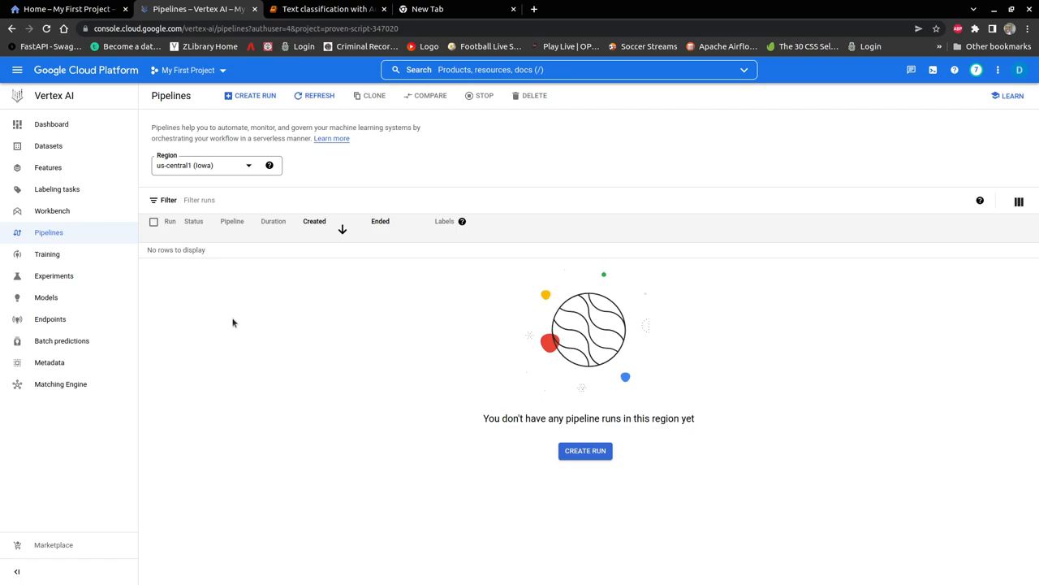
pyautogui.moveTo(70, 154)
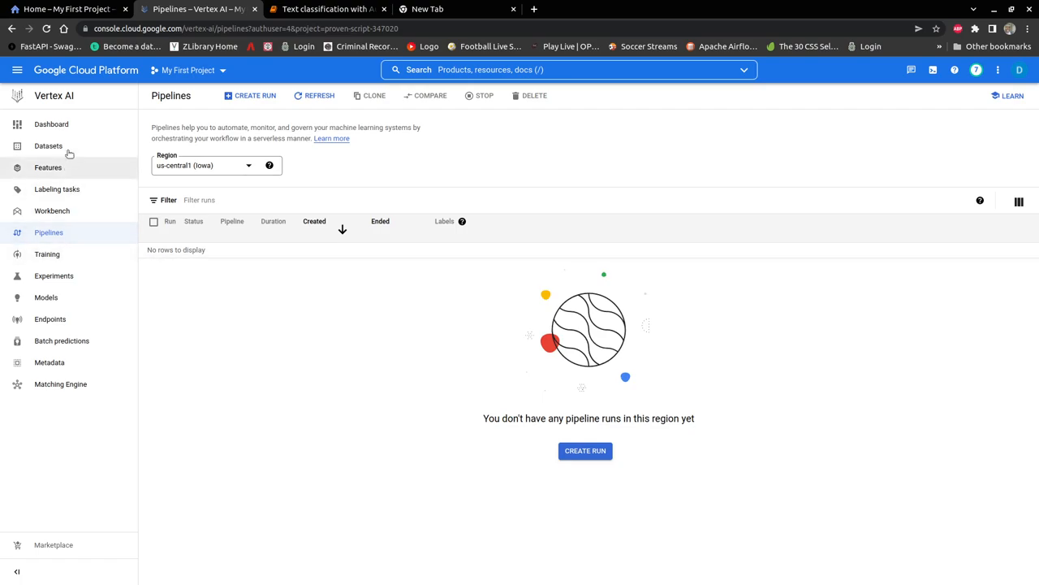
pyautogui.moveTo(161, 303)
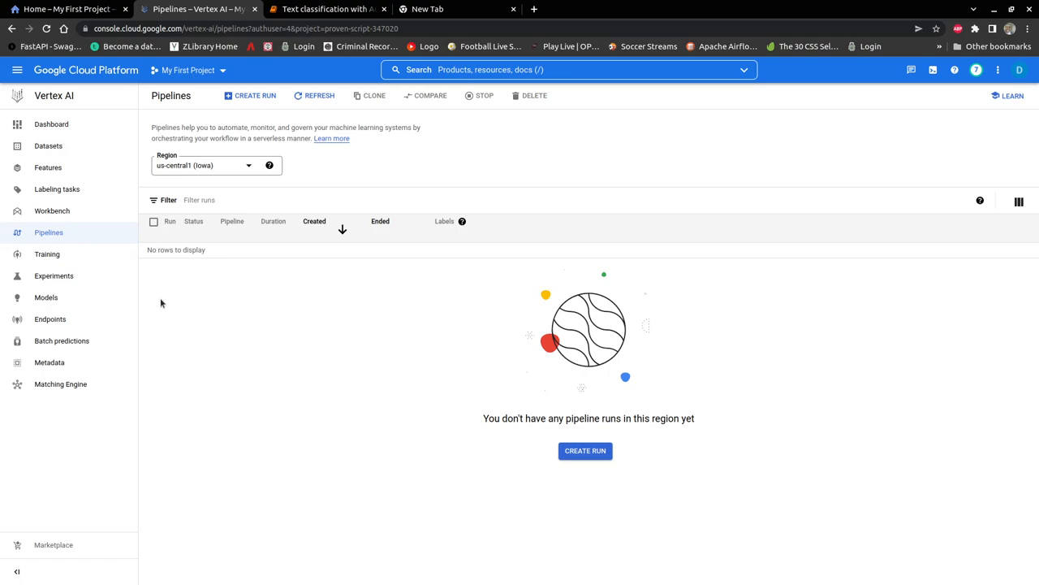
pyautogui.moveTo(318, 288)
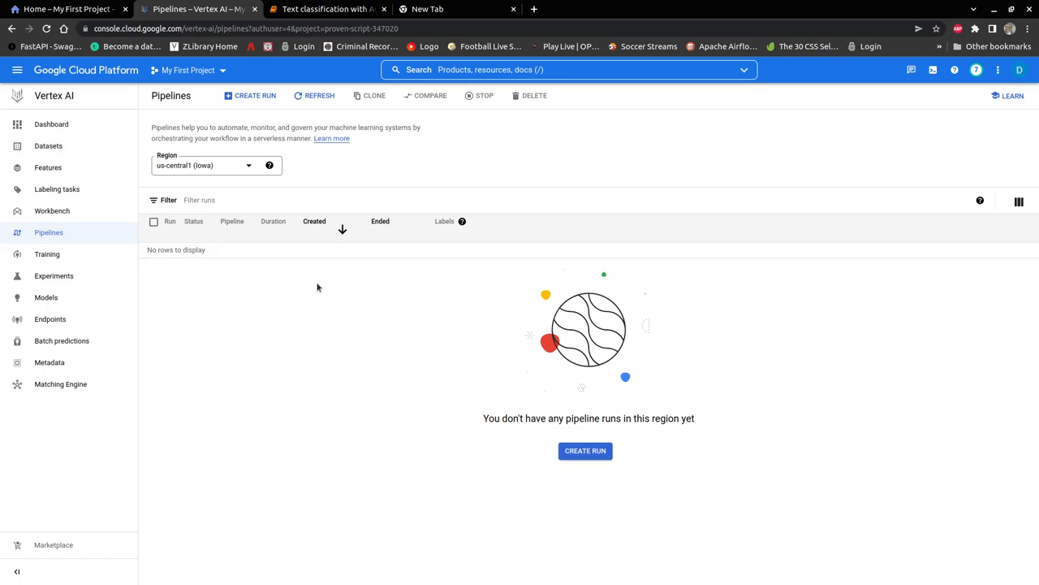
pyautogui.moveTo(192, 348)
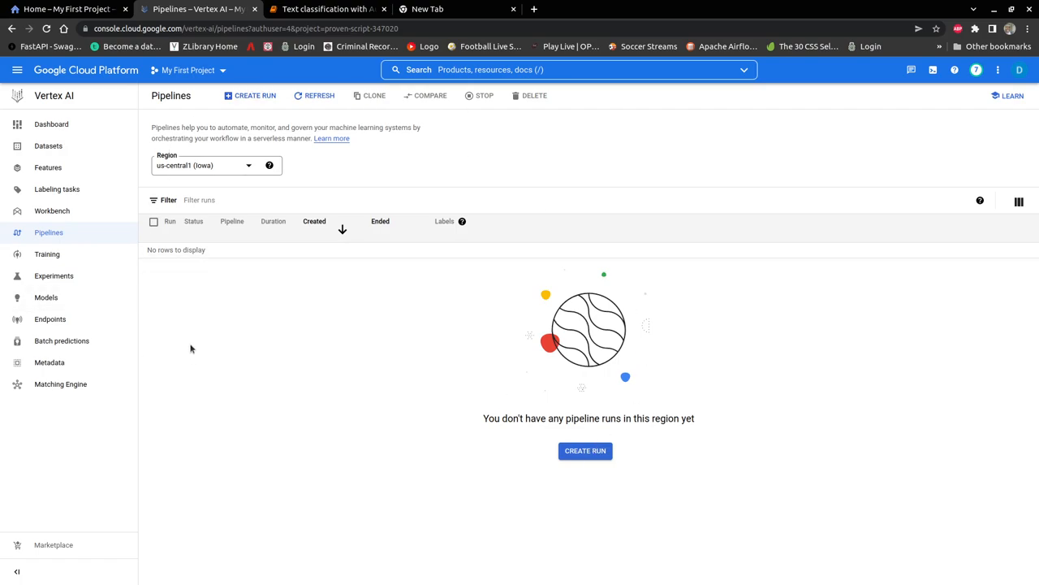
pyautogui.moveTo(227, 273)
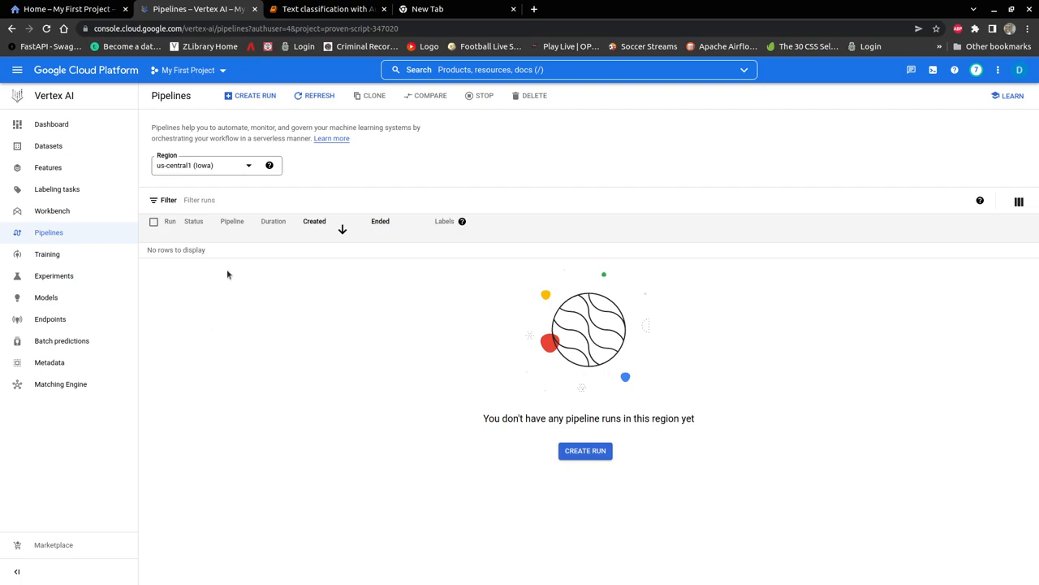
pyautogui.moveTo(215, 339)
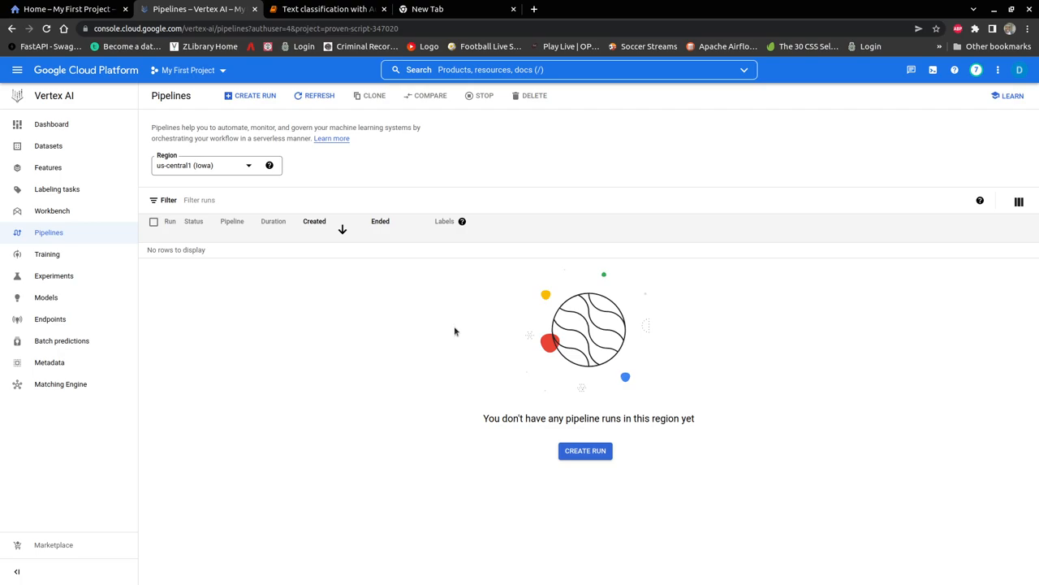
pyautogui.moveTo(272, 343)
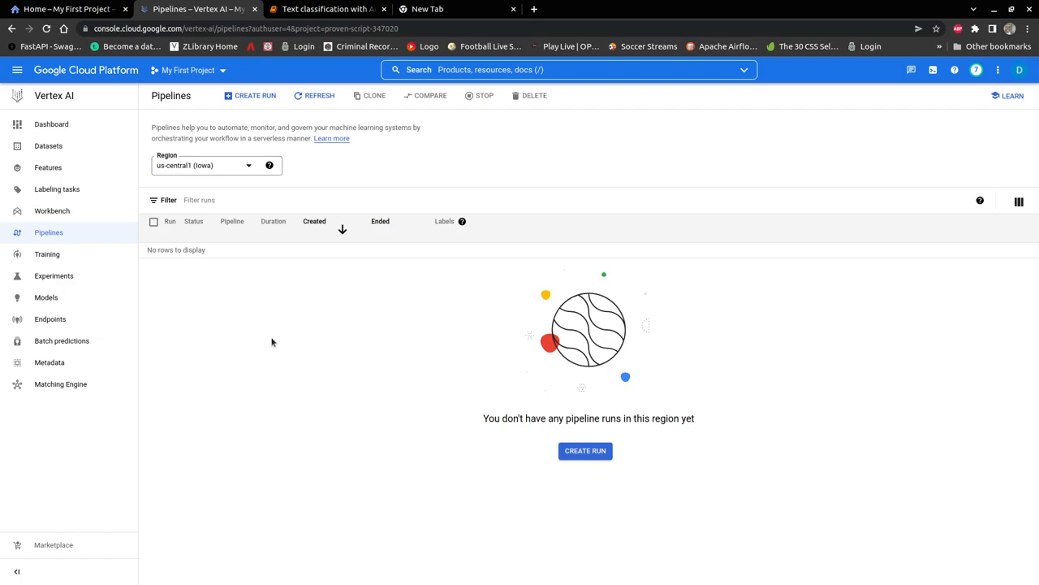
pyautogui.moveTo(294, 302)
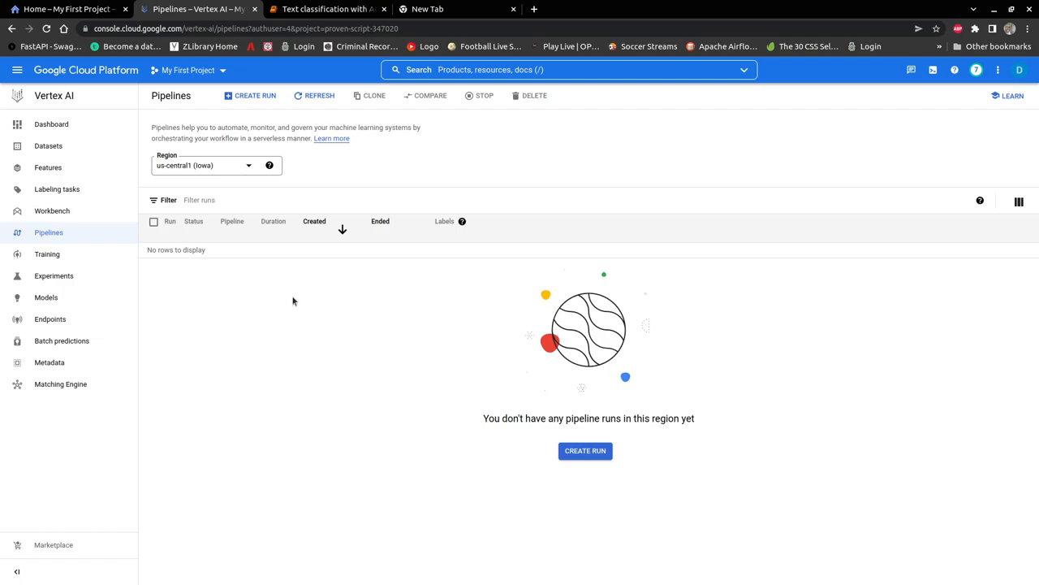
pyautogui.moveTo(295, 322)
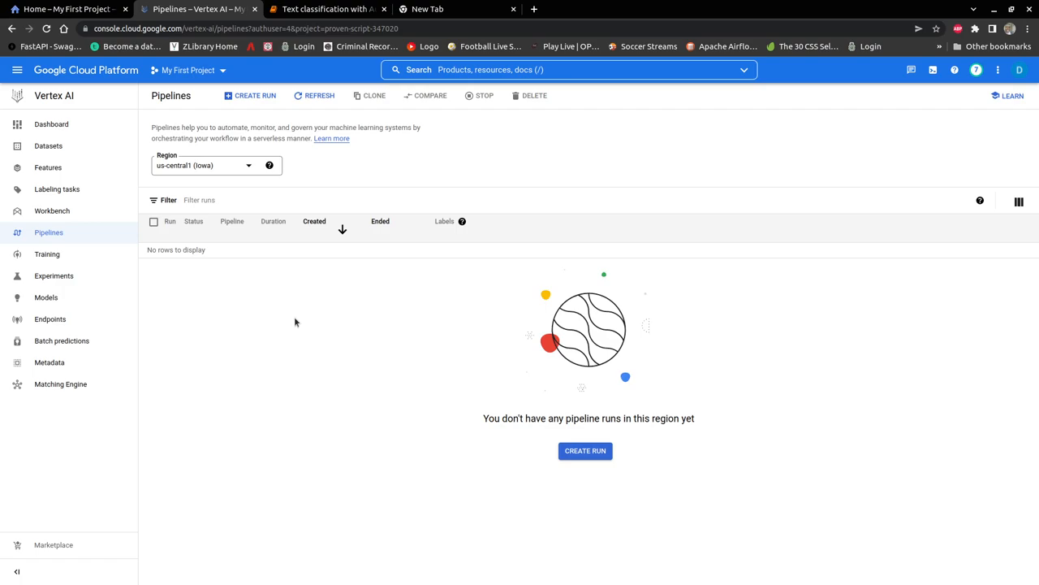
pyautogui.moveTo(288, 321)
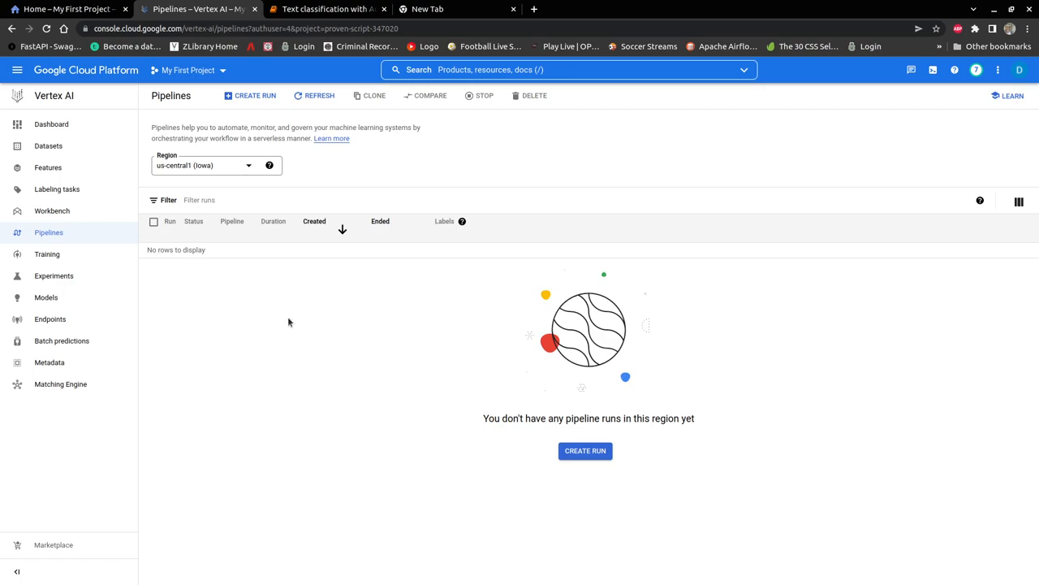